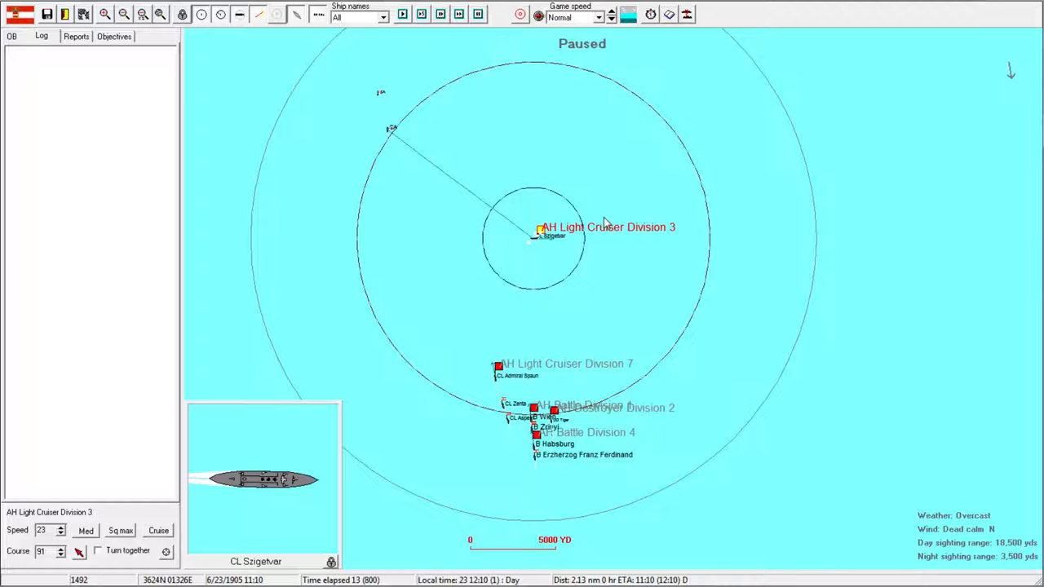
pyautogui.moveTo(444, 543)
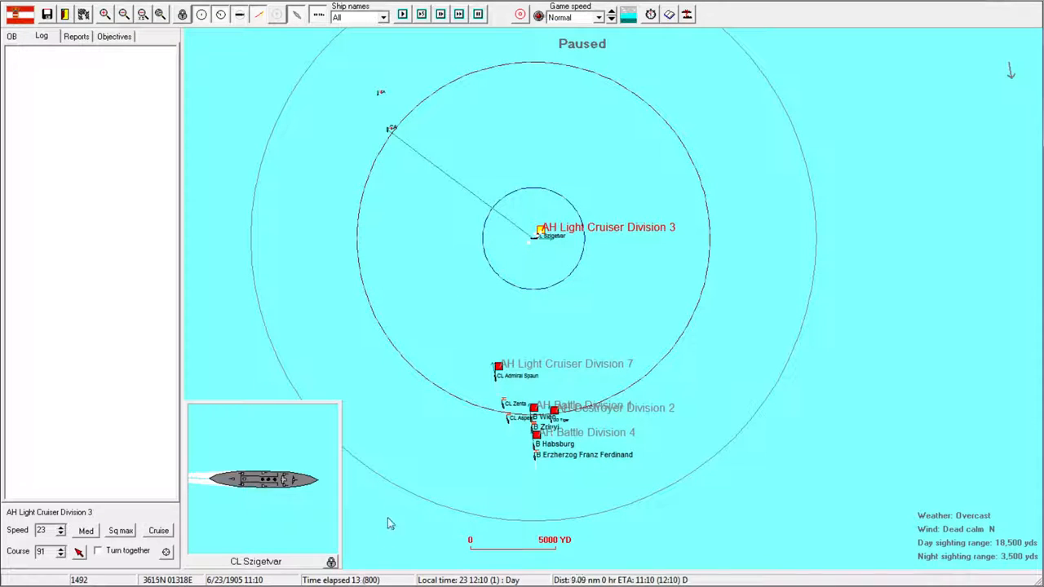
pyautogui.moveTo(424, 232)
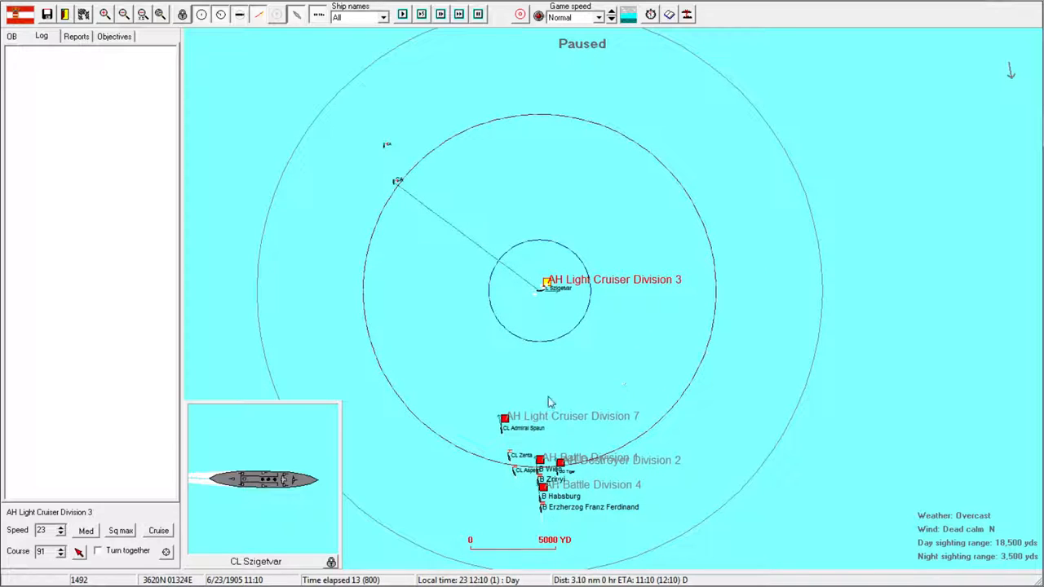
pyautogui.moveTo(599, 379)
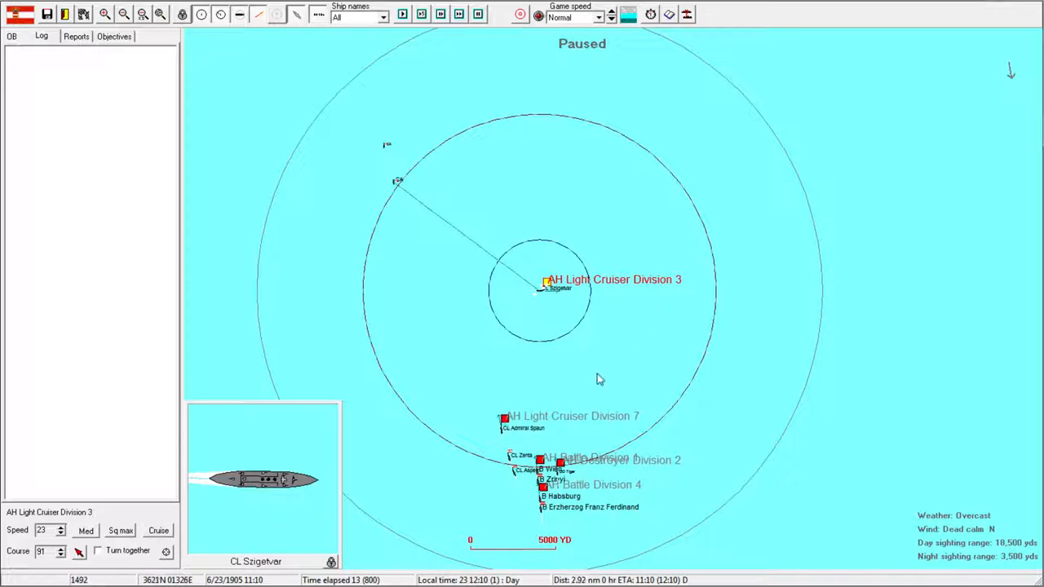
pyautogui.moveTo(562, 354)
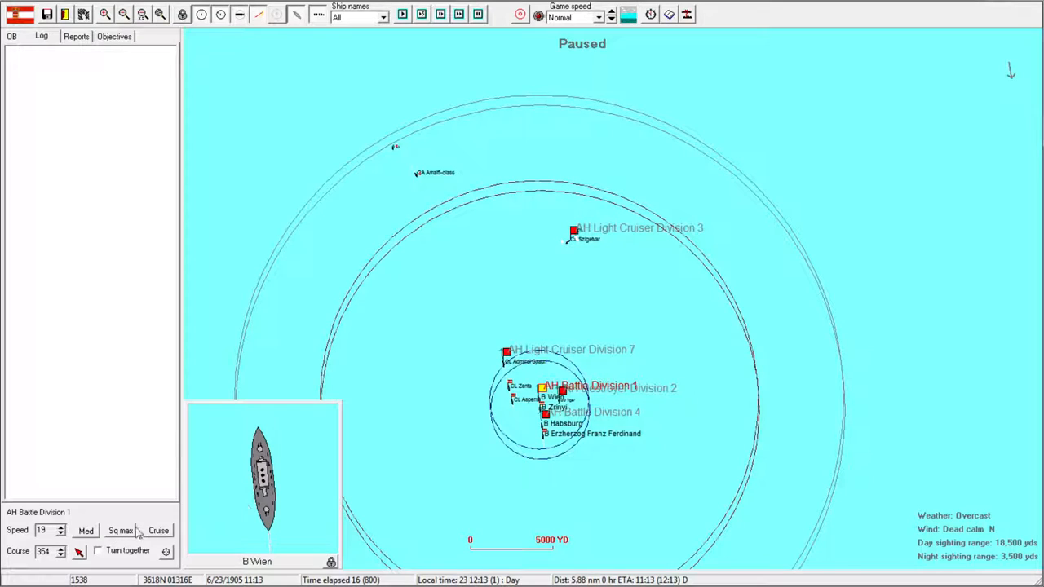
# Select several divisions, adjust their speed, and unpause so the fleet engages the Amalfi-class cruiser.
pyautogui.click(544, 414)
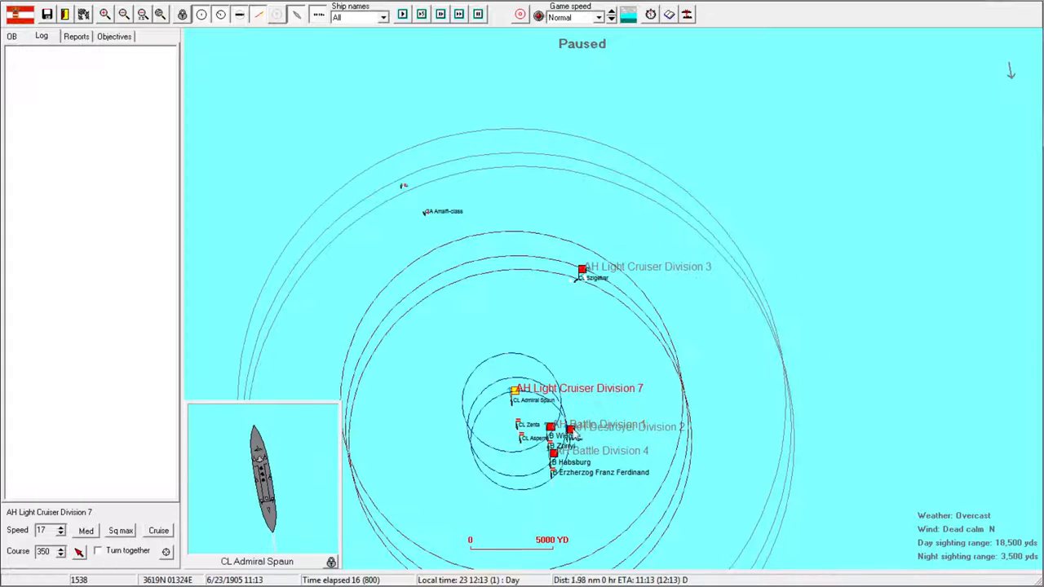
pyautogui.click(571, 427)
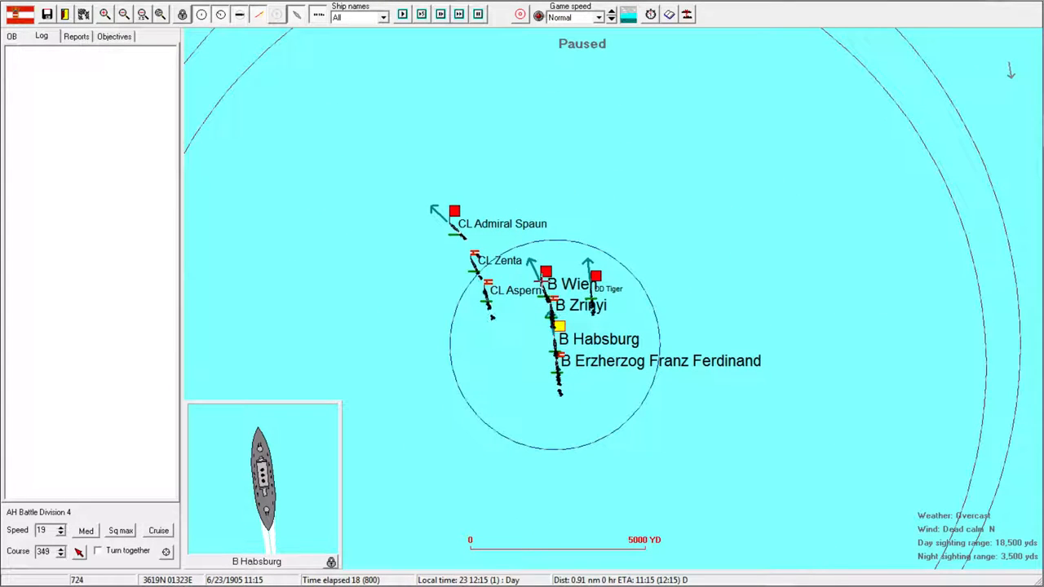
pyautogui.click(43, 530)
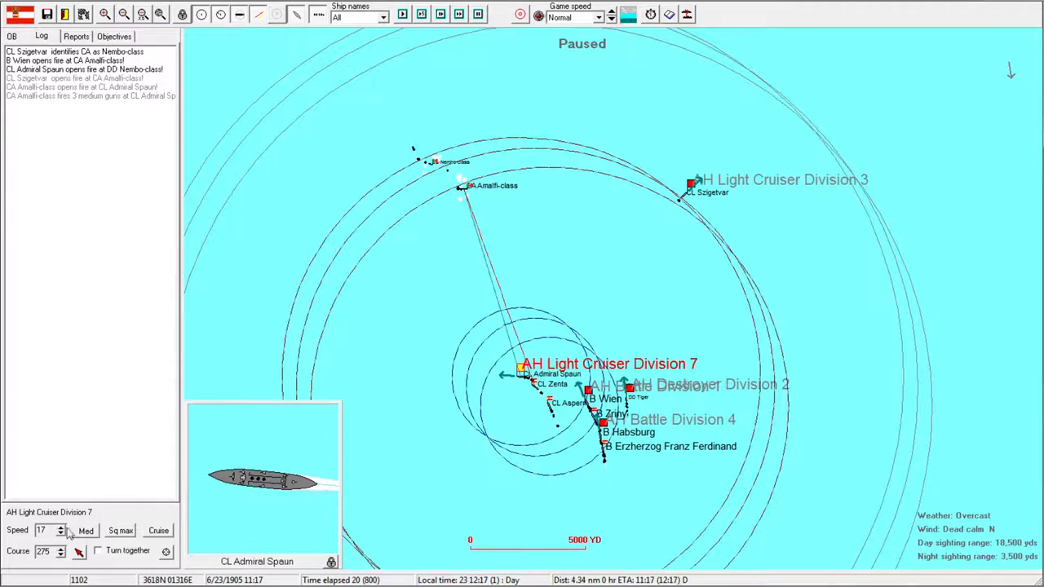
pyautogui.click(60, 528)
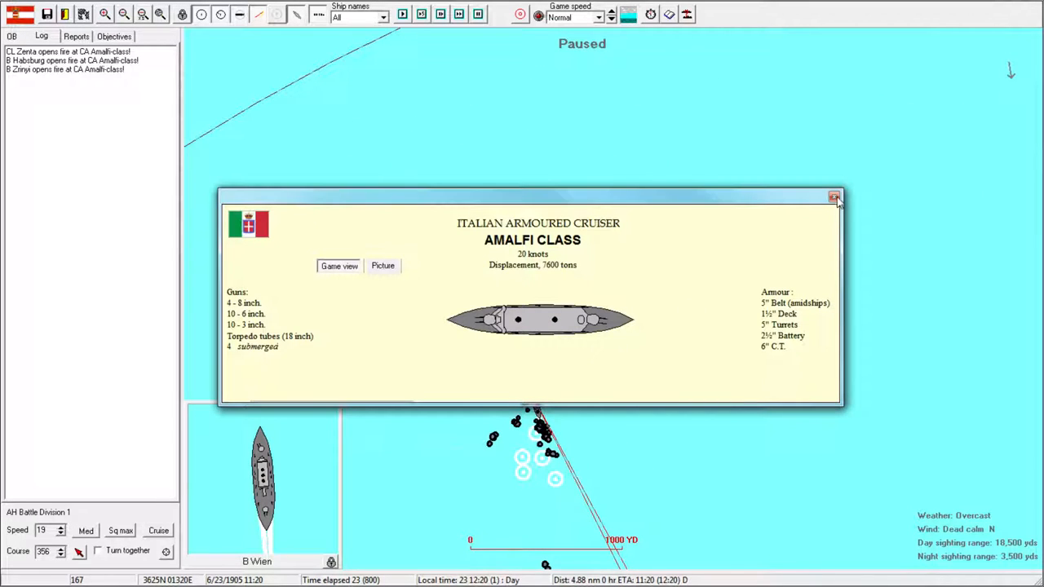
# Close the Amalfi-class ship details window and let the battle run on.
pyautogui.click(835, 197)
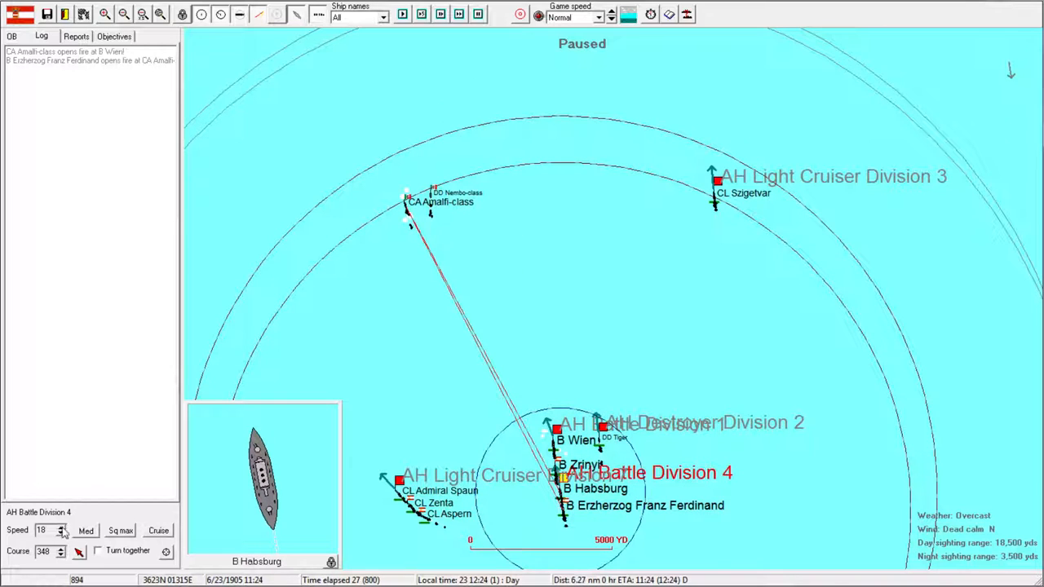
# Set Battle Division 4's speed and unpause until a Taranto-class destroyer is identified.
pyautogui.click(62, 527)
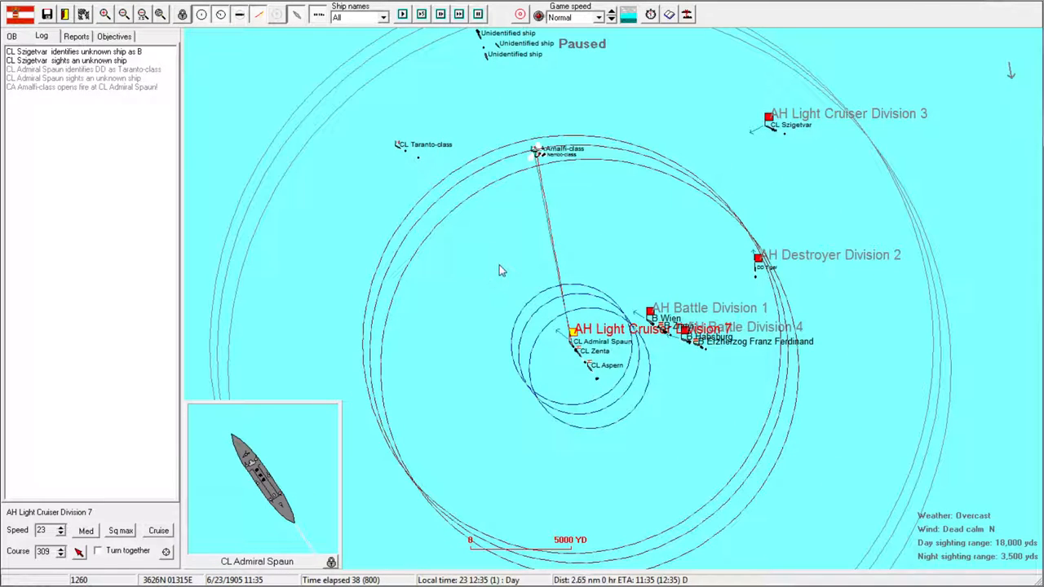
pyautogui.moveTo(489, 262)
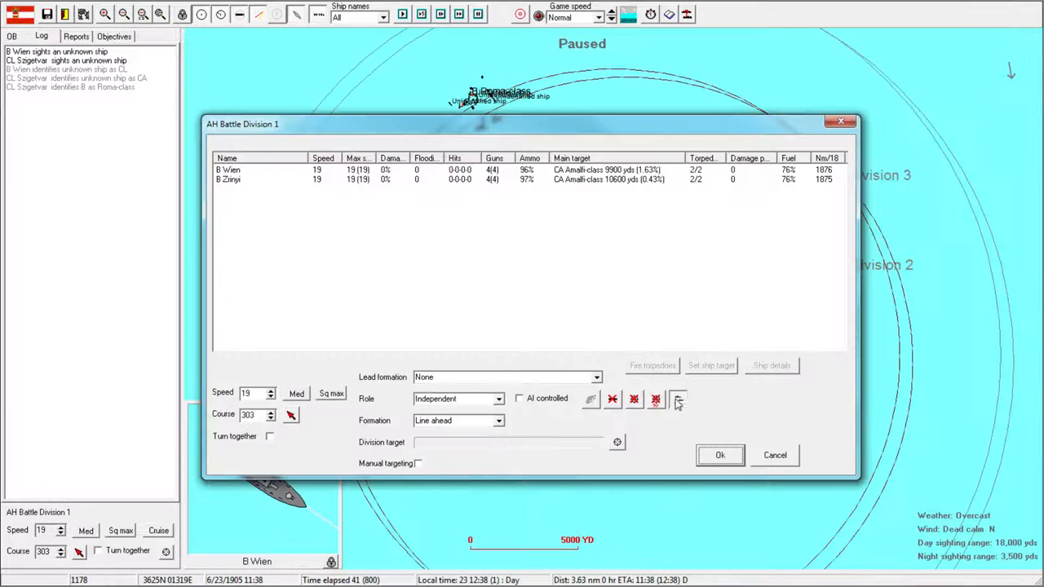
# Open Battle Division 1's division window to review ship status, role and formation.
pyautogui.click(773, 455)
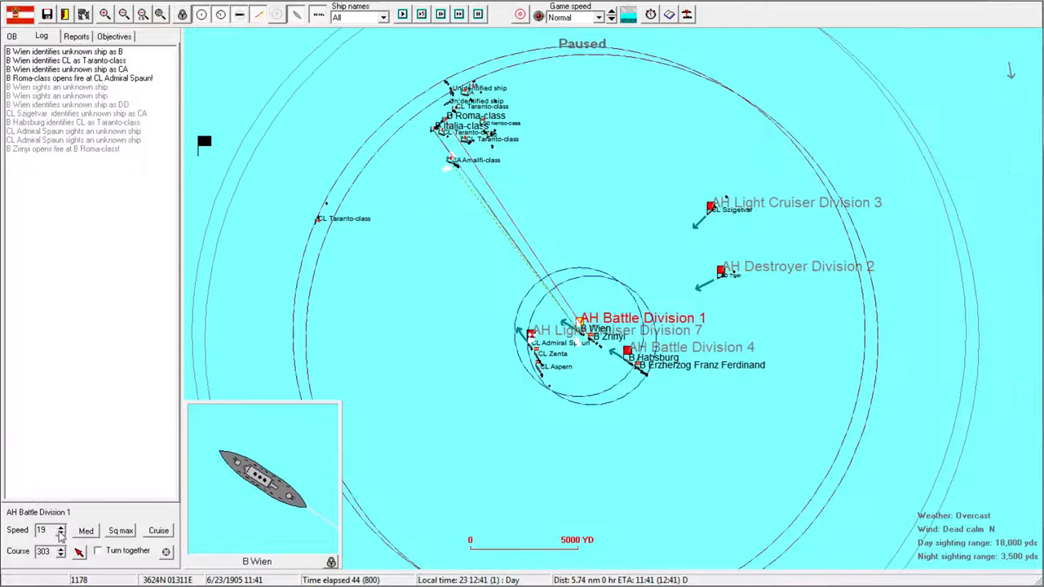
# Unpause and watch the gunnery log as Habsburg and Wien duel the Italian battleships.
pyautogui.click(627, 352)
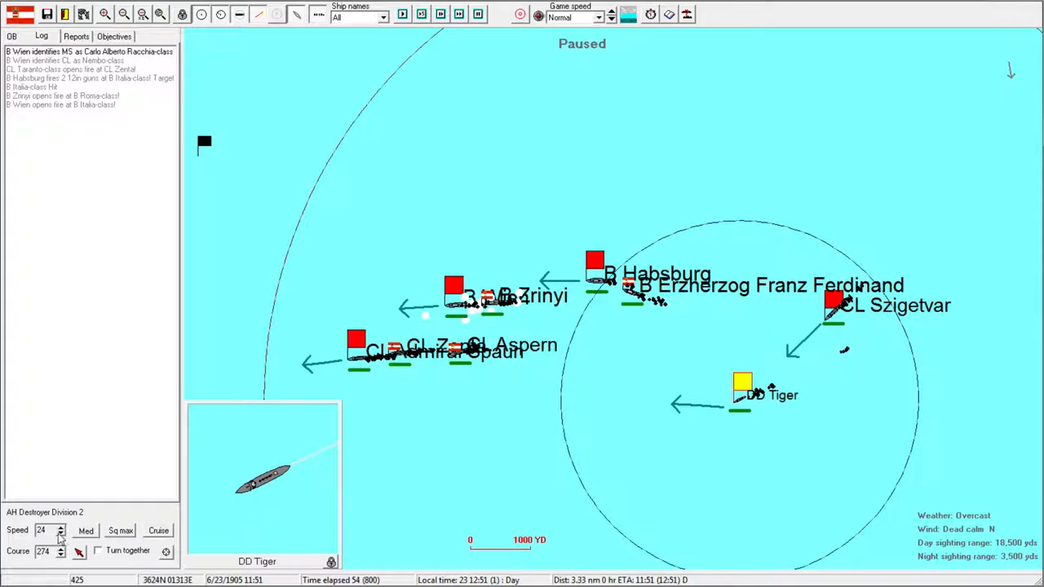
pyautogui.click(833, 303)
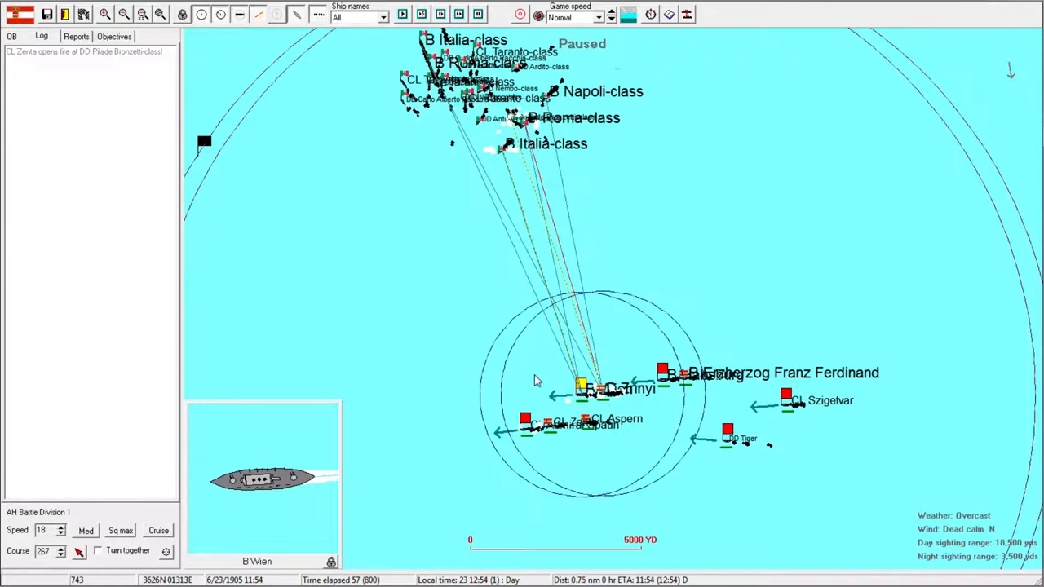
pyautogui.click(728, 432)
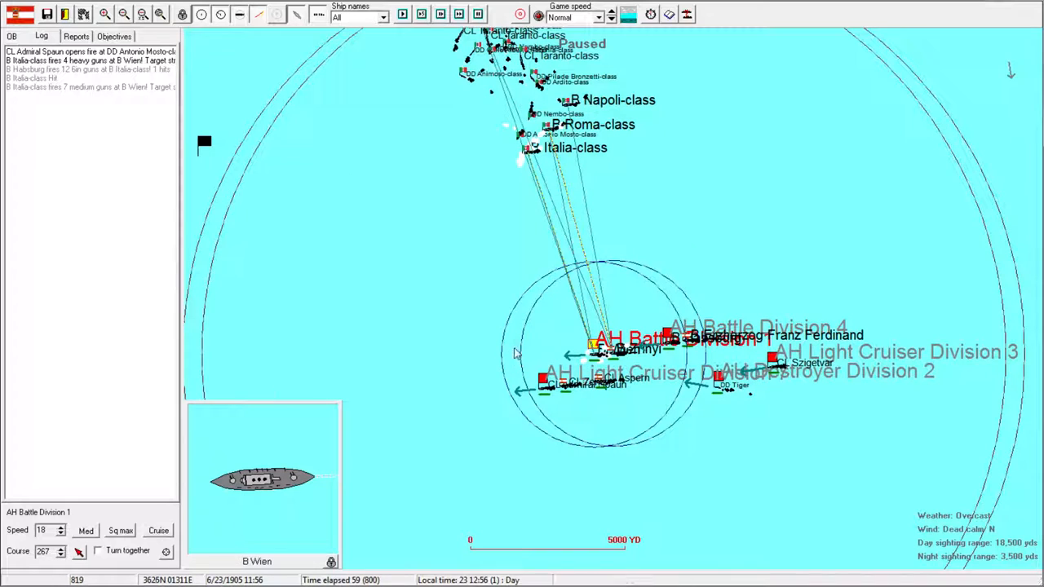
pyautogui.moveTo(577, 178)
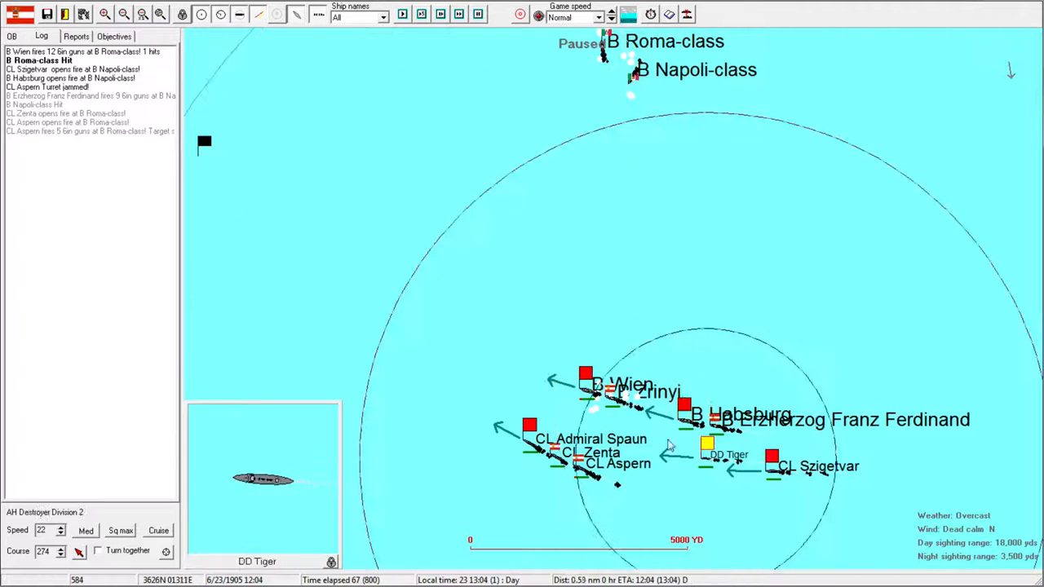
# Run the battle with Light Cruiser Division 3 at 23 knots on course 275, then pause.
pyautogui.click(529, 427)
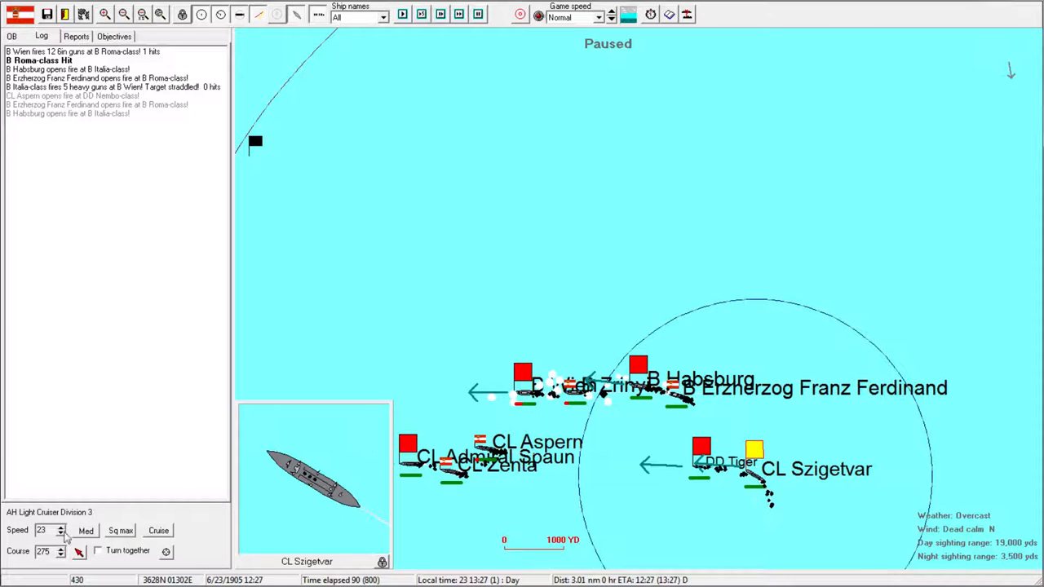
# Turn the divisions east, with Destroyer Division 2 on course 79, and advance time.
pyautogui.click(61, 533)
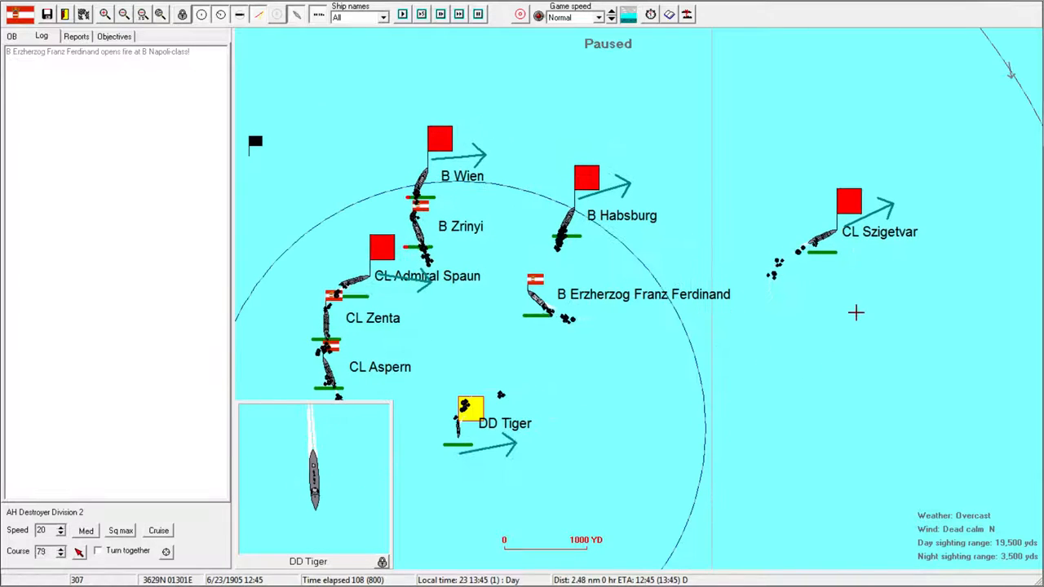
# Zoom out and swing the divisions north, Light Cruiser Division 7 onto course 345.
pyautogui.click(848, 201)
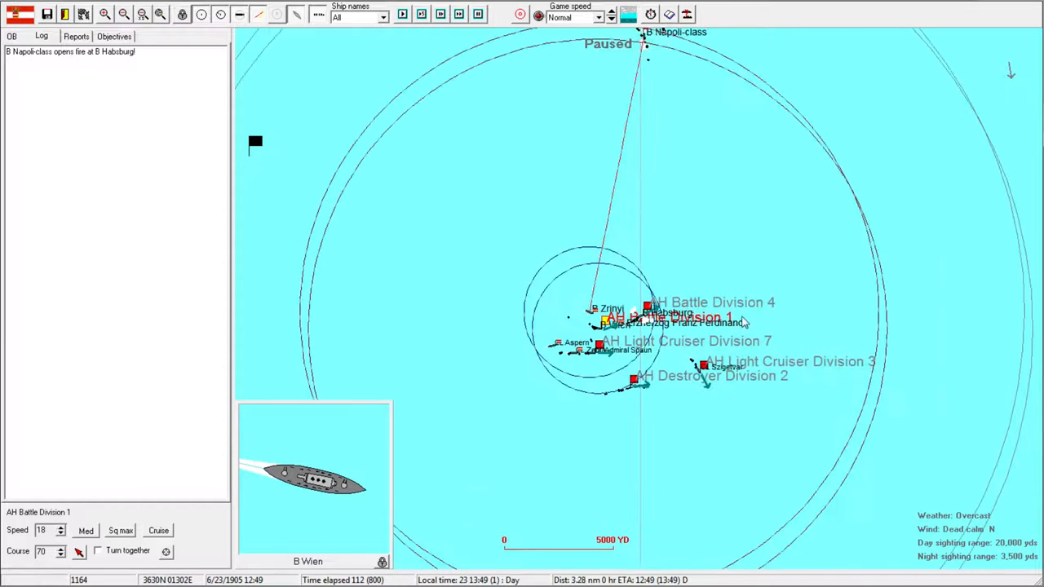
pyautogui.click(703, 365)
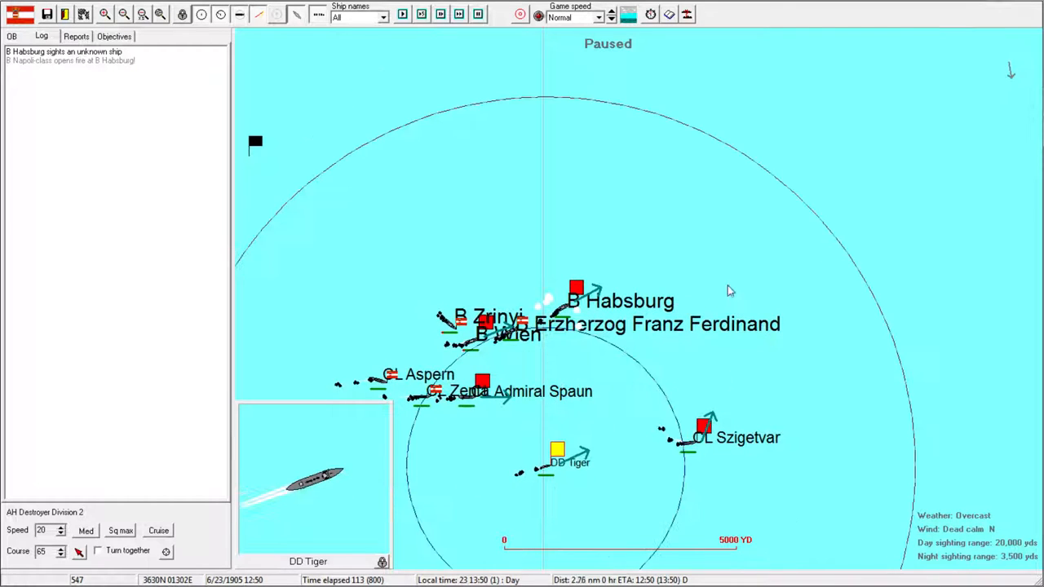
pyautogui.click(124, 14)
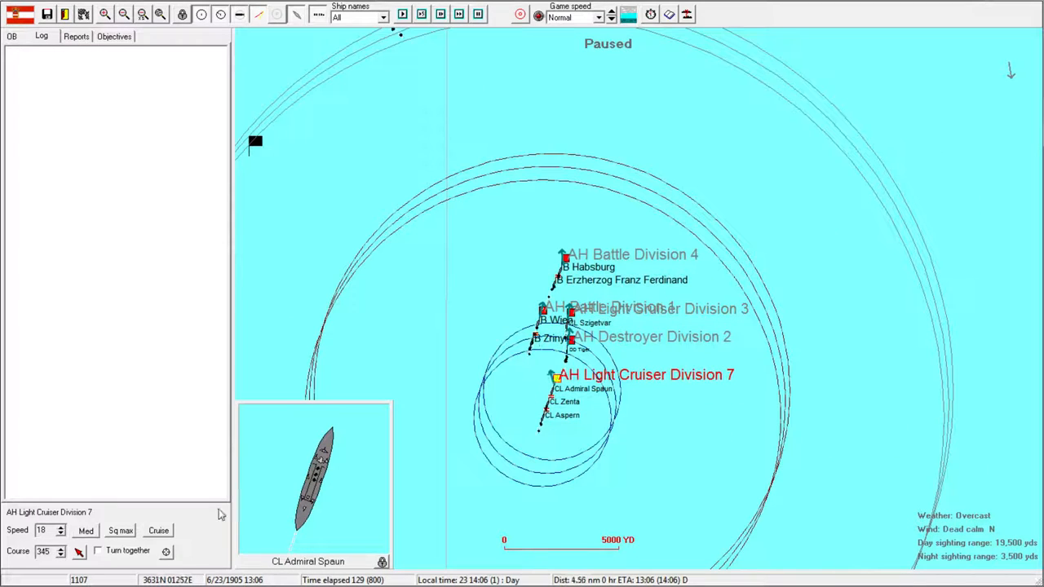
# Advance until the Italian line appears and open the Napoli-class battleship's specifications.
pyautogui.click(565, 349)
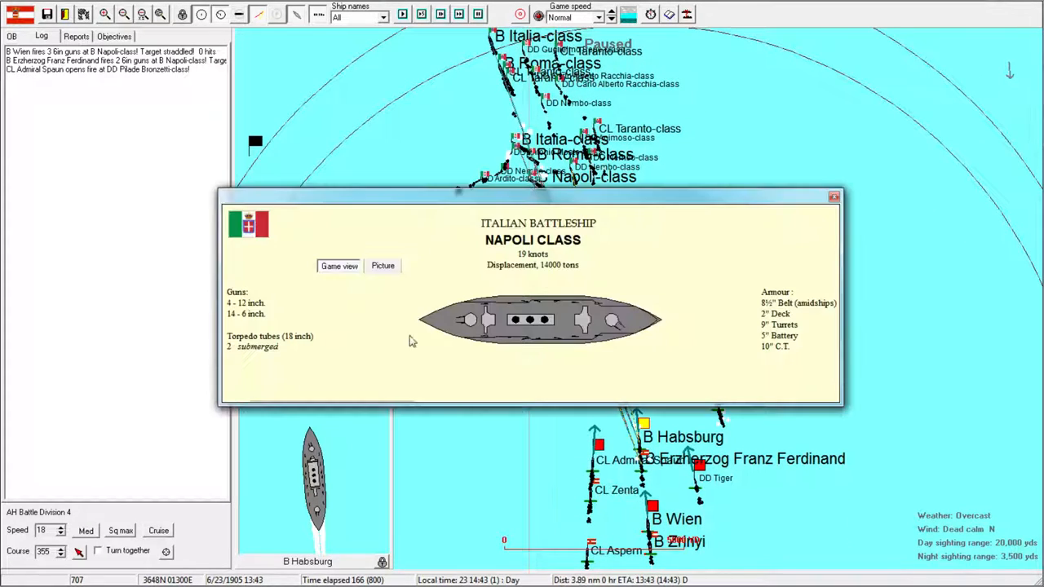
# Close the Napoli-class window and briefly run the battle with Battle Division 4 on course 355.
pyautogui.click(834, 196)
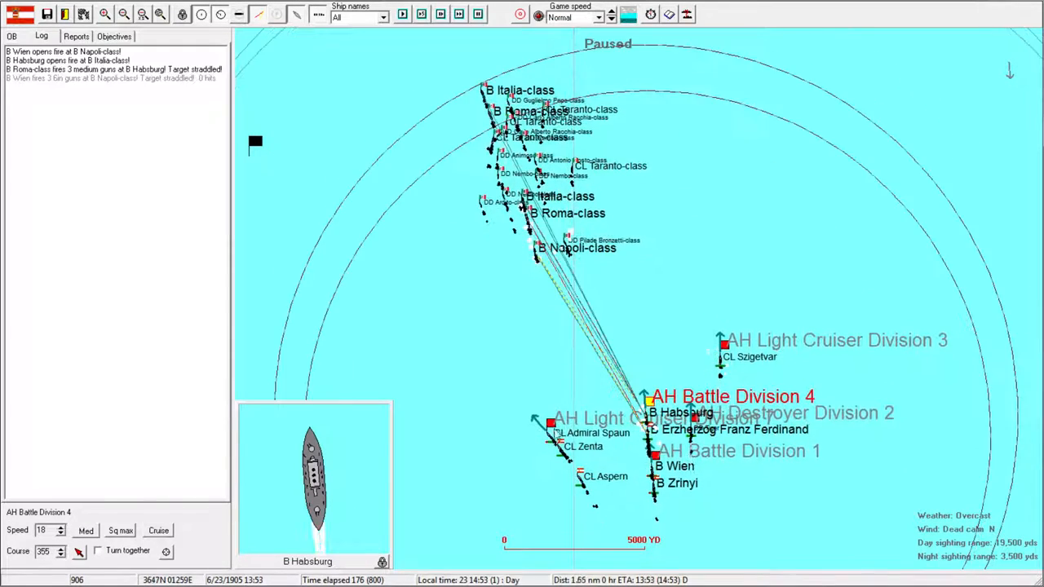
# Select B Habsburg on the battle map and show its details: 267 main rounds, three hits.
pyautogui.click(561, 432)
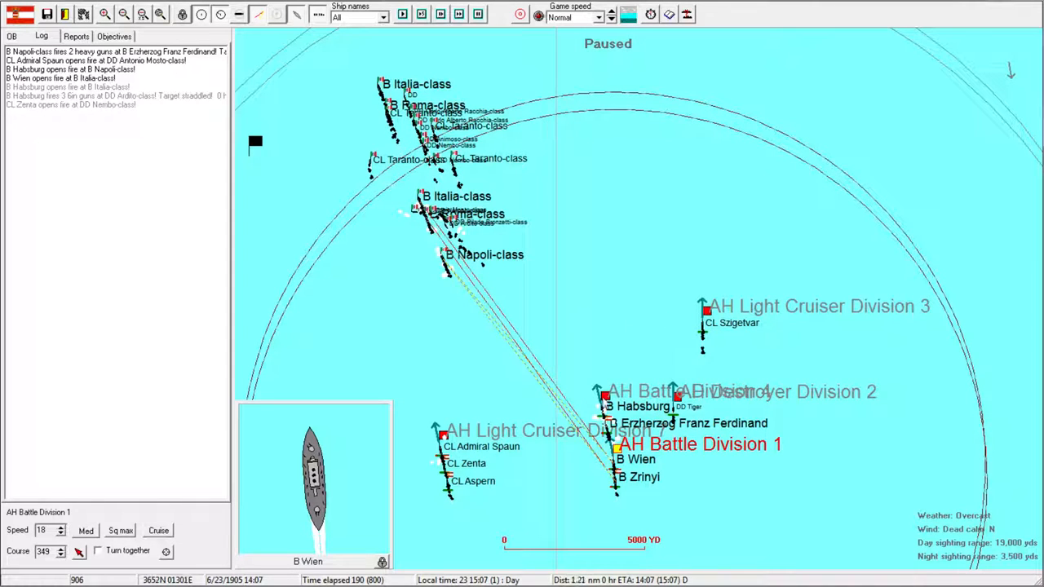
pyautogui.click(706, 312)
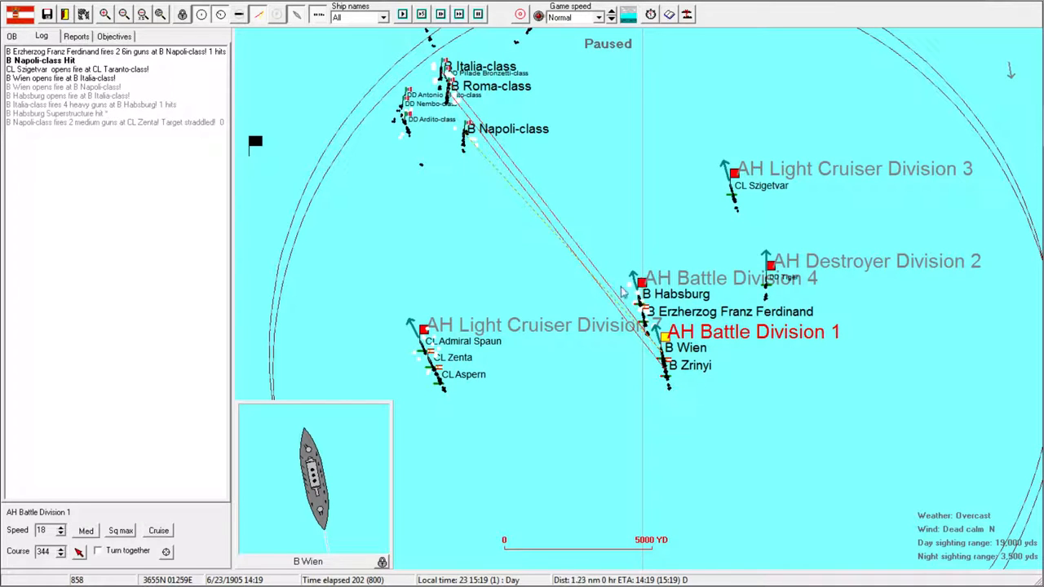
pyautogui.moveTo(566, 208)
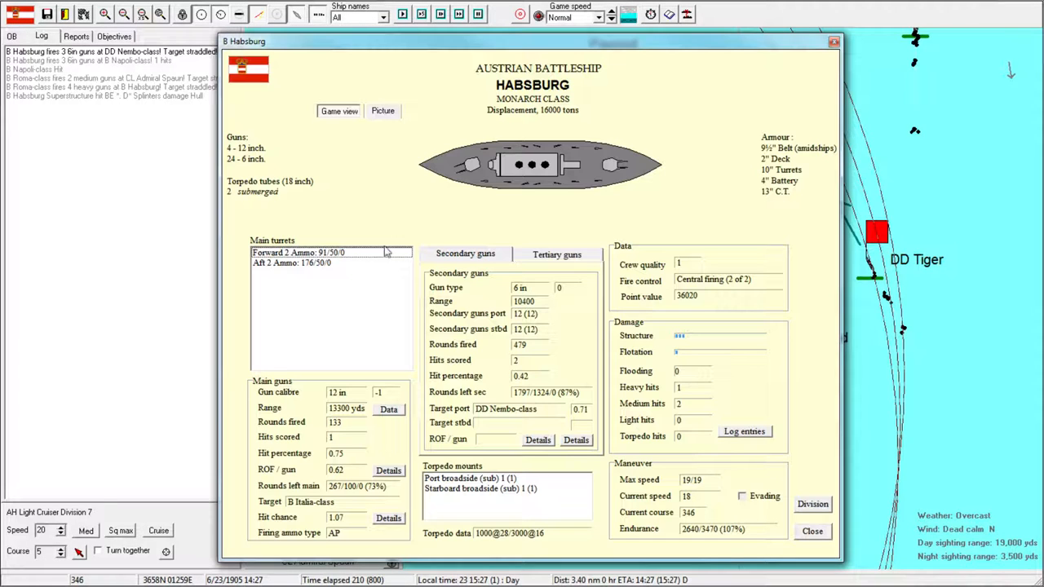
# Close the Habsburg window to return to the battle division and DD Tiger.
pyautogui.click(812, 531)
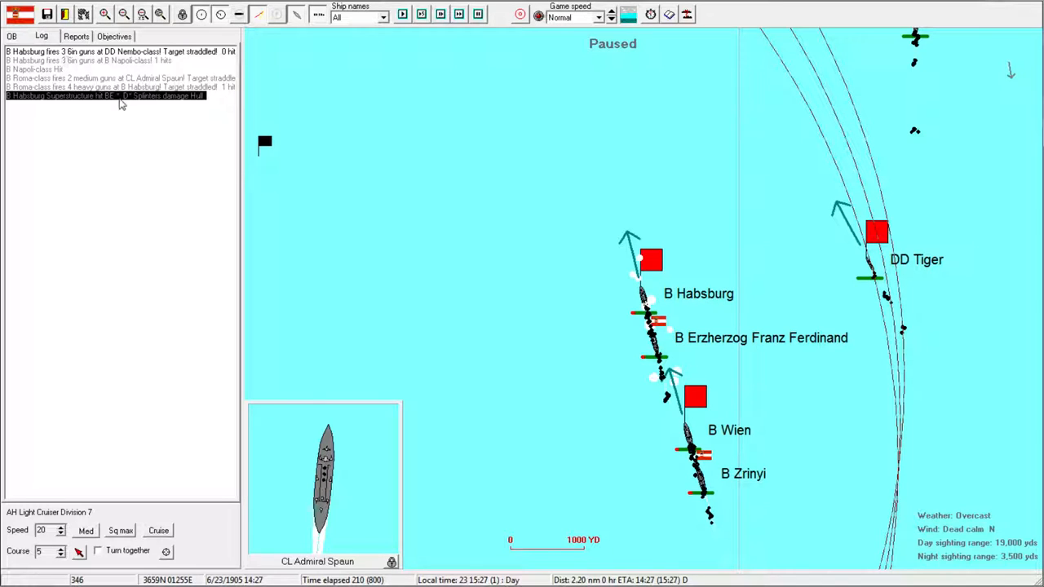
pyautogui.moveTo(621, 304)
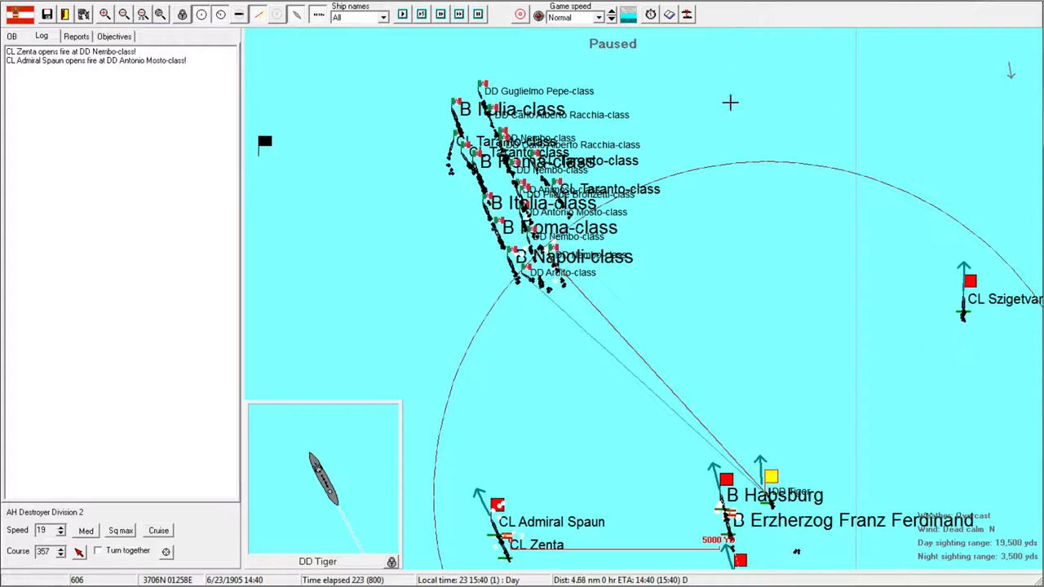
# Run the battle to 14:40 until the Italian battle line comes into view.
pyautogui.click(971, 280)
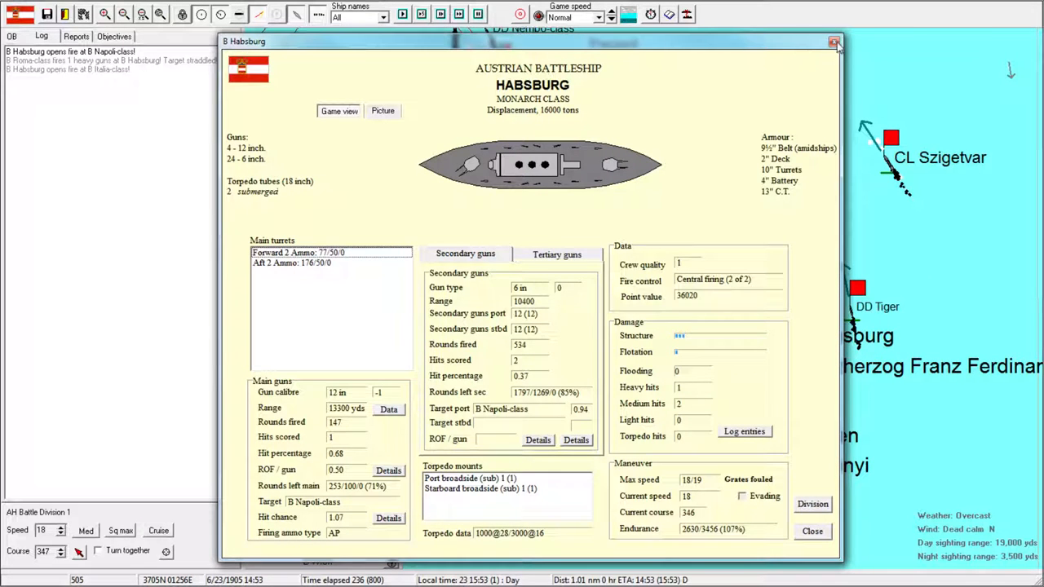
# Close Habsburg's window after checking its Napoli-class target, 253 rounds and fouled grates.
pyautogui.click(834, 42)
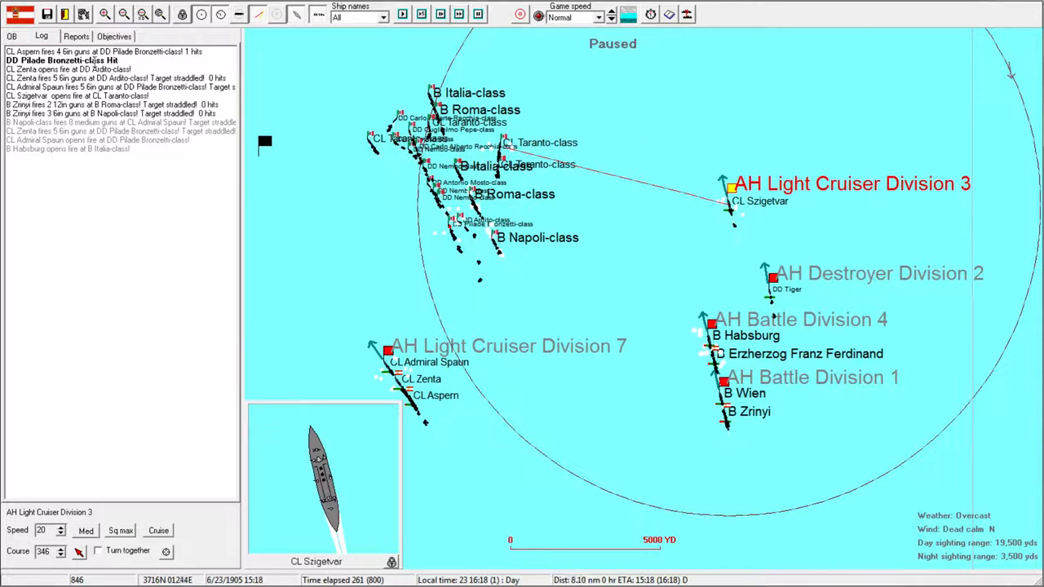
# Resume the battle at 15:18 with Austrian divisions facing the Italian line.
pyautogui.click(104, 14)
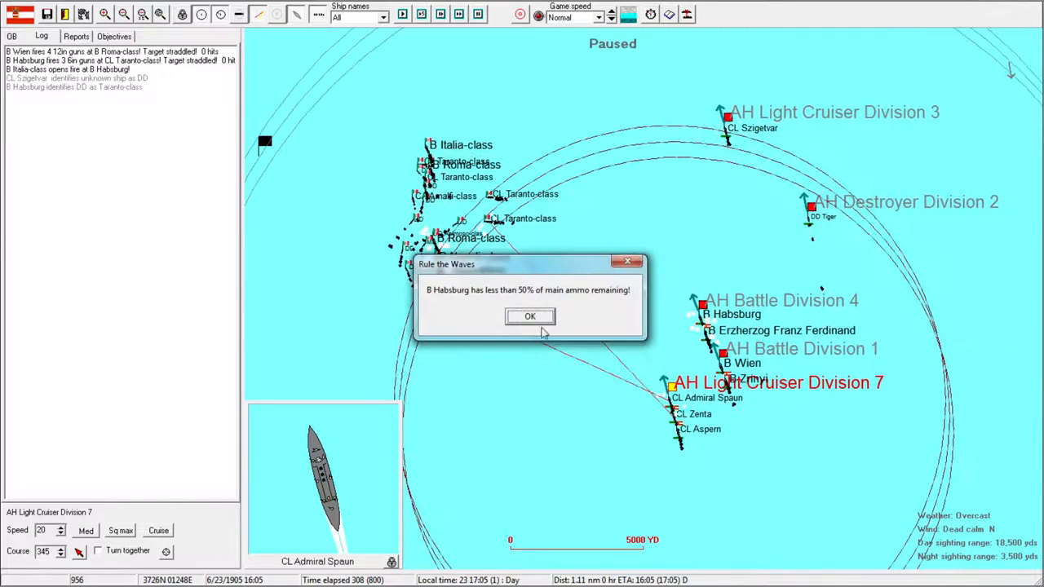
# Acknowledge the warning that Habsburg has under 50% main ammunition left.
pyautogui.click(529, 317)
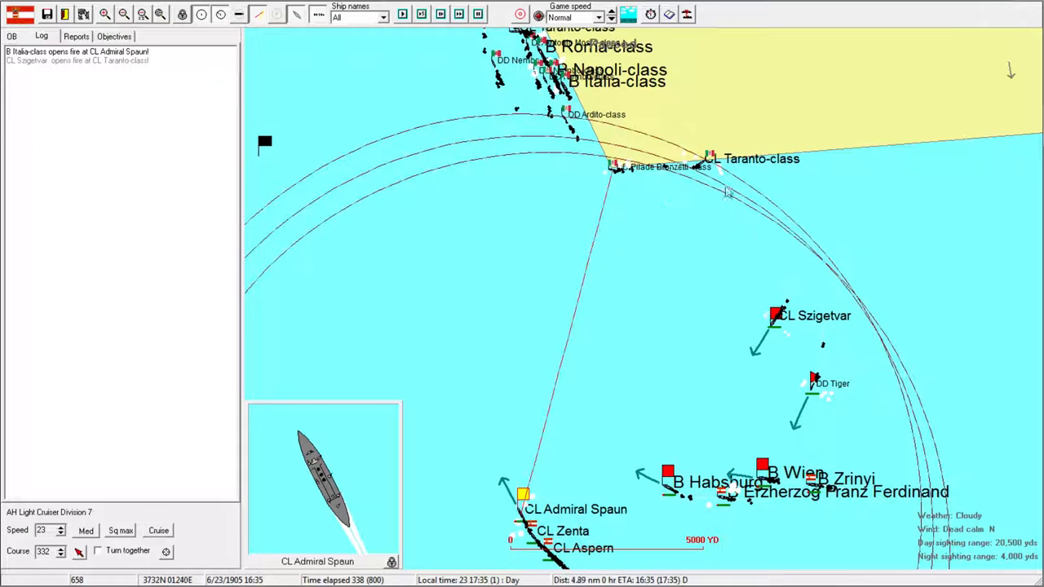
# Watch Italian battleships fire on Admiral Spaun with AH Light Cruiser Division 7 selected.
pyautogui.click(669, 477)
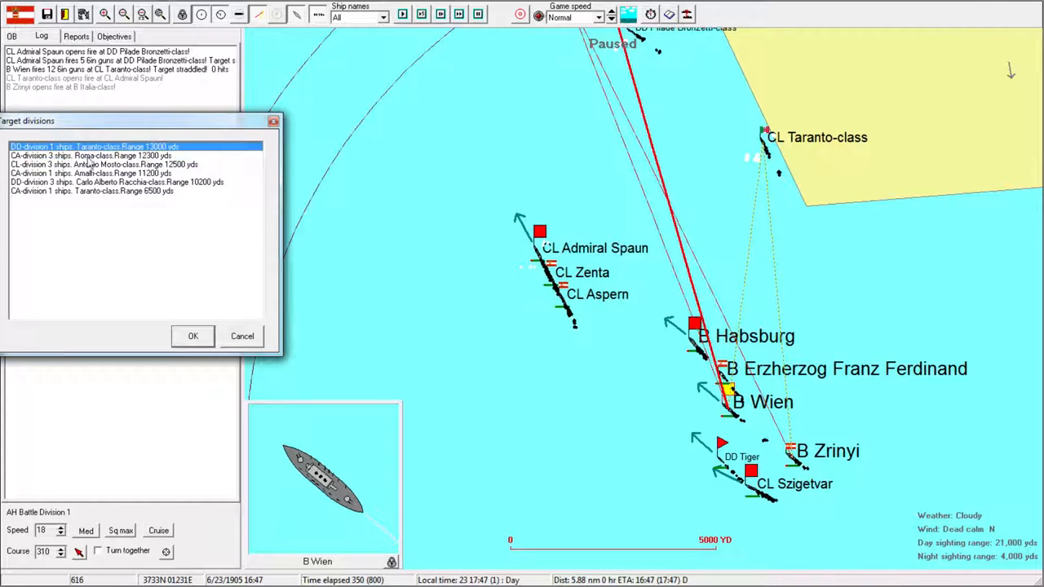
# Choose an enemy division in Battle Division 4's Target divisions list and confirm.
pyautogui.click(97, 190)
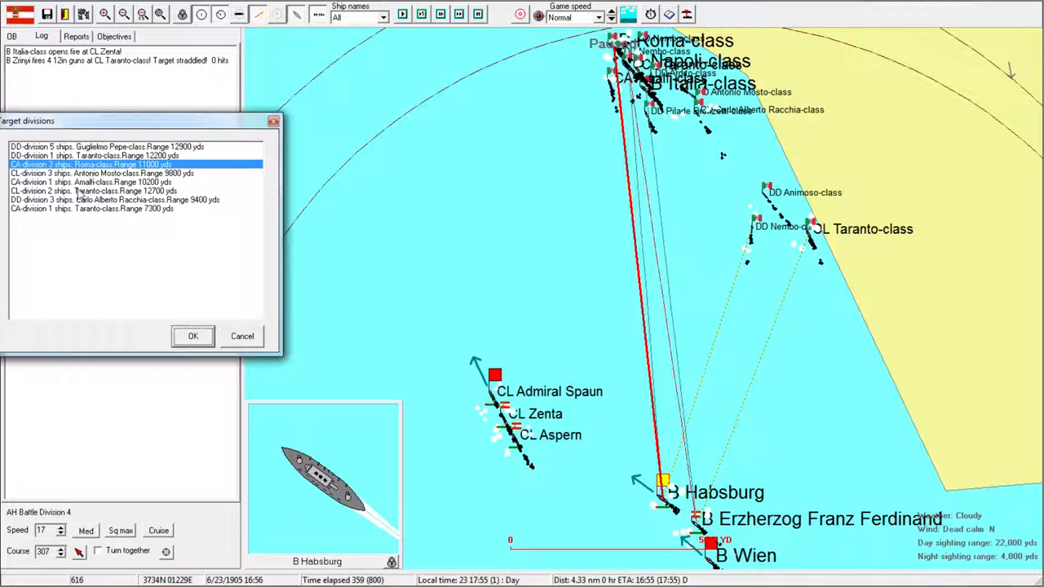
pyautogui.click(193, 336)
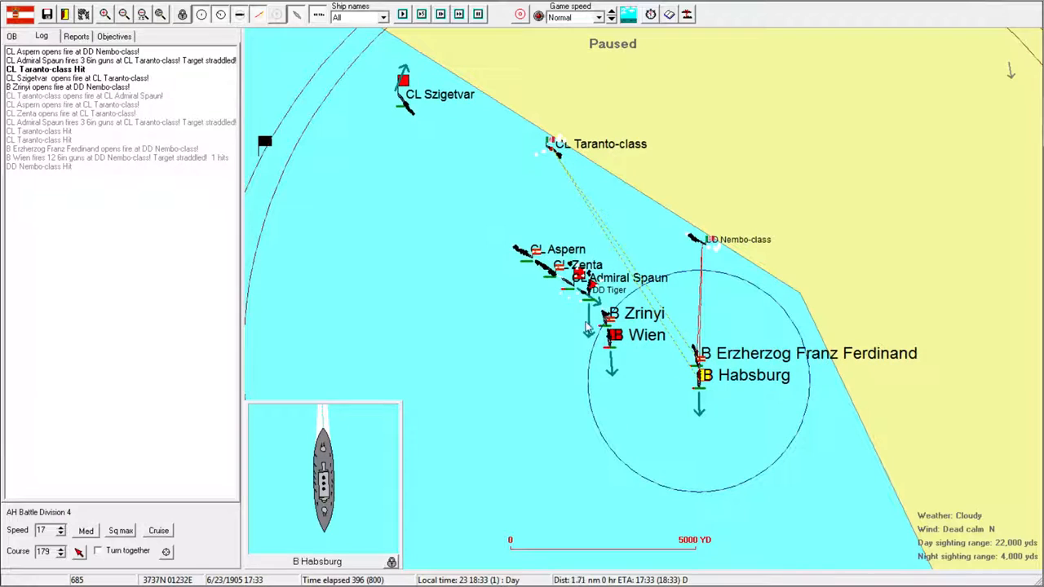
# Resume the battle as Austrian battleships and cruisers close on the Taranto-class cruiser.
pyautogui.click(587, 278)
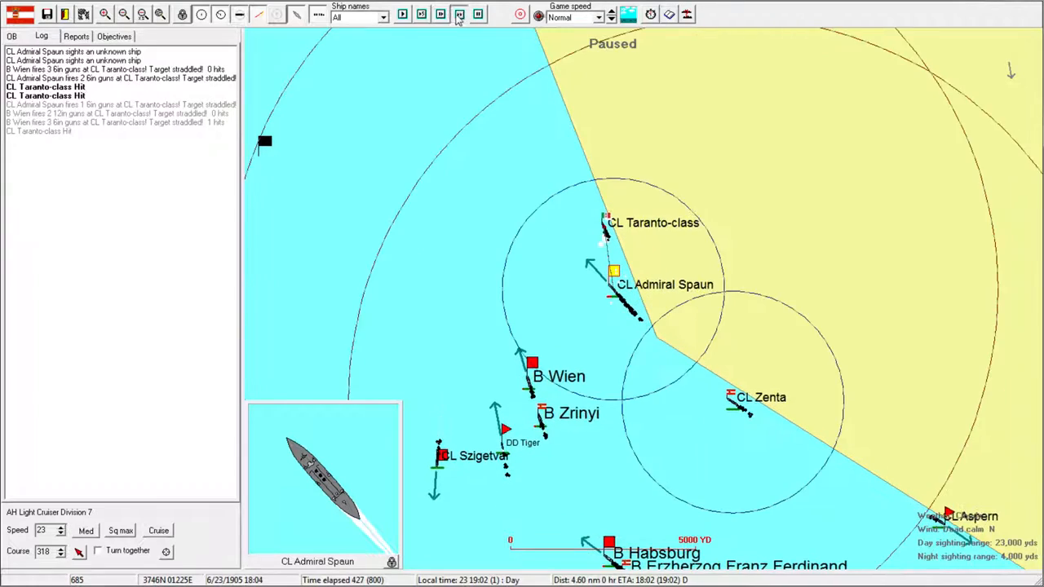
# Advance the battle and confirm Battle Division 4 following Battle Division 1 under AI control.
pyautogui.click(458, 13)
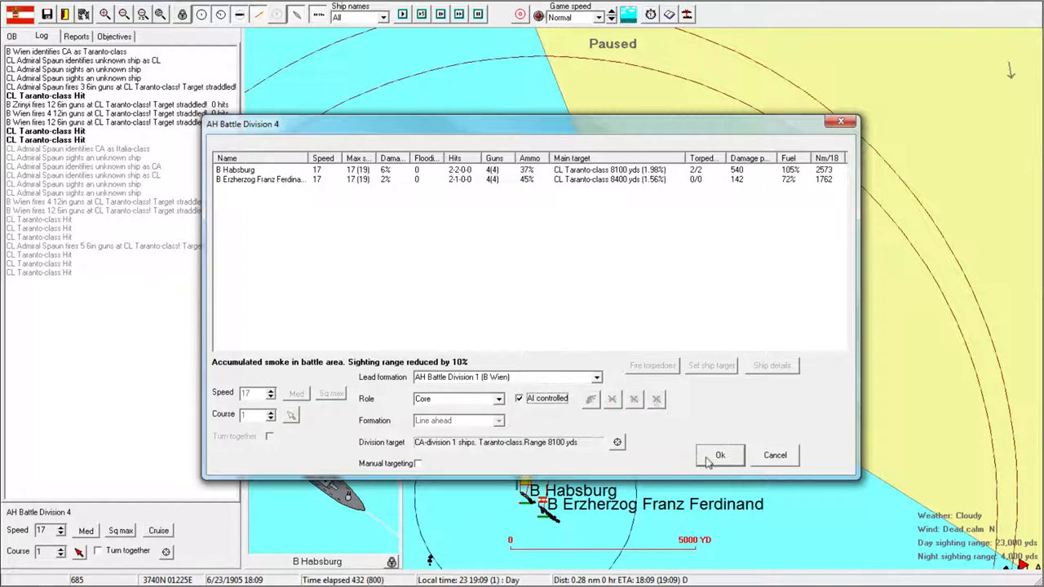
pyautogui.click(719, 455)
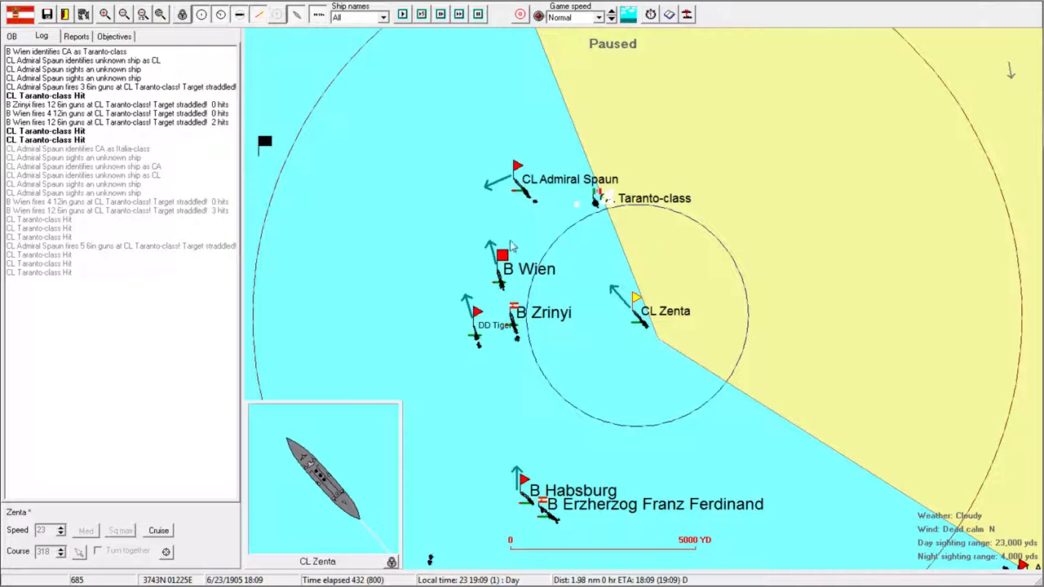
# Speed up the battle until Light Cruiser Division 3 switches to AI control.
pyautogui.click(502, 256)
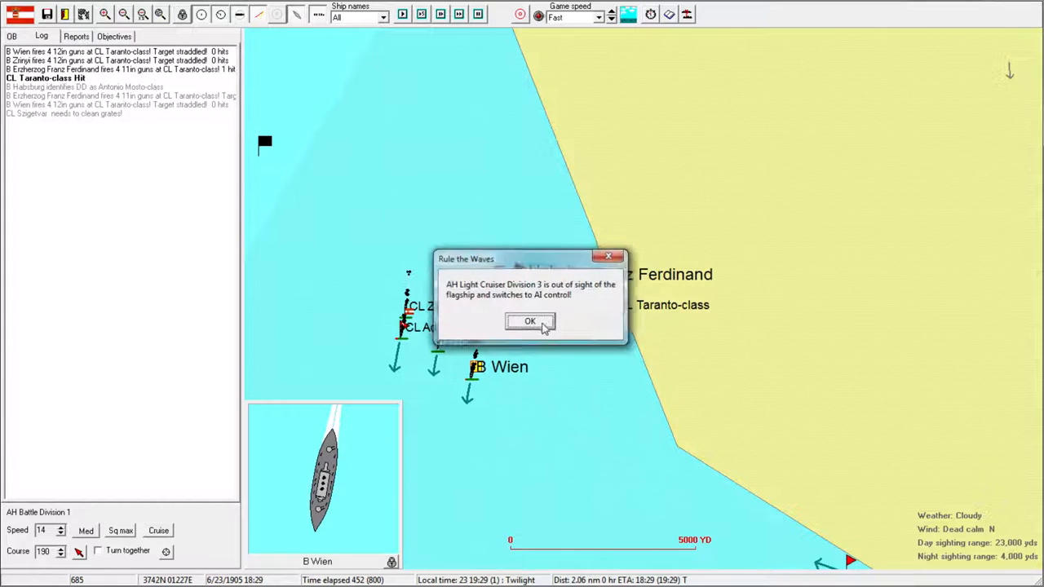
pyautogui.click(529, 321)
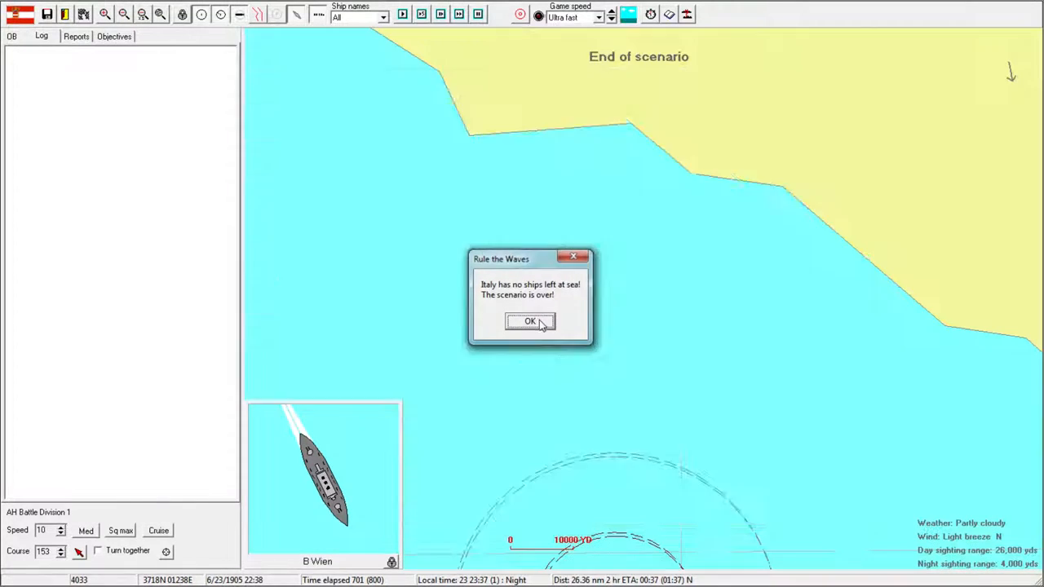
# Acknowledge the scenario end, revealing Austria-Hungary's 8853 to 1665 minor victory.
pyautogui.click(529, 321)
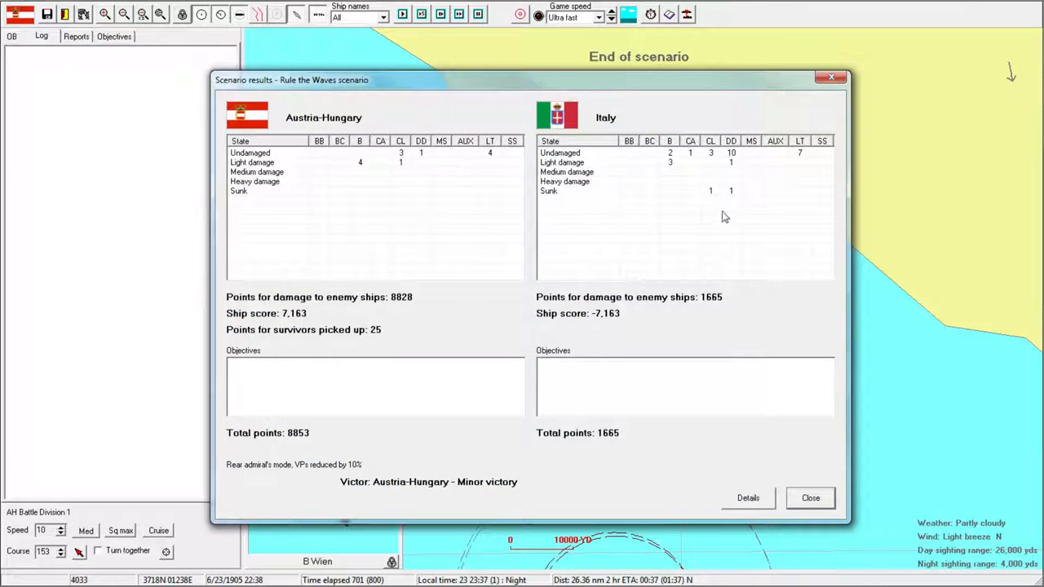
pyautogui.moveTo(639, 372)
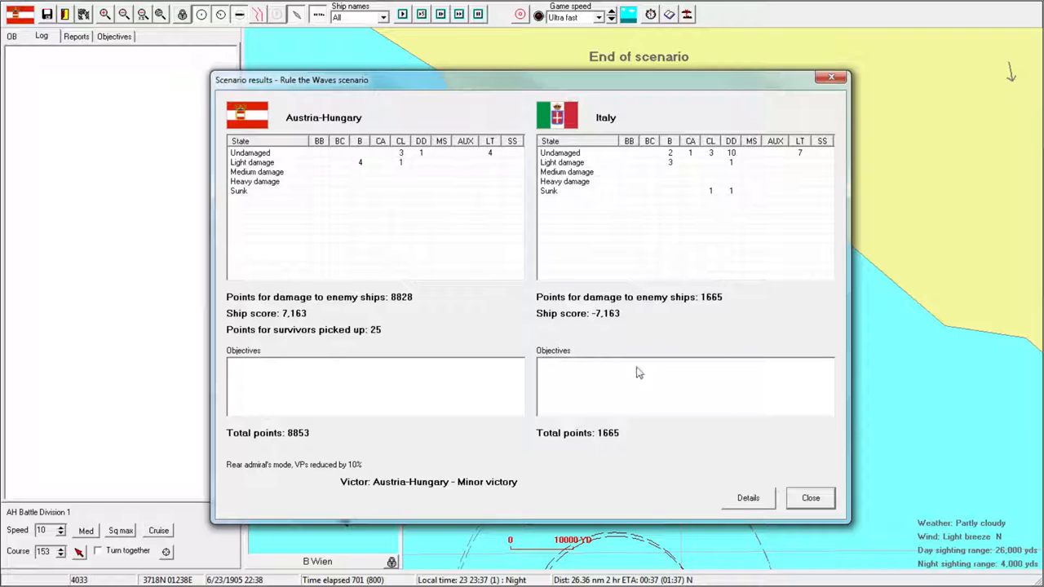
pyautogui.moveTo(697, 348)
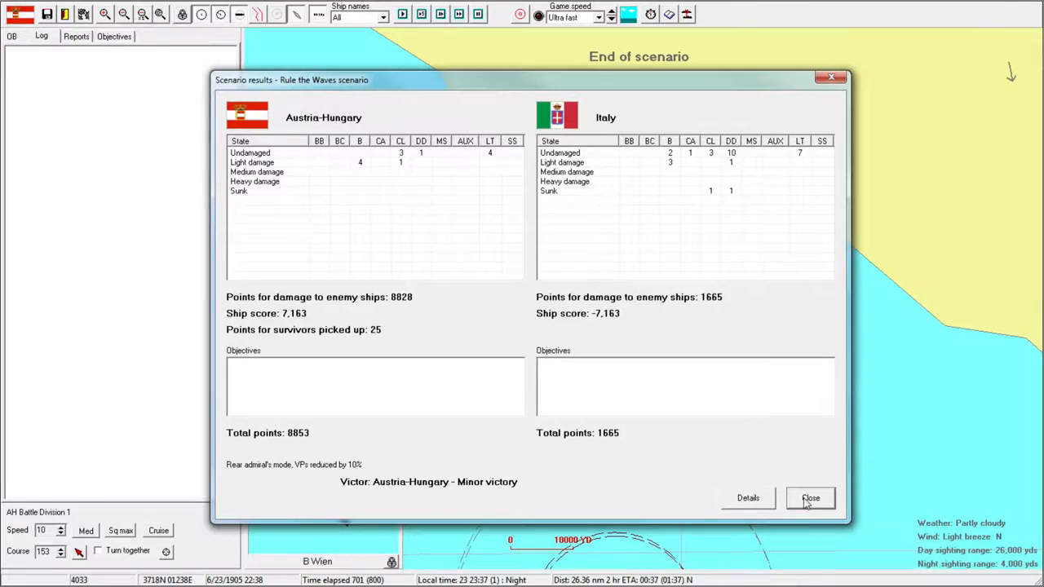
pyautogui.click(747, 498)
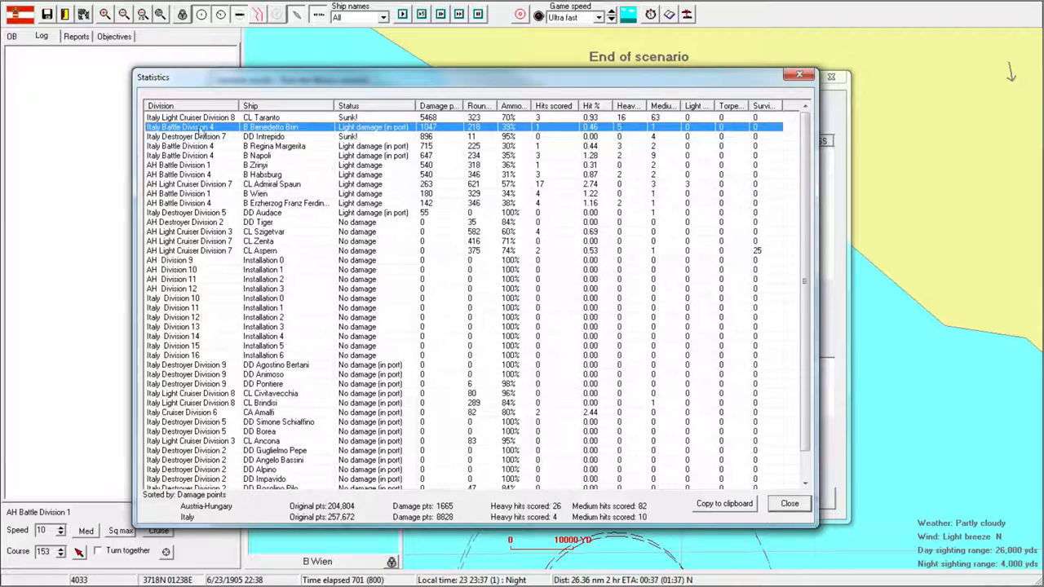
pyautogui.click(261, 155)
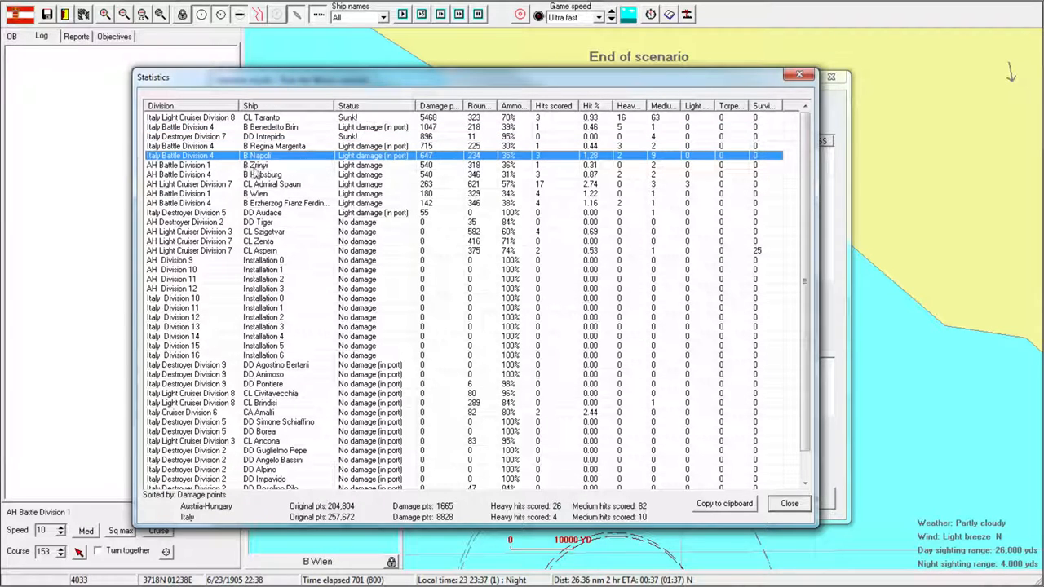
pyautogui.moveTo(668, 159)
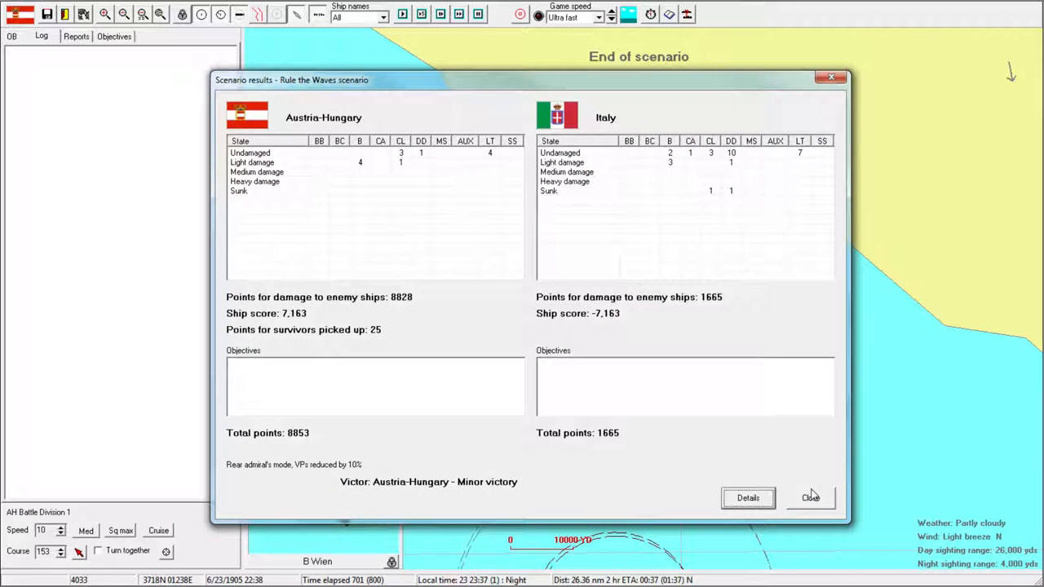
pyautogui.click(811, 498)
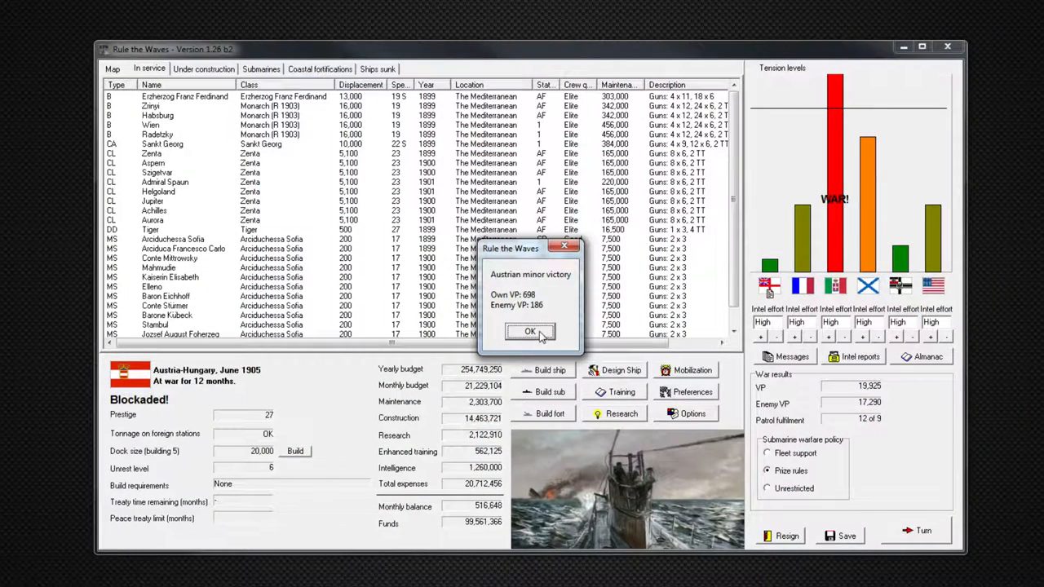
# Dismiss the Austrian minor victory notice and view the seven Babenberg battleships under construction.
pyautogui.click(530, 331)
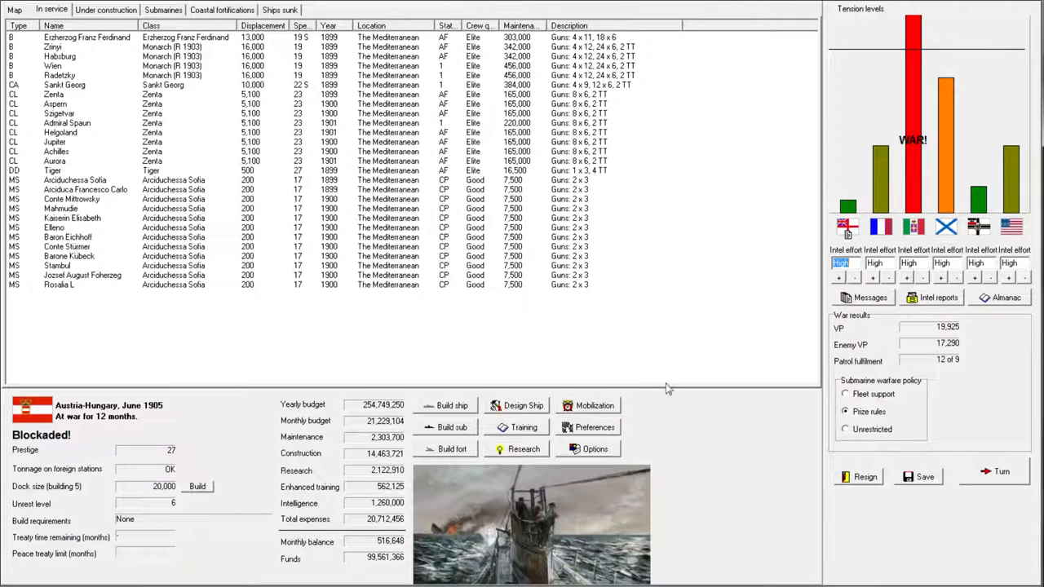
pyautogui.moveTo(347, 314)
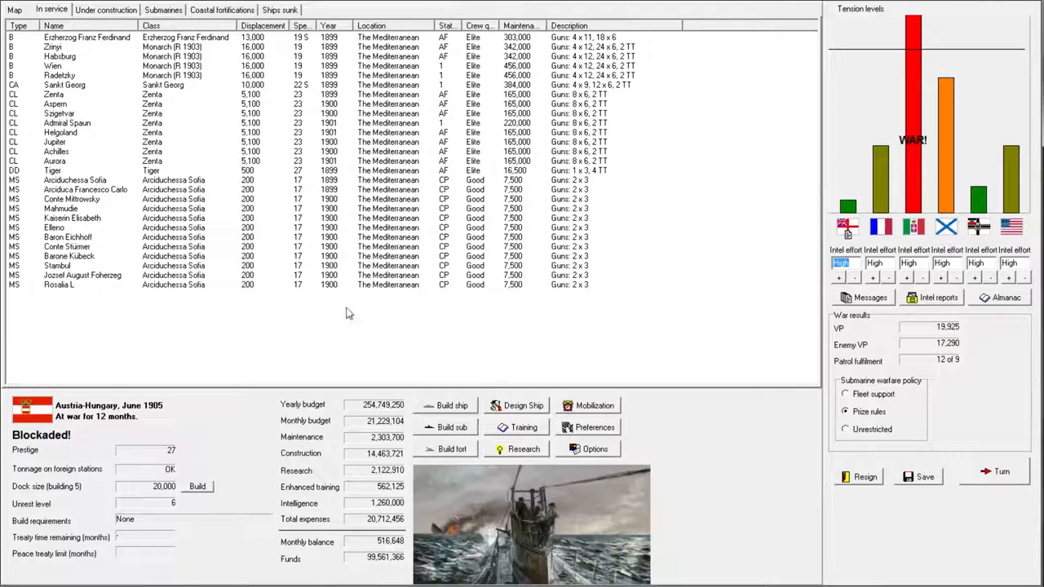
pyautogui.click(106, 8)
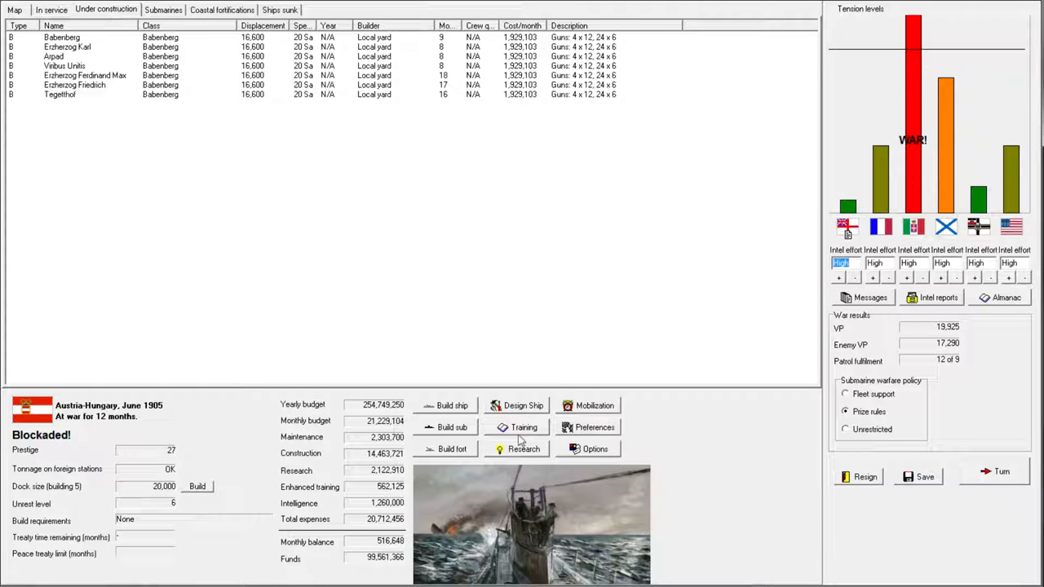
# Compare the Arciduchessa Sofia, Babenberg and Tiger design costs, then cancel without ordering.
pyautogui.click(452, 405)
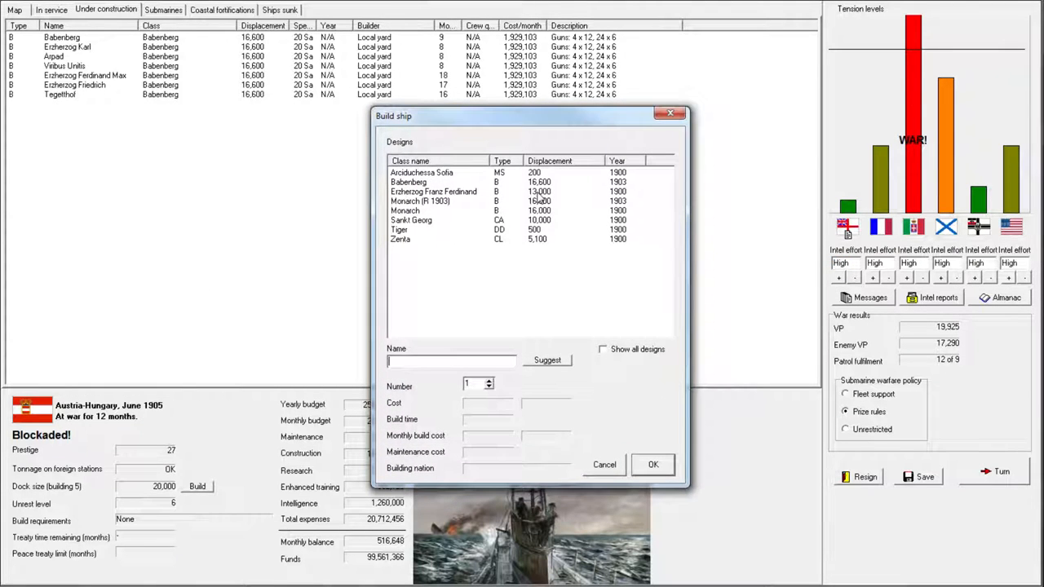
pyautogui.click(421, 172)
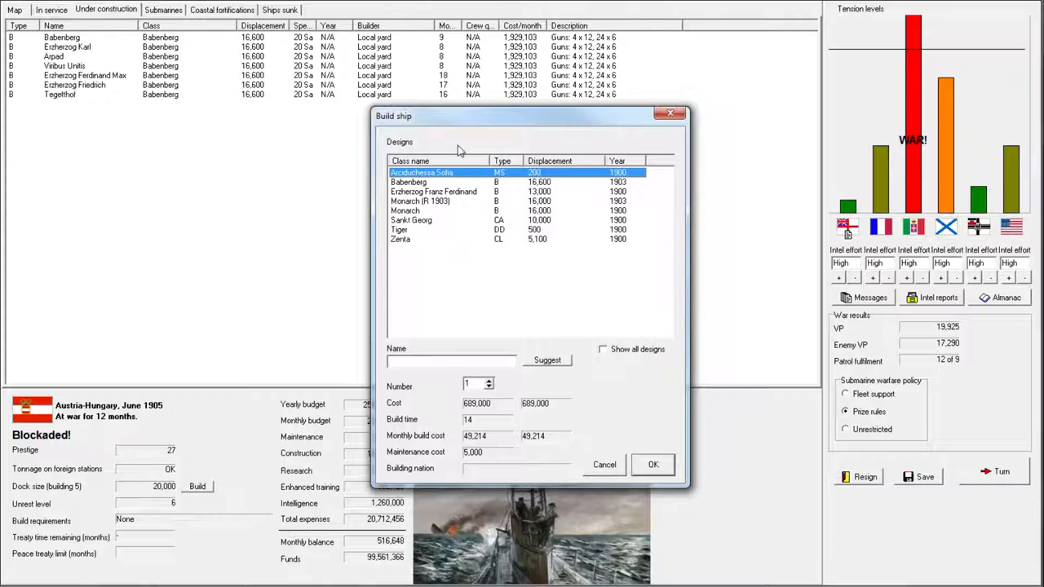
pyautogui.click(421, 181)
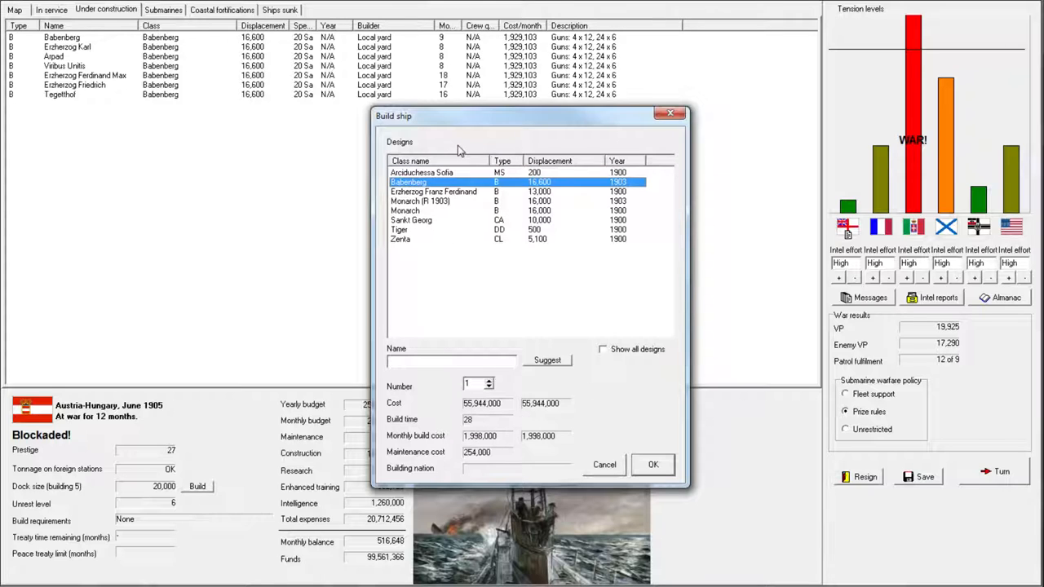
pyautogui.click(440, 220)
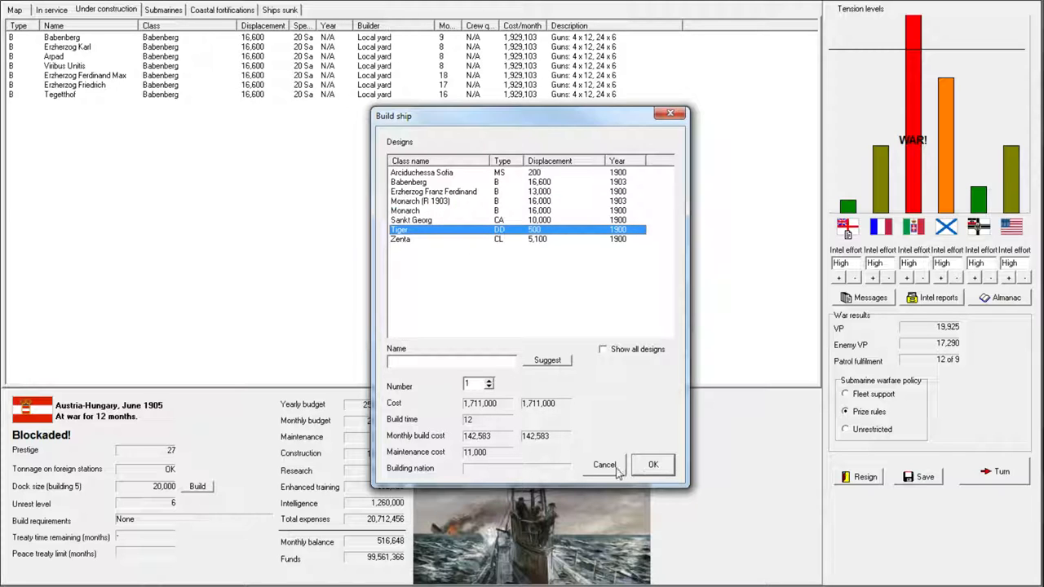
pyautogui.click(604, 465)
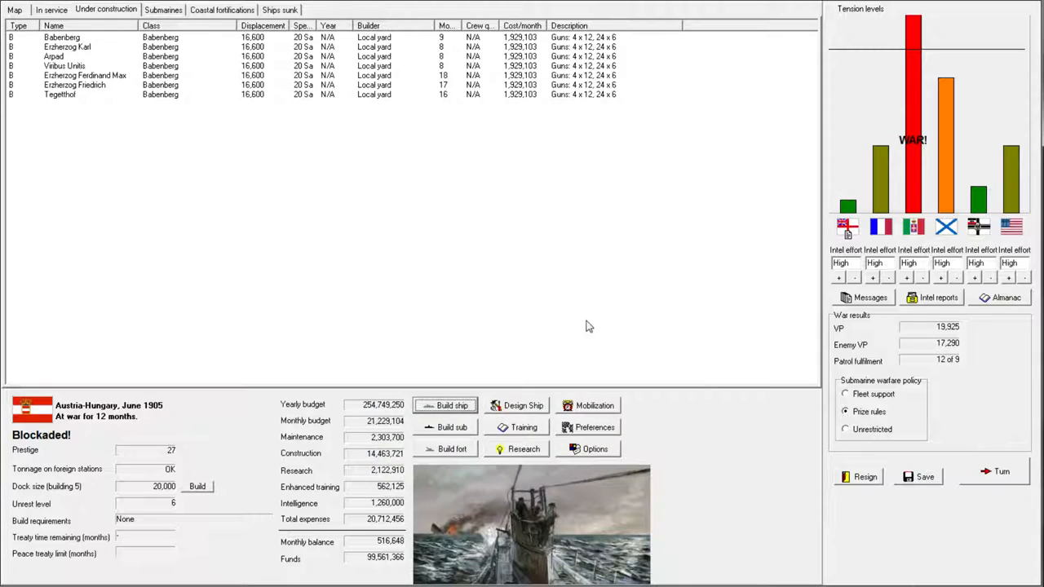
pyautogui.moveTo(616, 296)
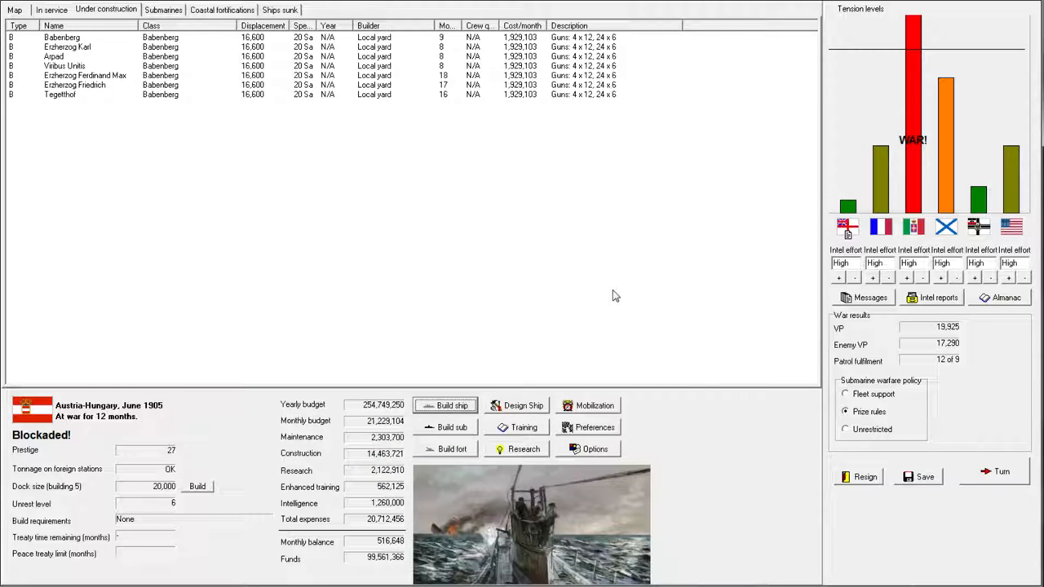
pyautogui.moveTo(613, 293)
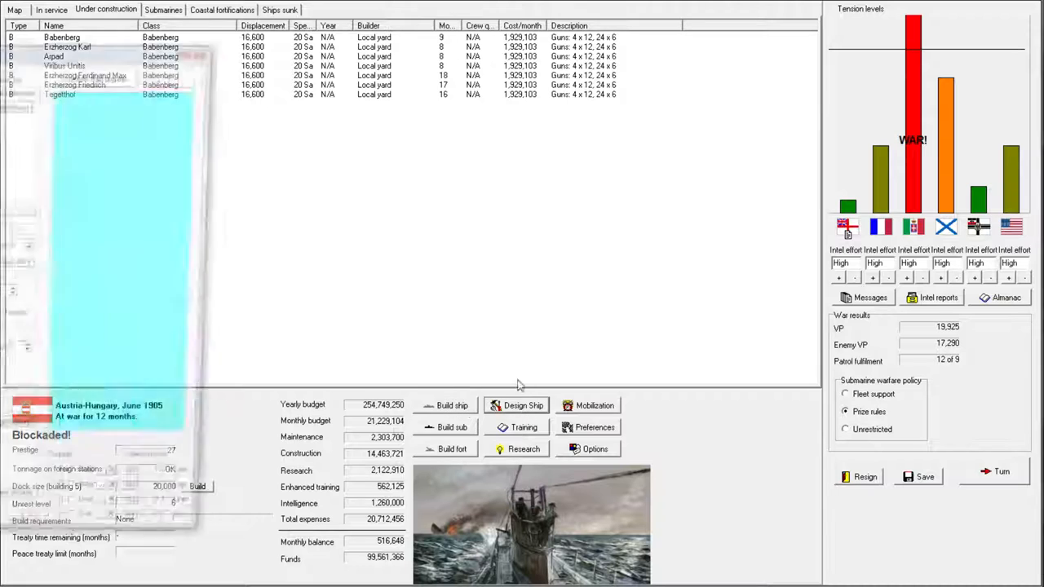
# Start a new DD-type ship design and generate a suggested destroyer.
pyautogui.click(522, 406)
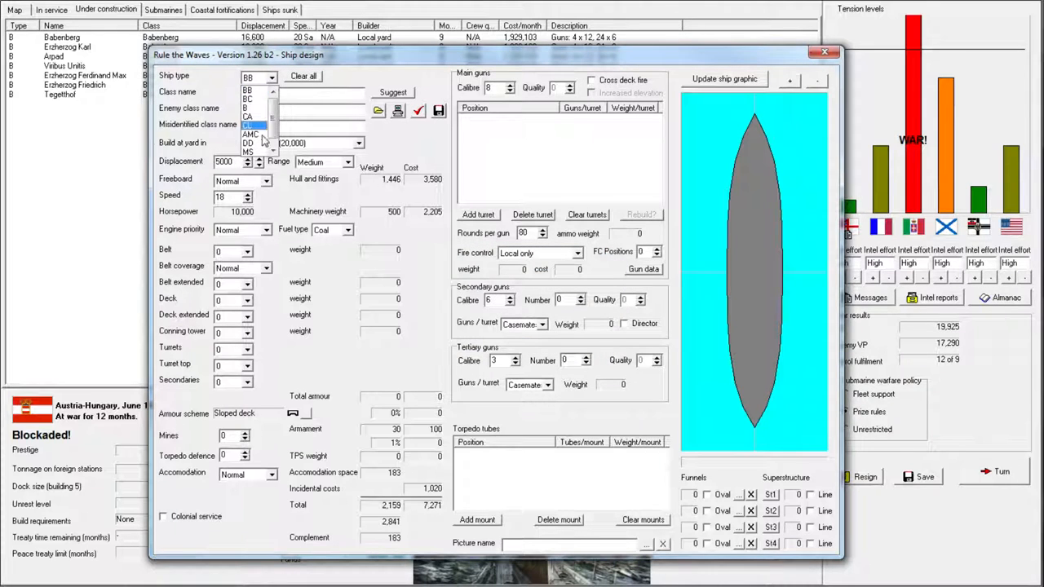
pyautogui.click(249, 143)
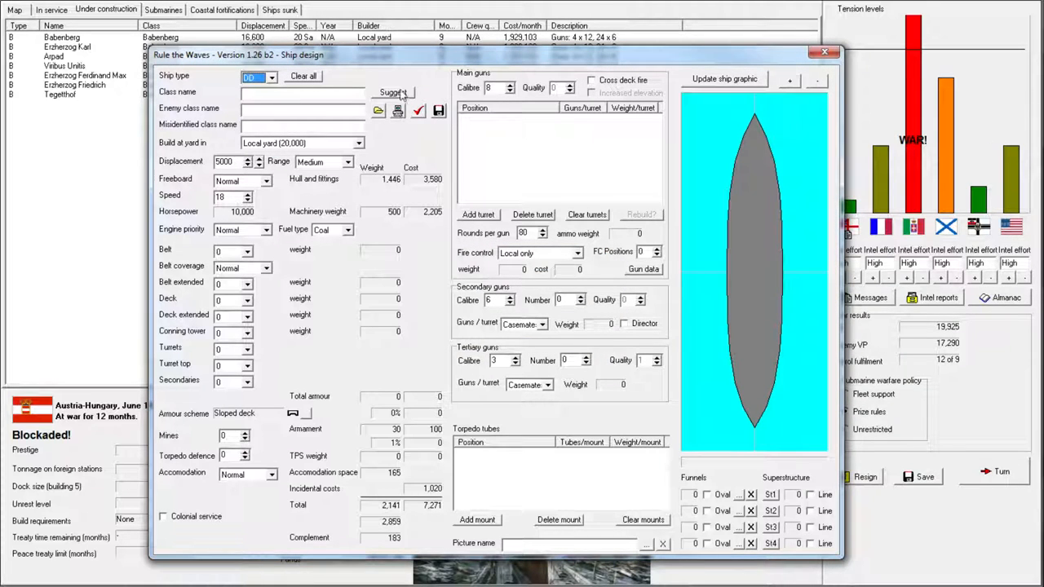
pyautogui.click(393, 92)
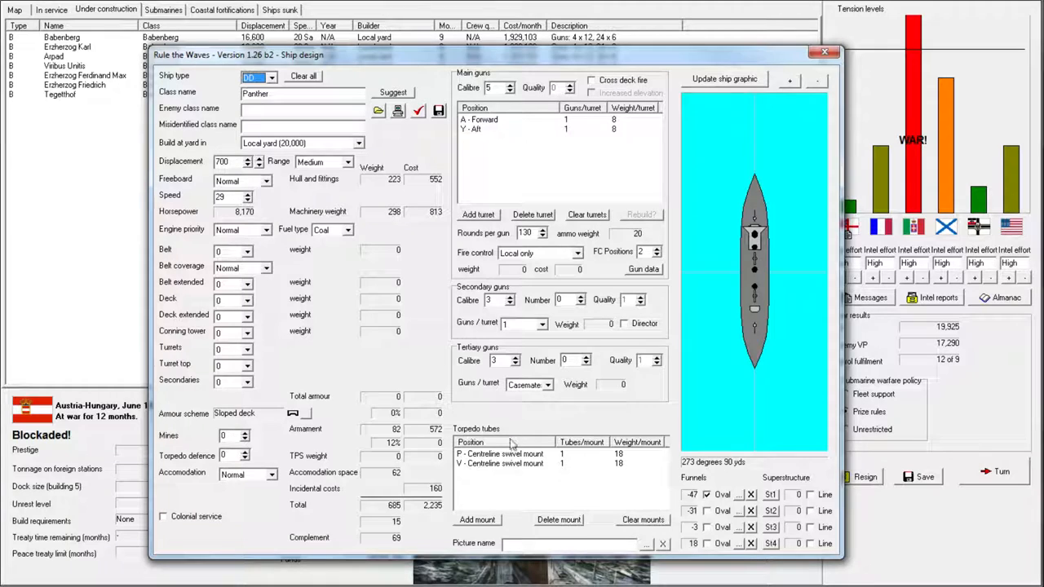
pyautogui.moveTo(491, 523)
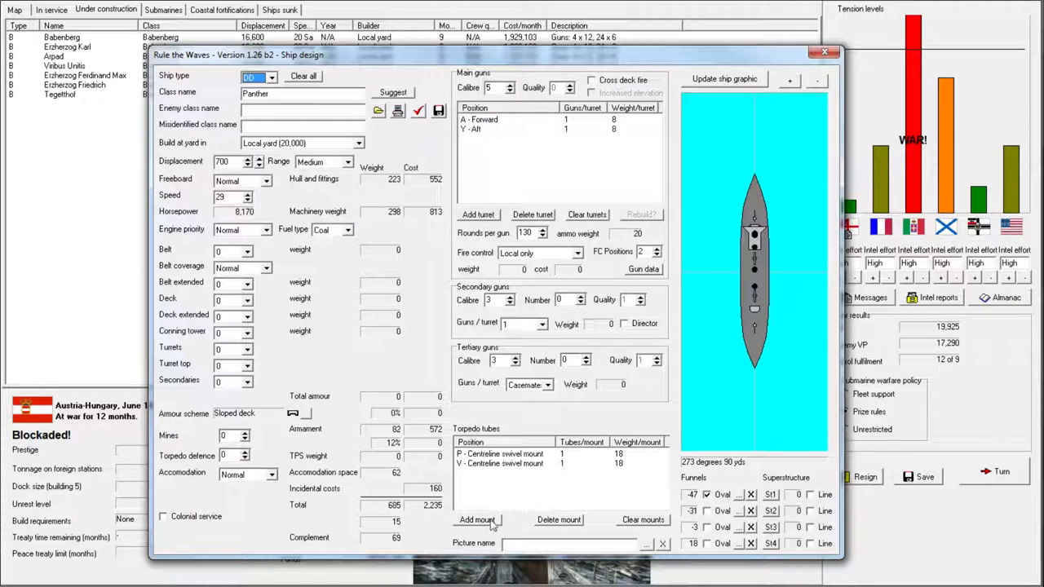
# Replace the destroyer's torpedo mounts with positions J, K, Q and V.
pyautogui.click(643, 519)
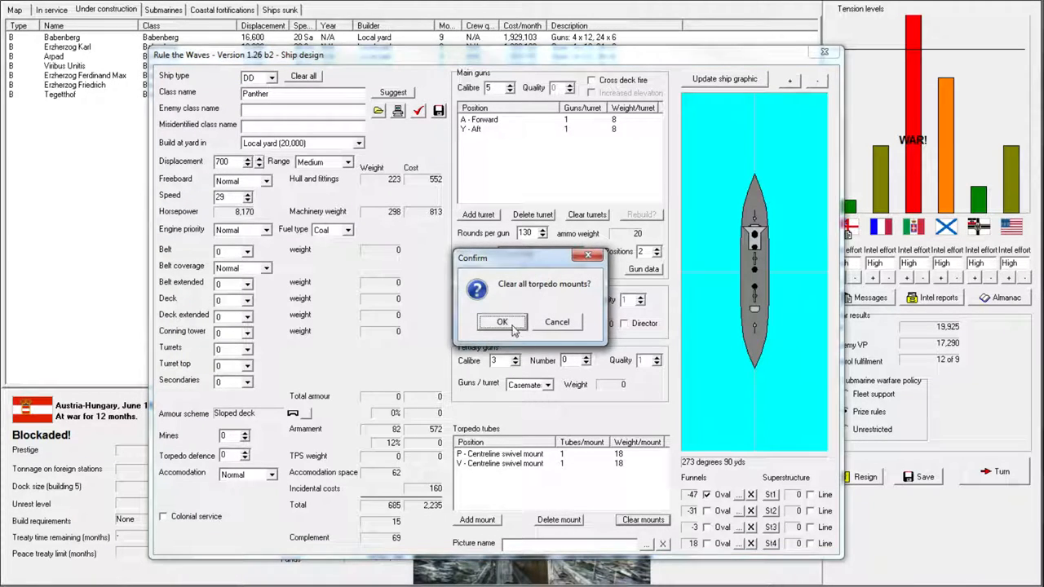
pyautogui.click(501, 321)
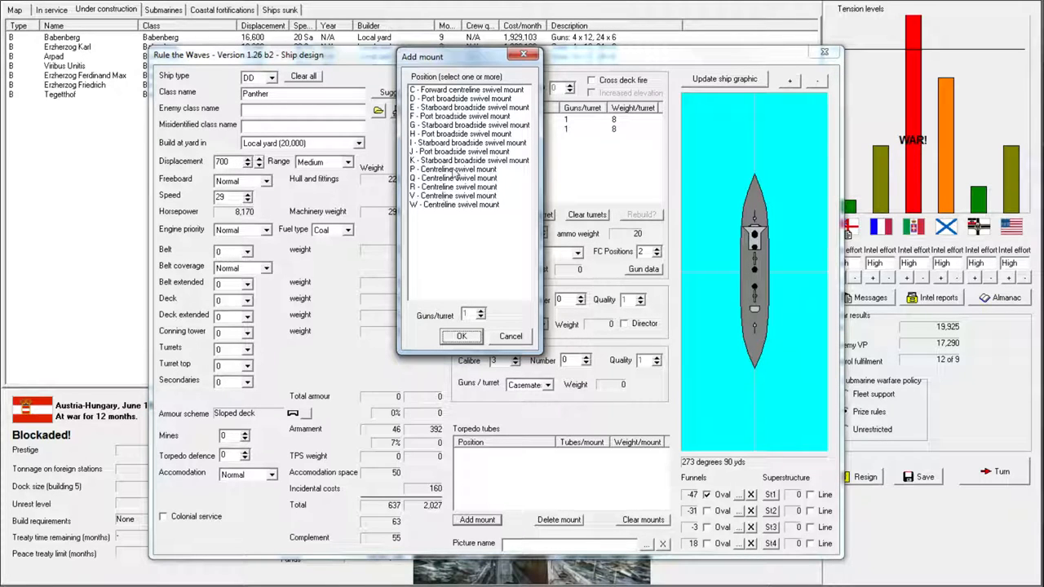
pyautogui.click(453, 187)
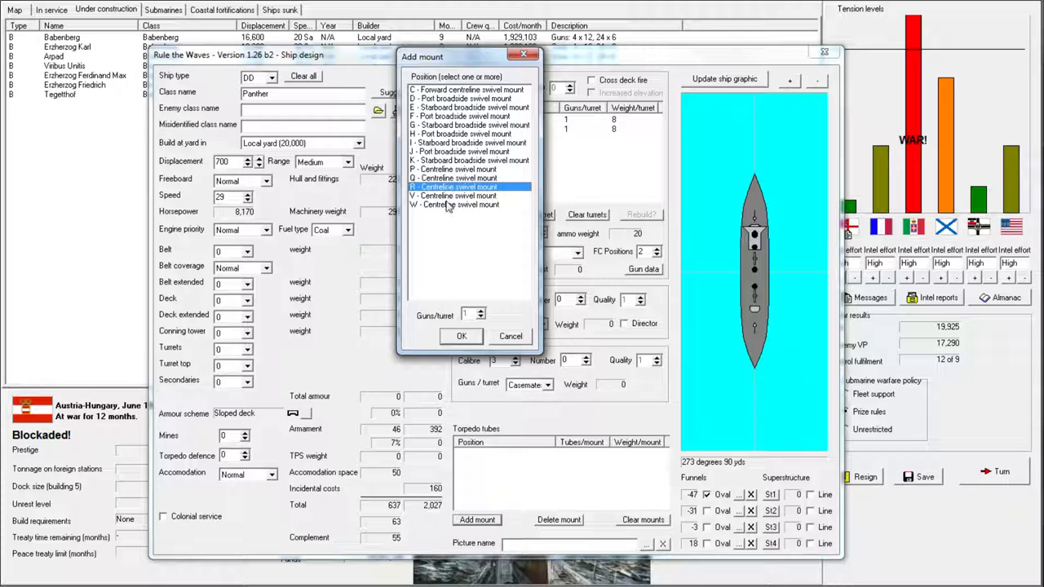
pyautogui.click(457, 195)
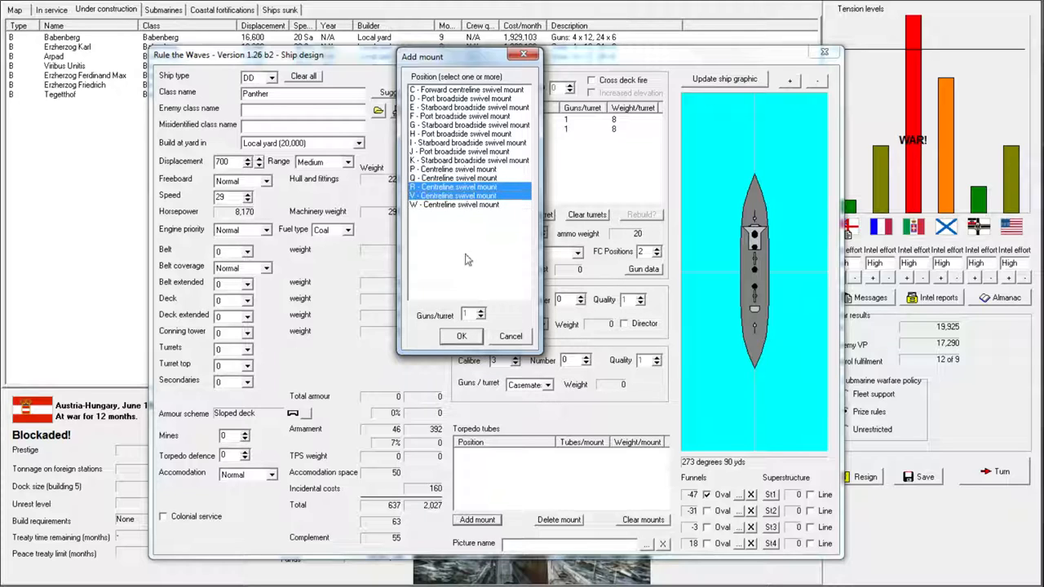
pyautogui.click(461, 177)
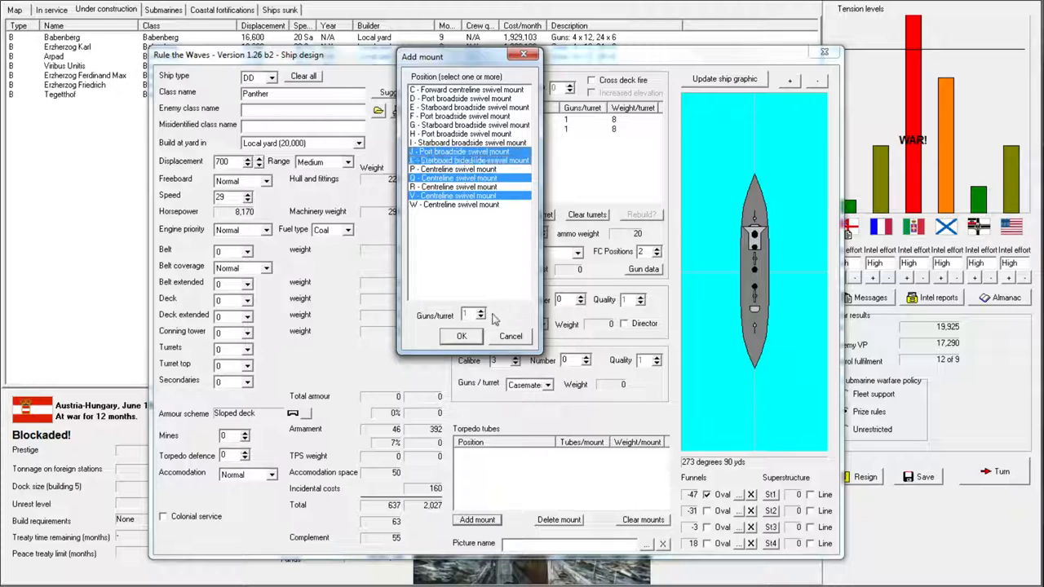
pyautogui.click(461, 336)
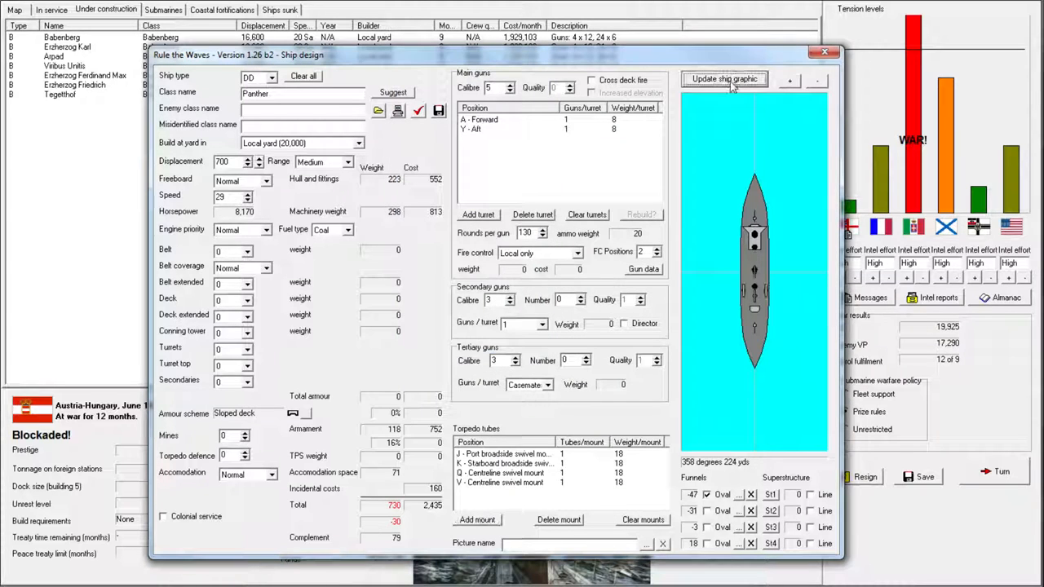
# Reduce Panther's main gun calibre from 4 to 3, bringing weight to 699 tons.
pyautogui.click(724, 78)
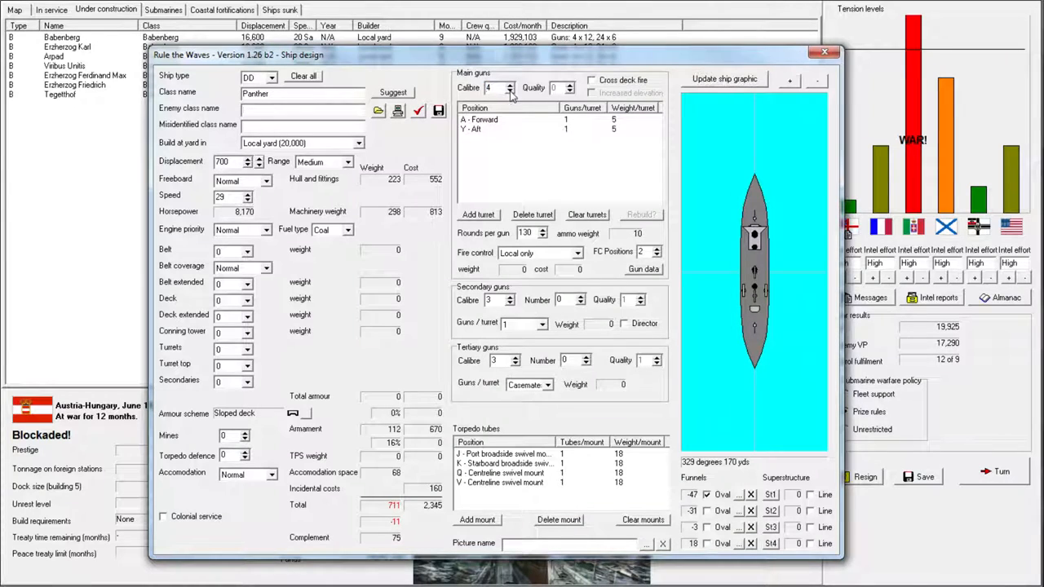
pyautogui.click(511, 82)
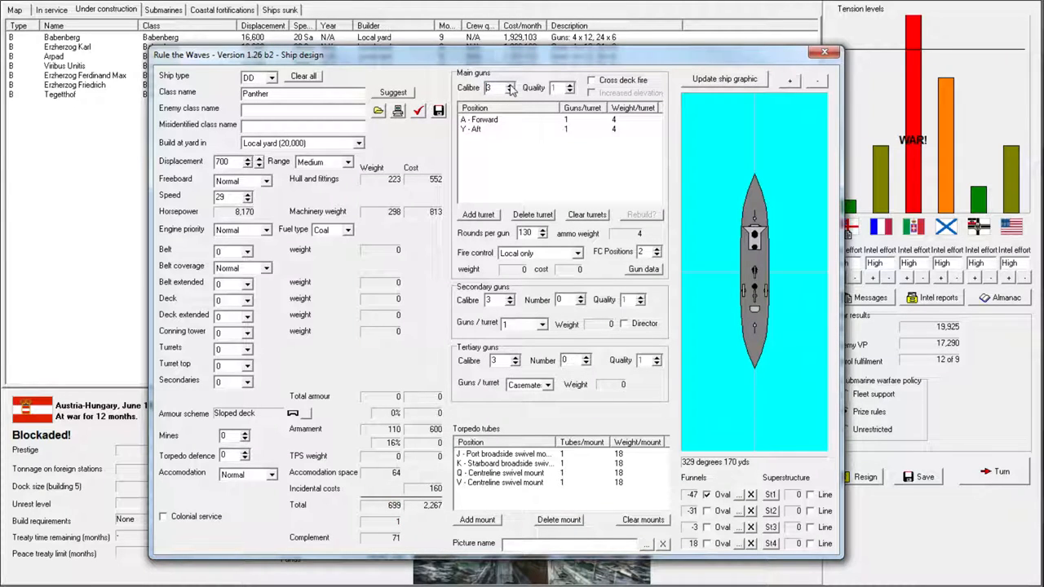
pyautogui.moveTo(522, 118)
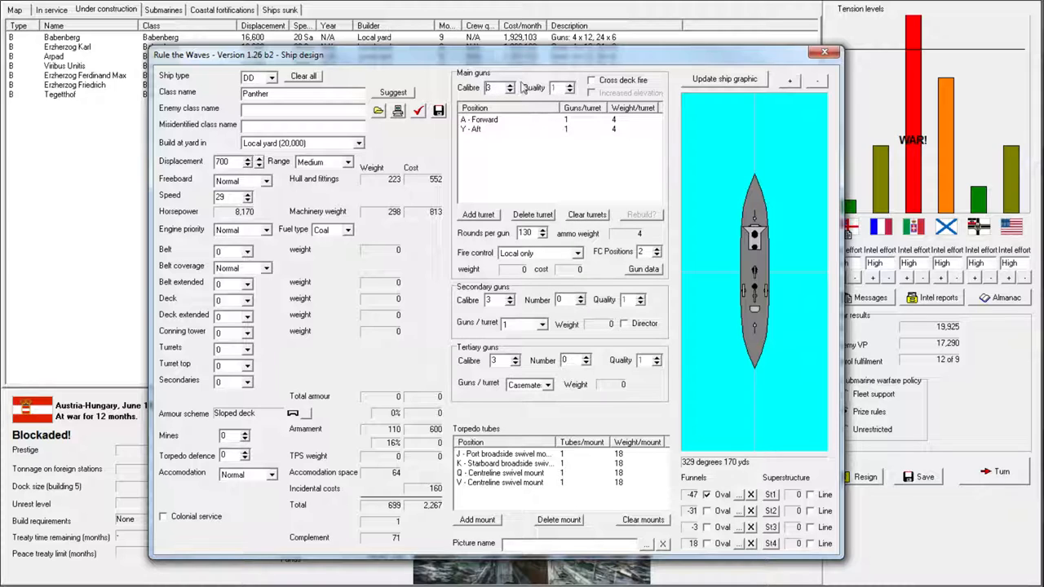
pyautogui.moveTo(561, 104)
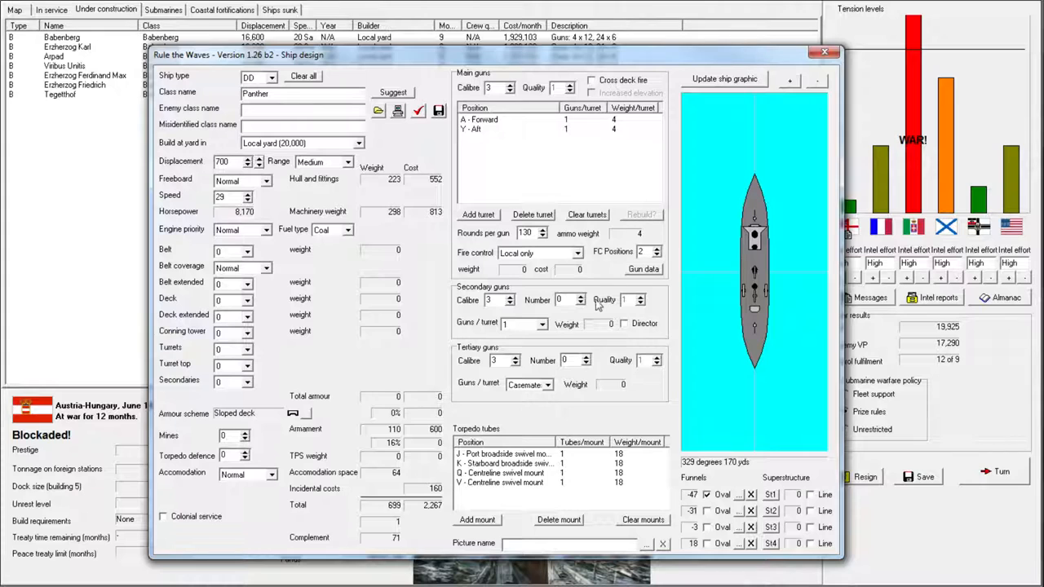
pyautogui.click(418, 110)
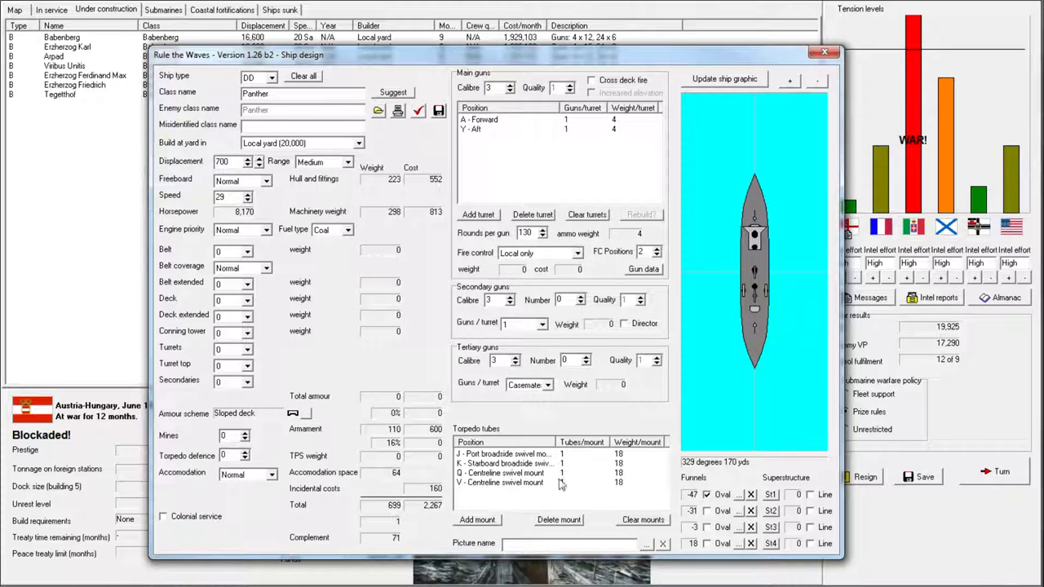
# Clear Panther's torpedo mounts and add positions H, I, Q and V.
pyautogui.click(641, 520)
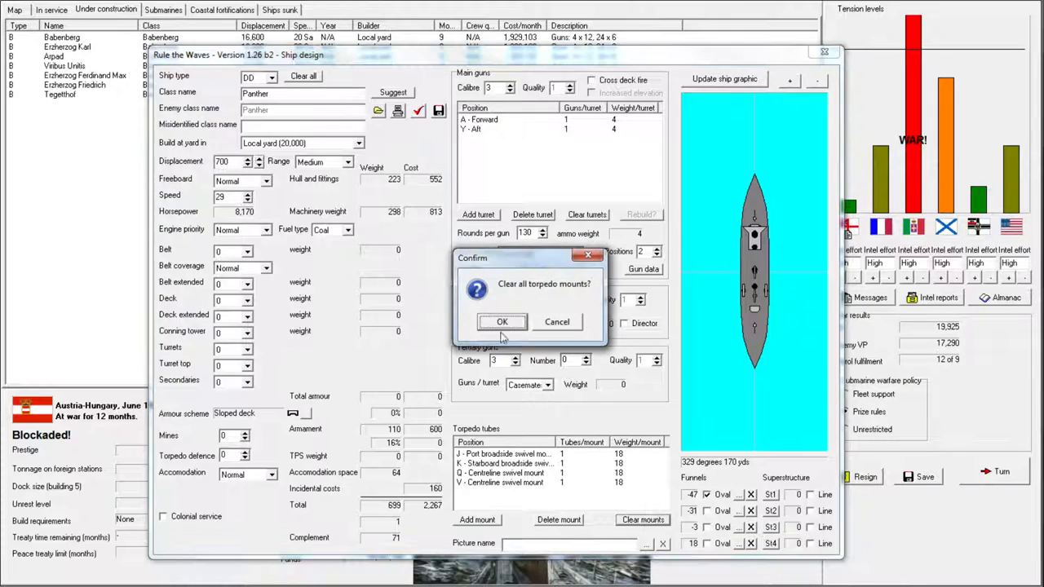
pyautogui.click(502, 321)
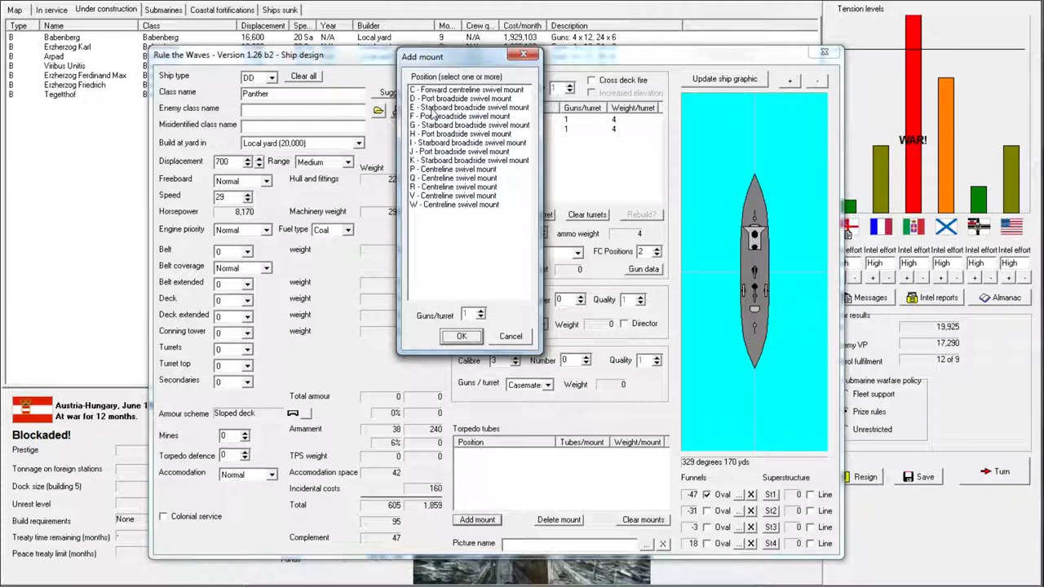
pyautogui.click(468, 142)
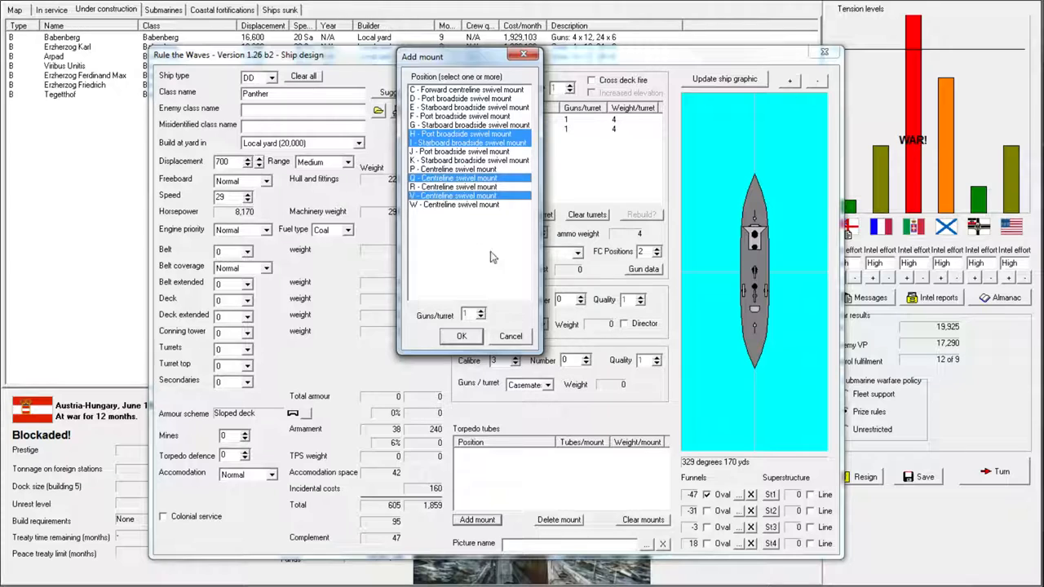
pyautogui.click(461, 336)
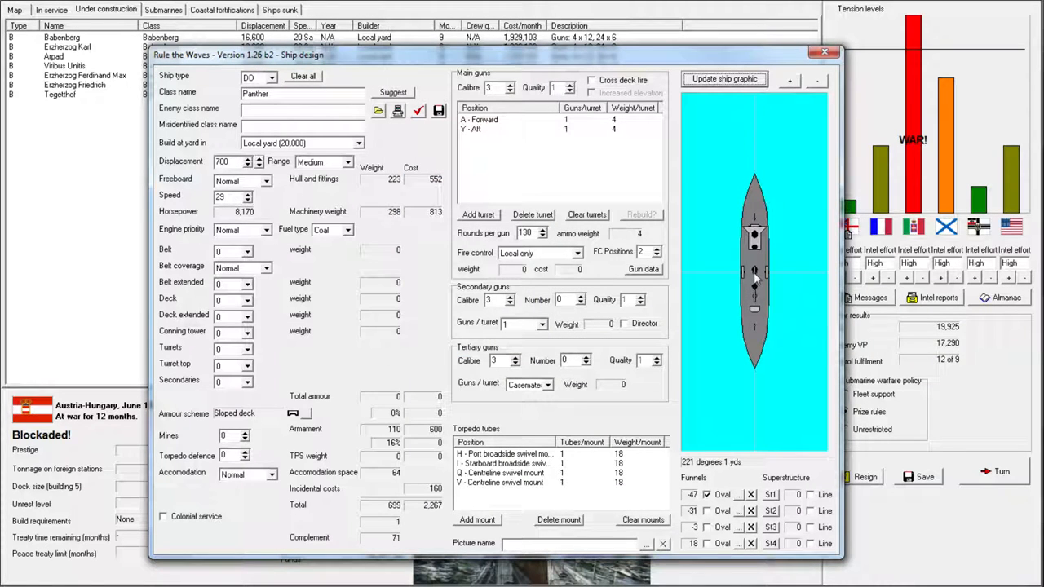
pyautogui.click(505, 473)
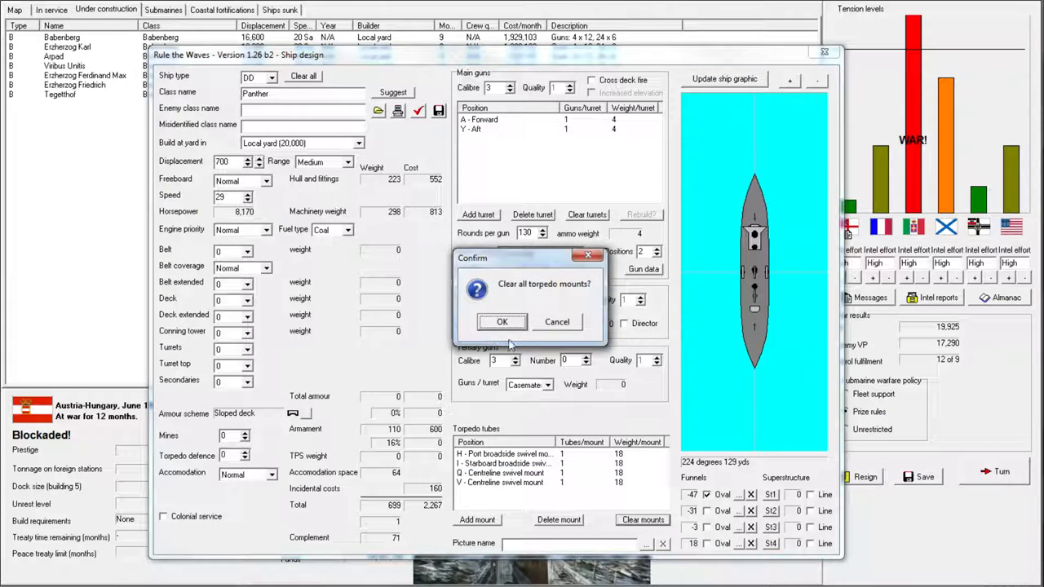
pyautogui.click(502, 321)
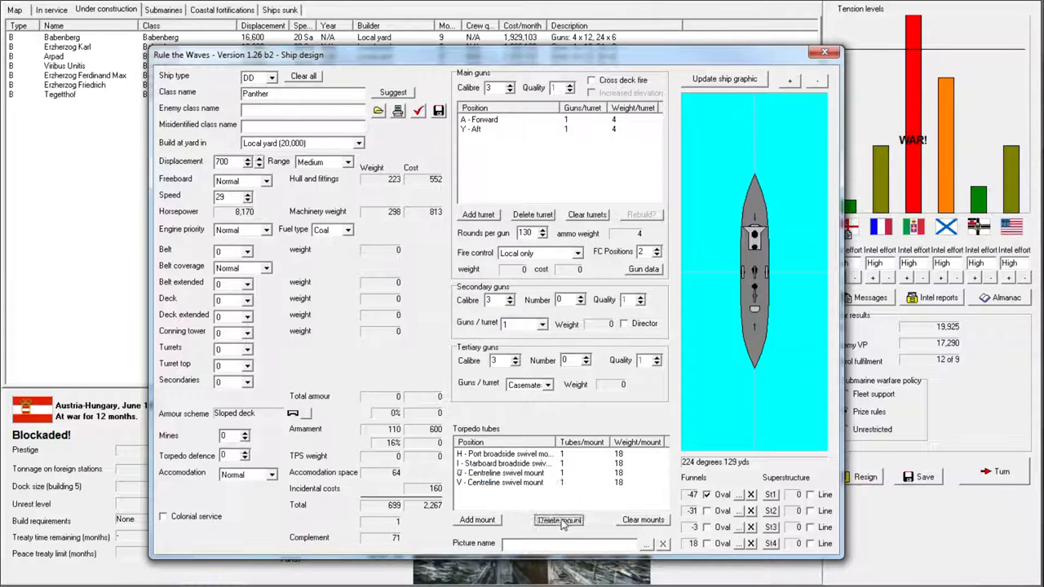
# Swap centreline mounts Q and V for W and R and drop the broadside mounts.
pyautogui.click(477, 519)
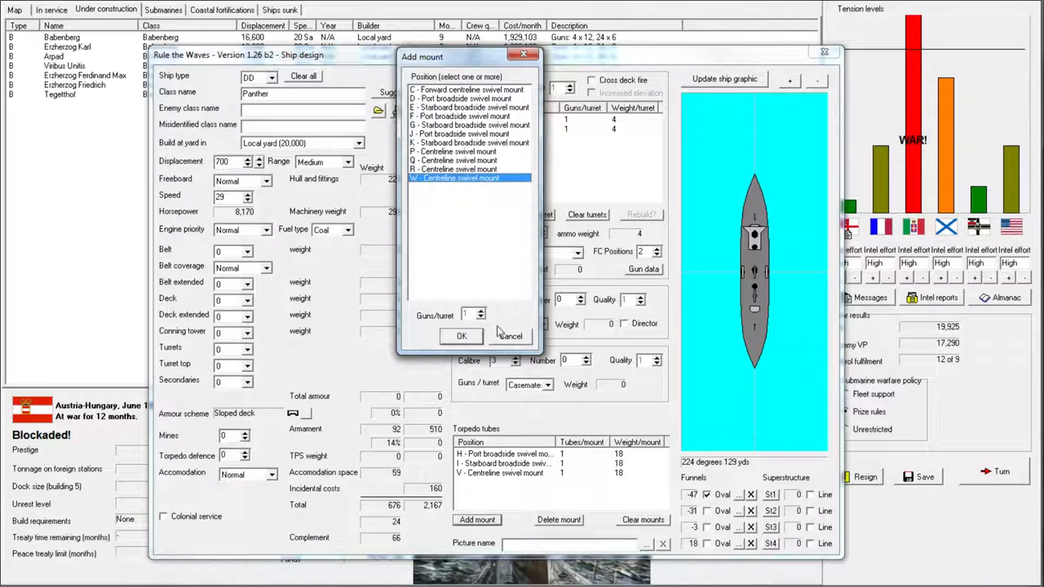
pyautogui.click(462, 336)
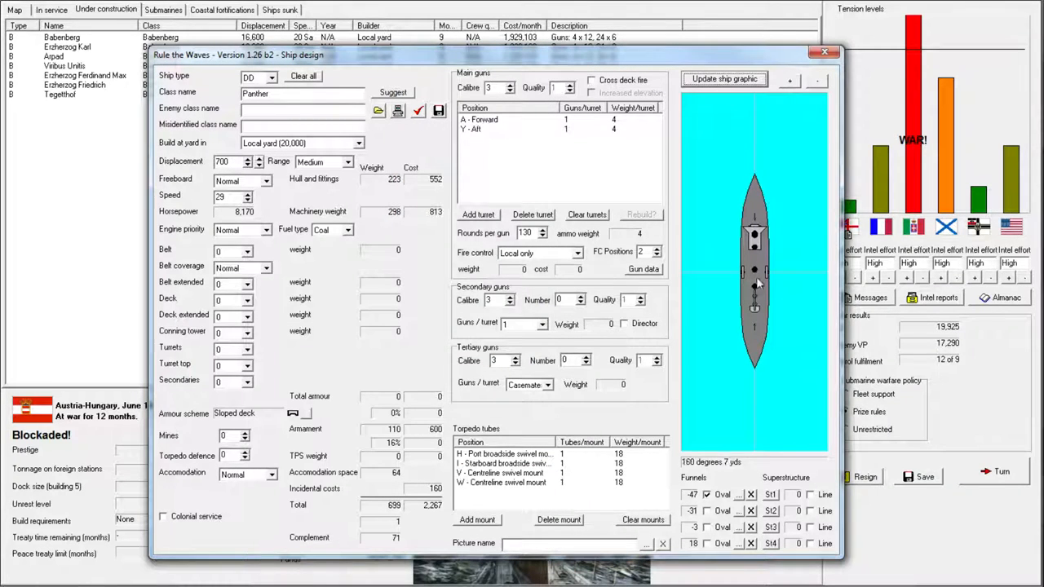
pyautogui.click(503, 473)
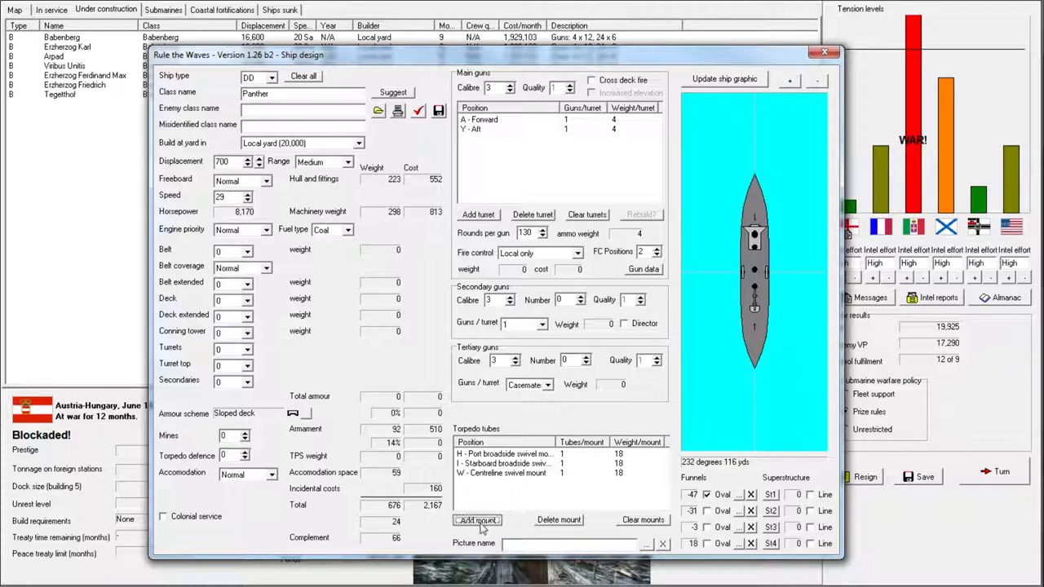
pyautogui.click(476, 520)
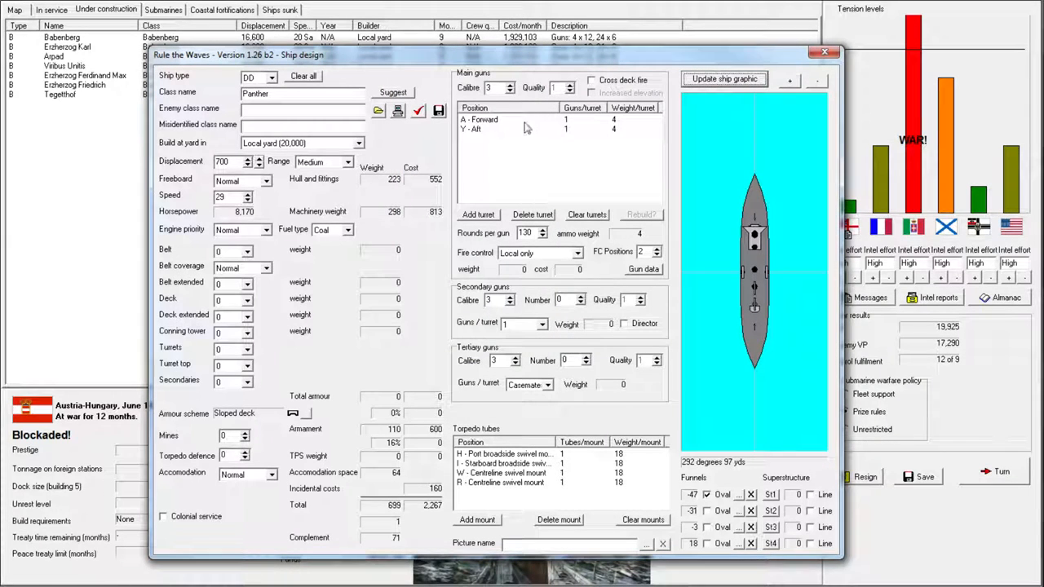
pyautogui.click(506, 453)
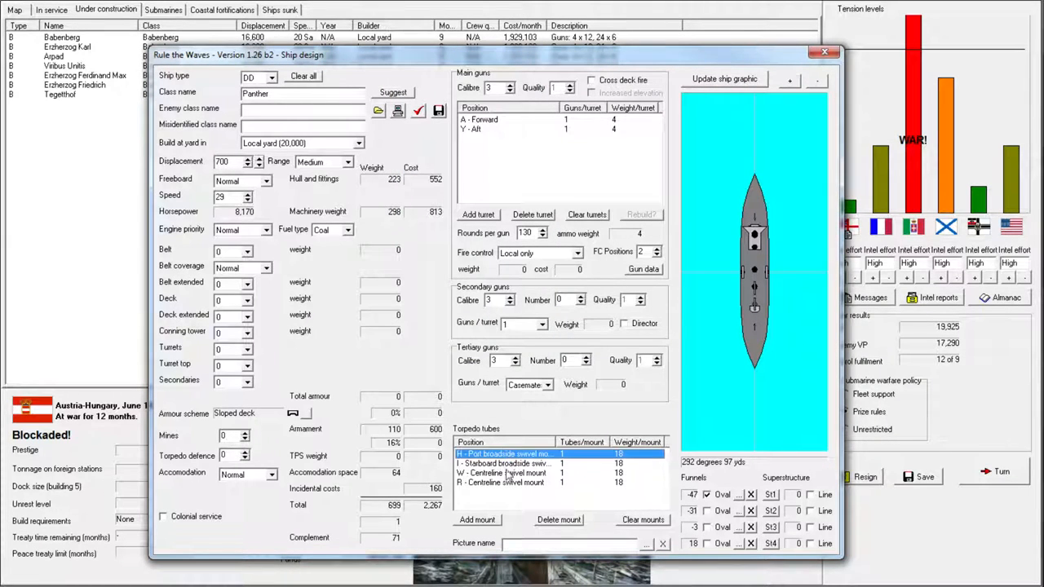
pyautogui.click(558, 520)
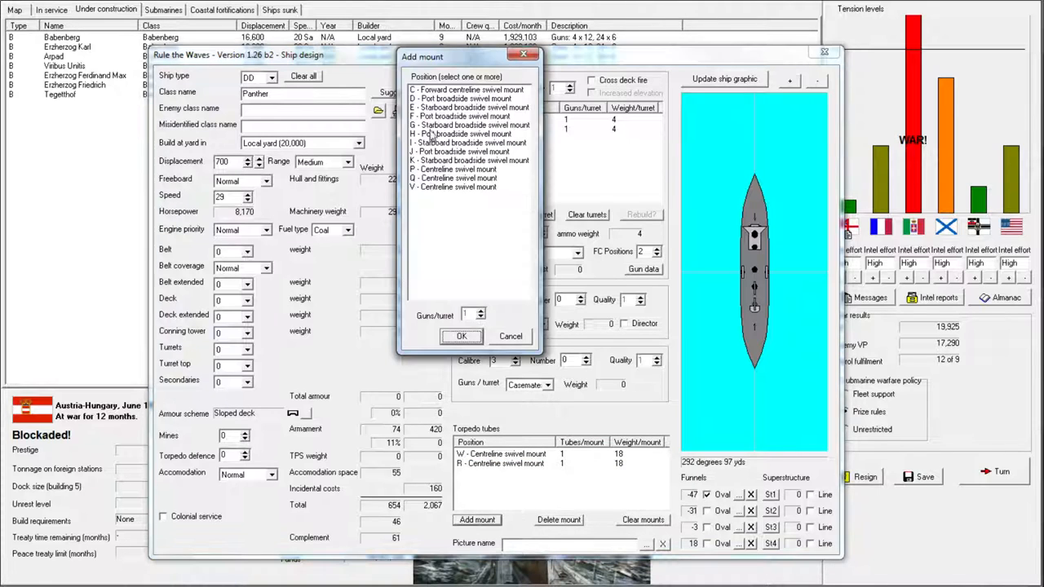
pyautogui.click(461, 336)
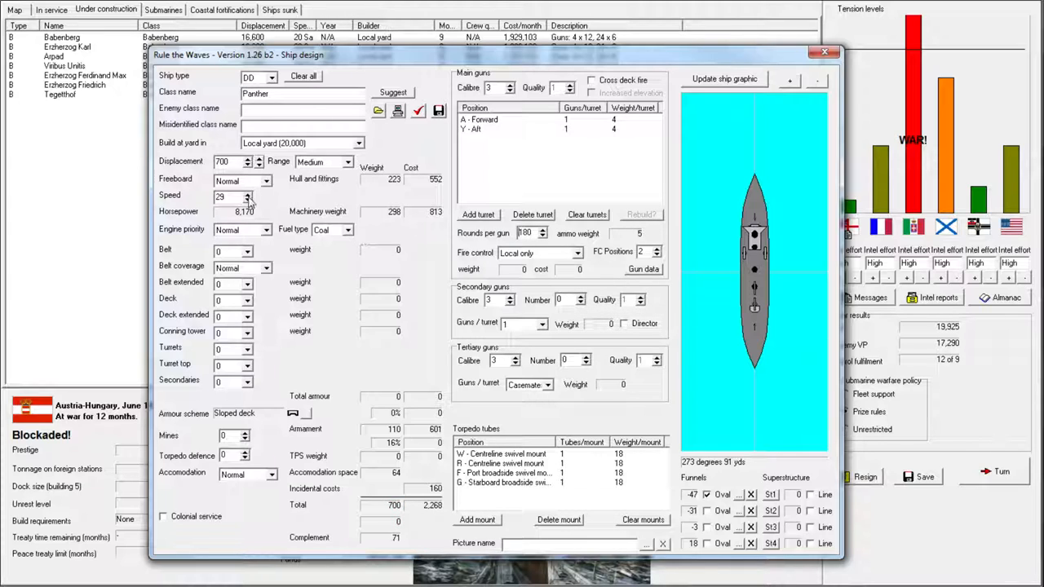
# Set Panther's accommodation to Cramped and range to Short, cutting it to 664 tons.
pyautogui.click(352, 161)
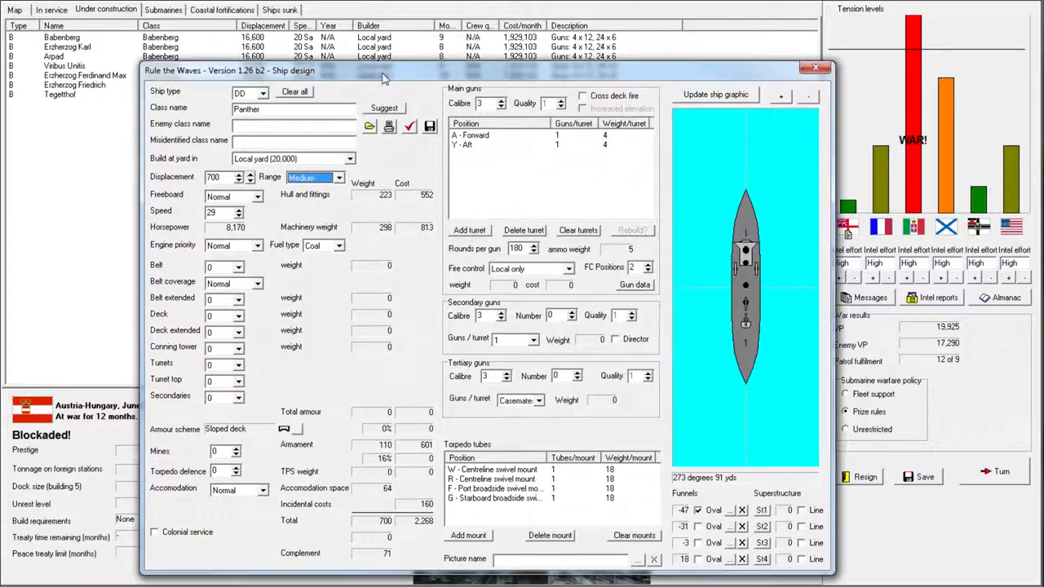
pyautogui.moveTo(376, 98)
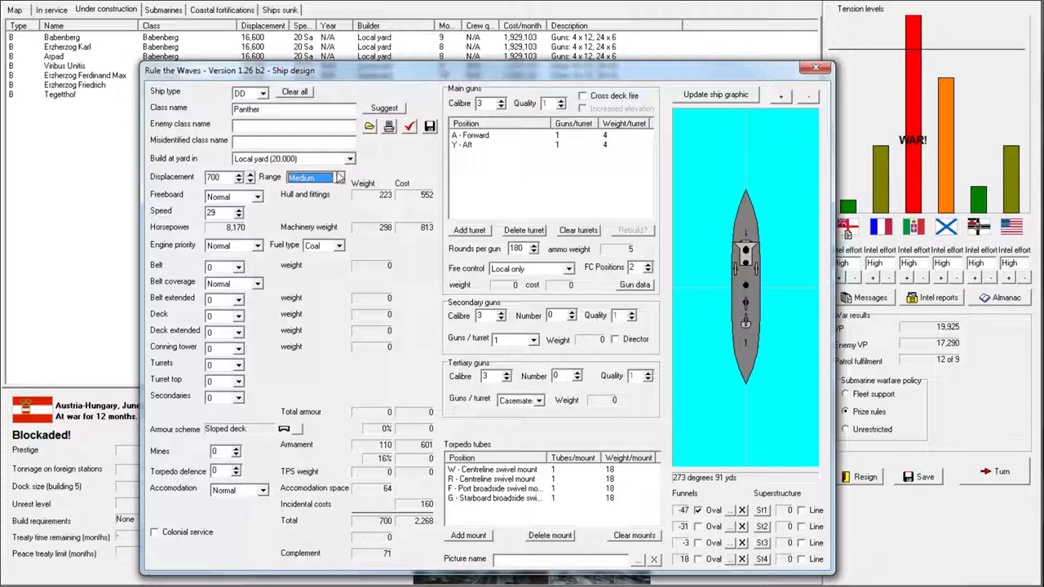
pyautogui.click(259, 490)
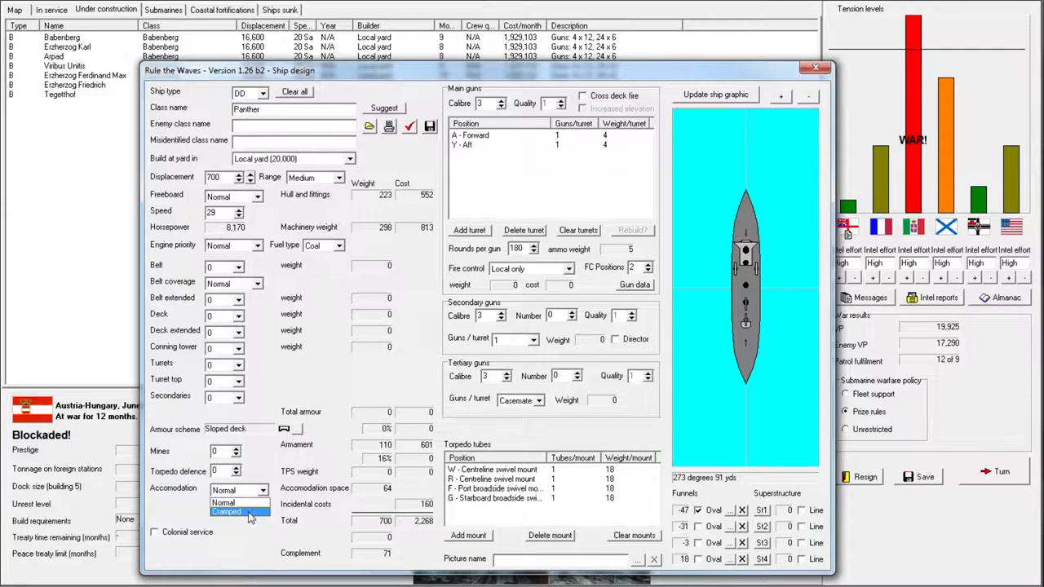
pyautogui.click(337, 177)
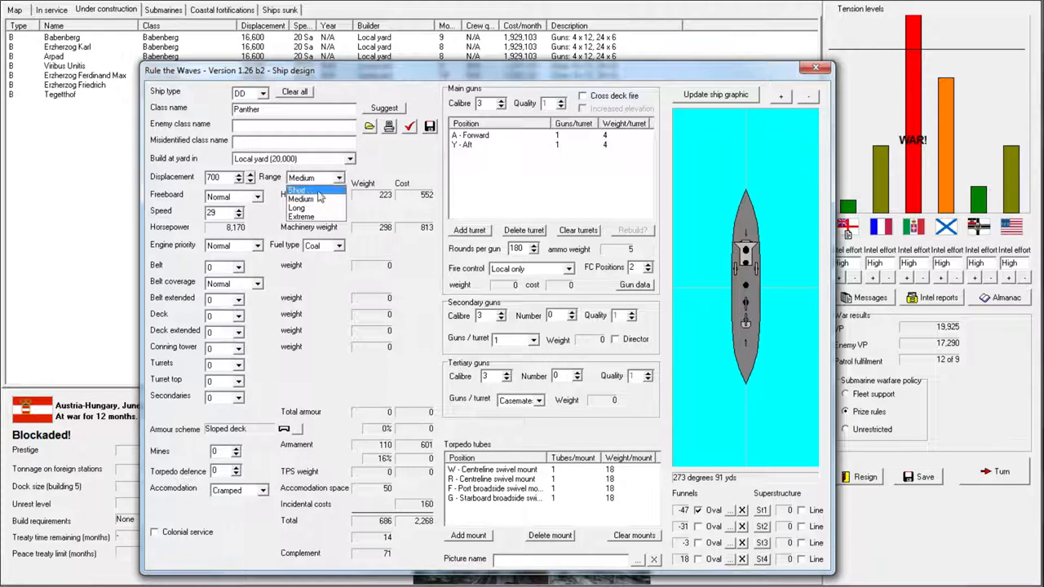
pyautogui.click(298, 188)
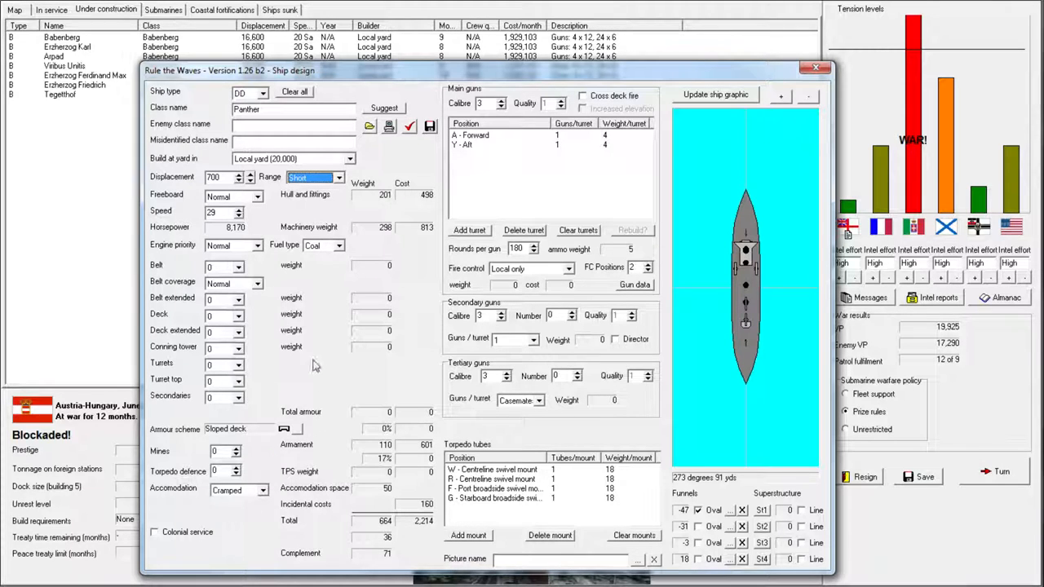
pyautogui.moveTo(477, 162)
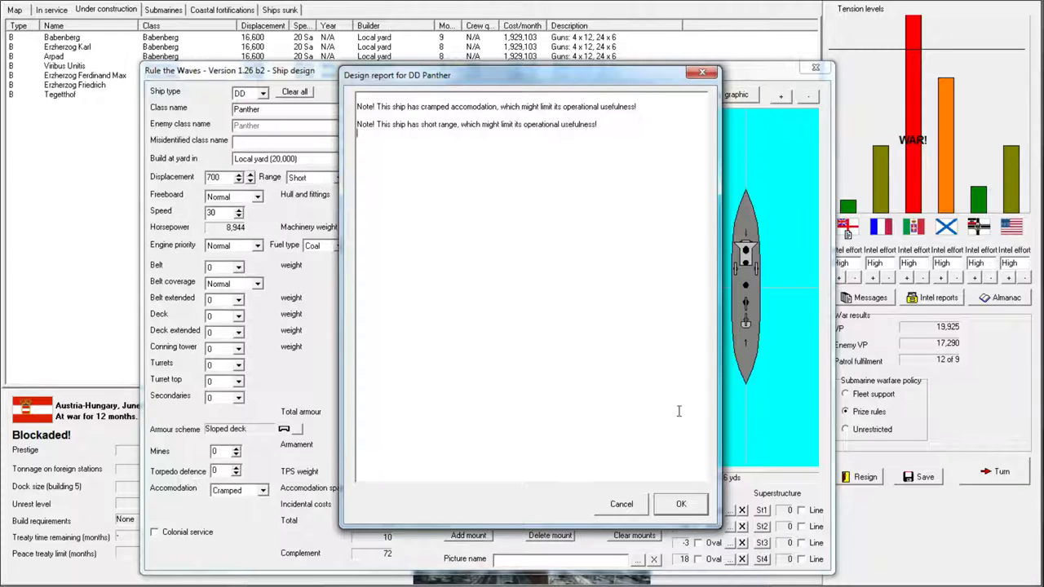
# Accept the Panther design and order ten Panther-class destroyers, accepting the development cost.
pyautogui.click(681, 503)
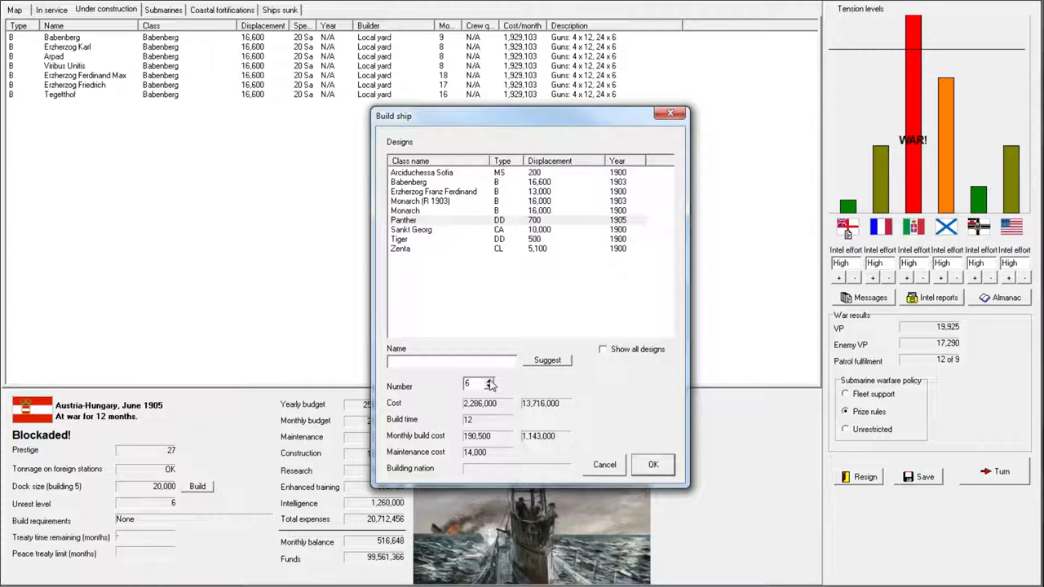
pyautogui.click(488, 380)
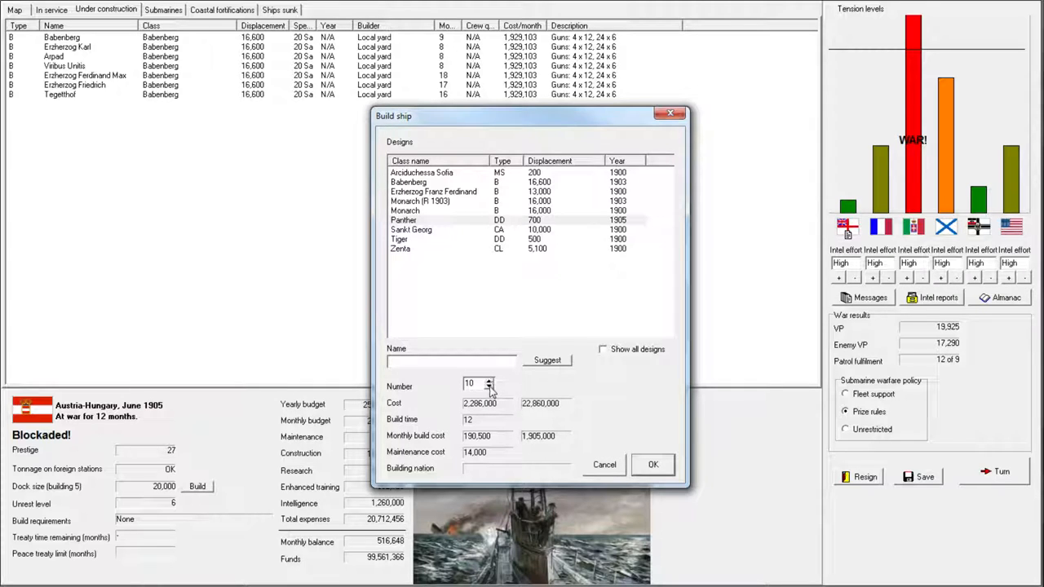
pyautogui.click(652, 464)
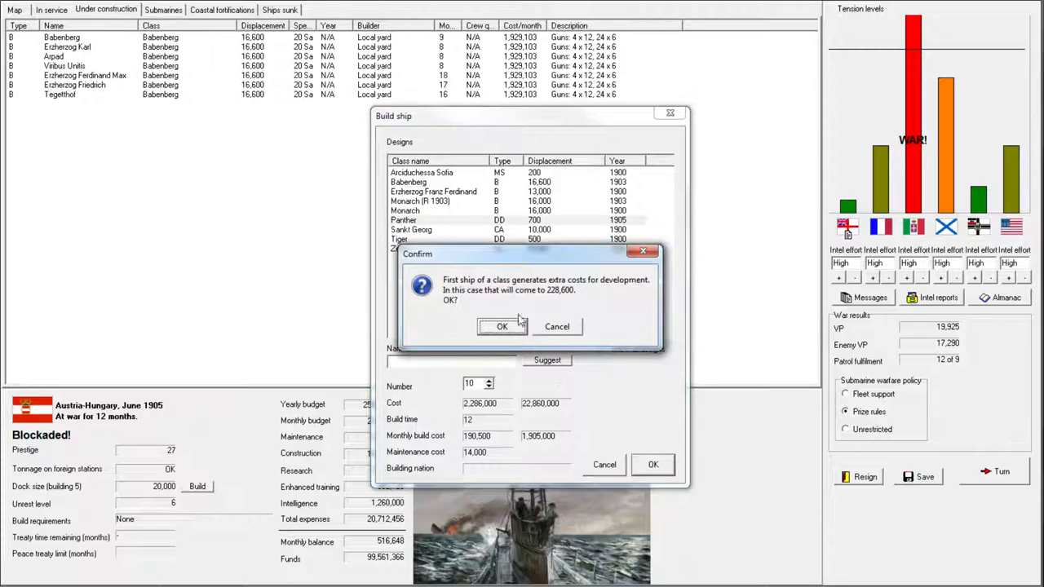
pyautogui.click(501, 326)
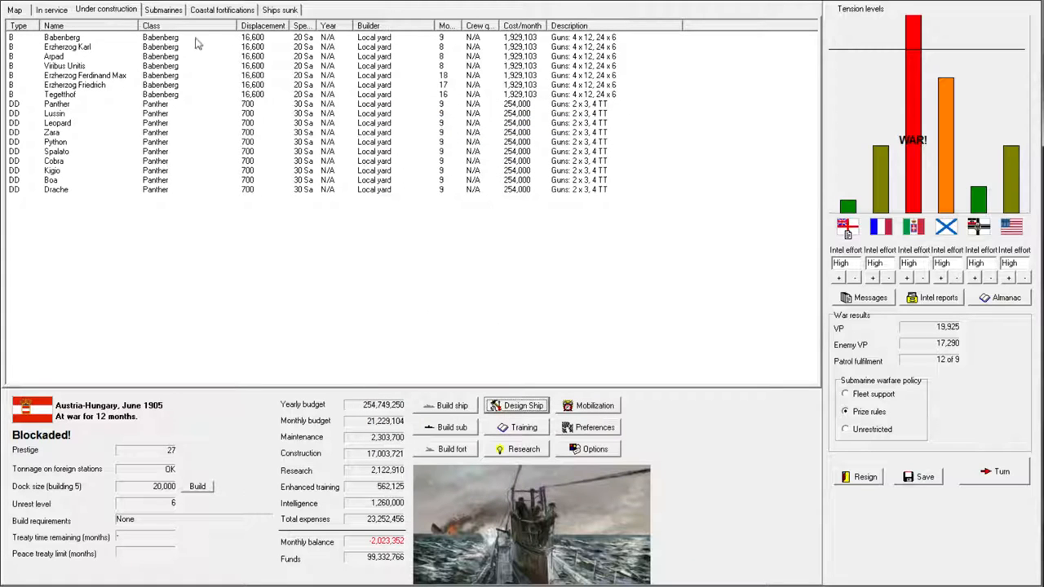
pyautogui.moveTo(763, 287)
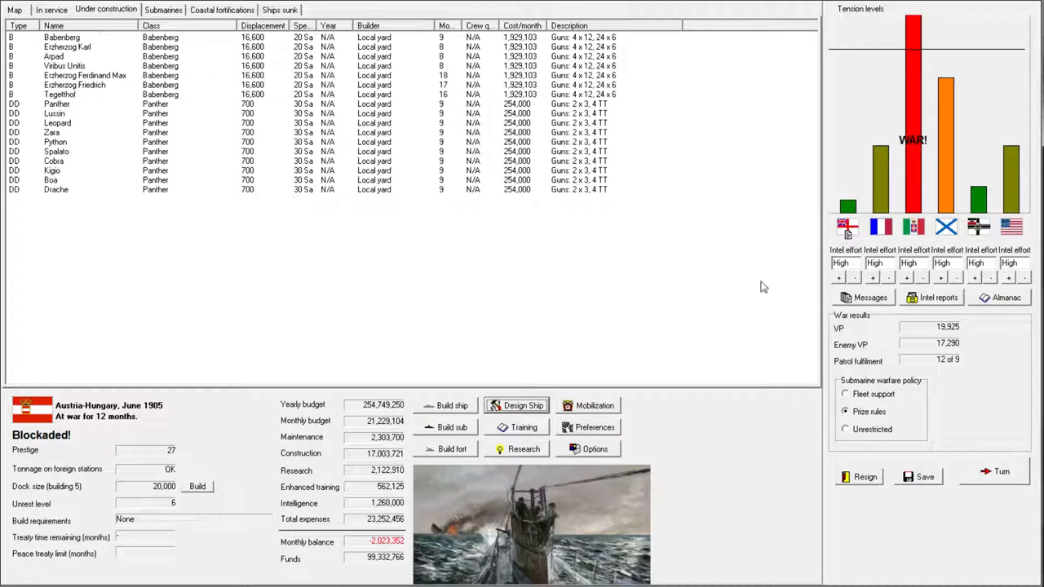
# Lower intel effort to Medium for all nations and select Babenberg under construction.
pyautogui.click(50, 8)
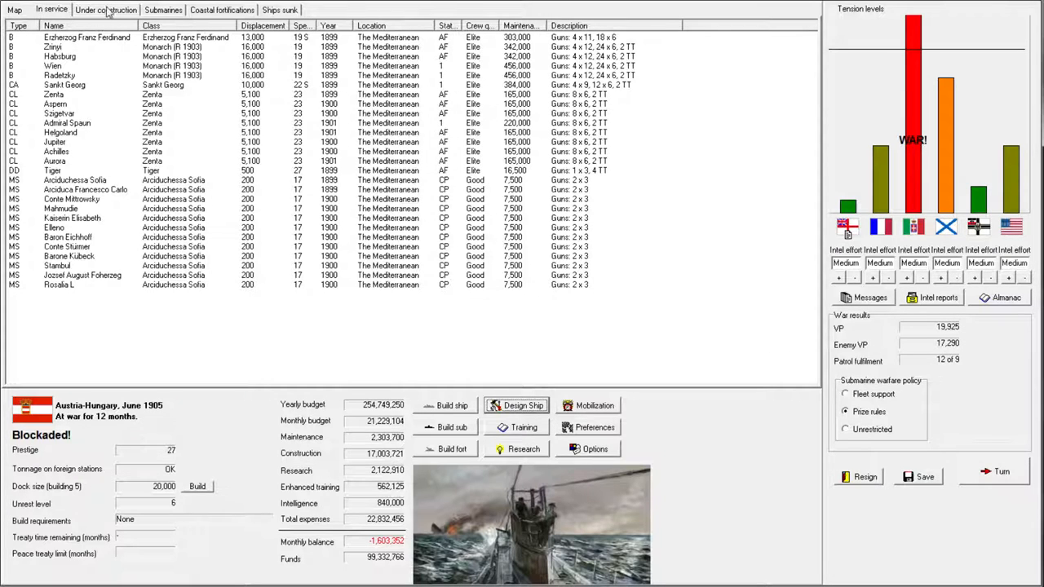
pyautogui.click(105, 9)
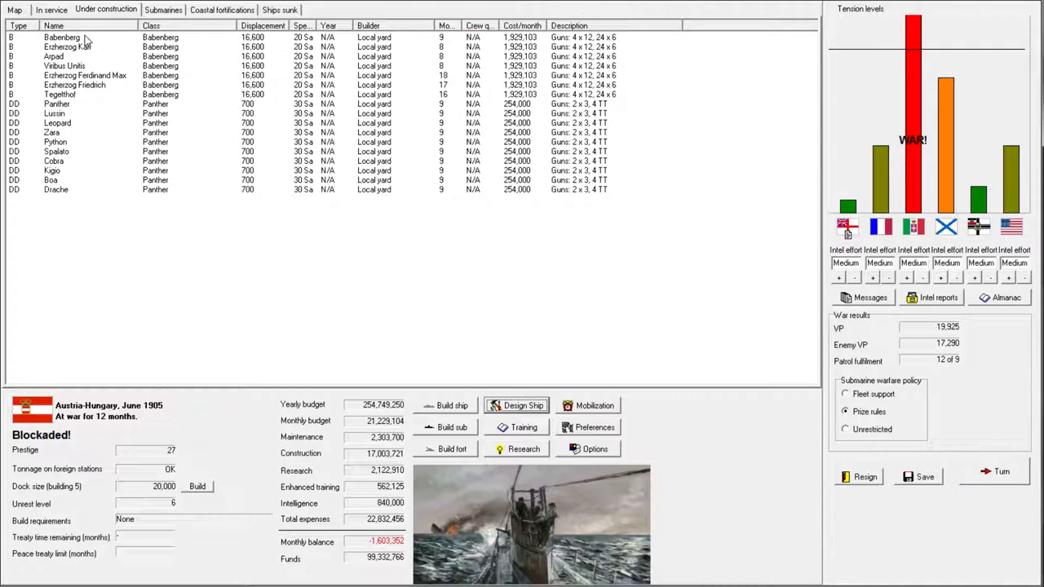
pyautogui.click(62, 37)
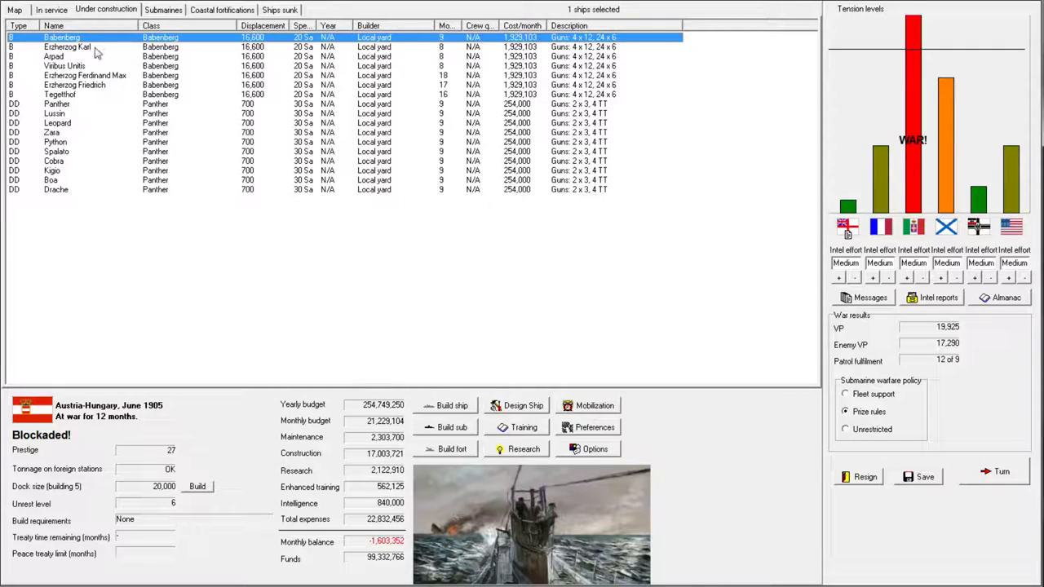
pyautogui.click(50, 9)
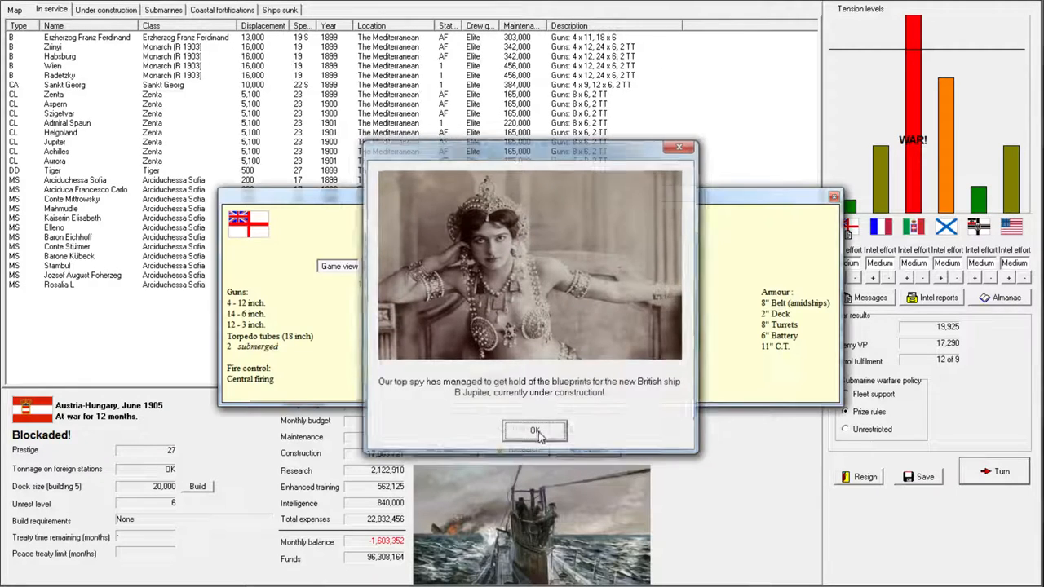
# Dismiss the spy blueprint, hull construction and wing-turret research reports, and the King Alfred sinking notice.
pyautogui.click(535, 430)
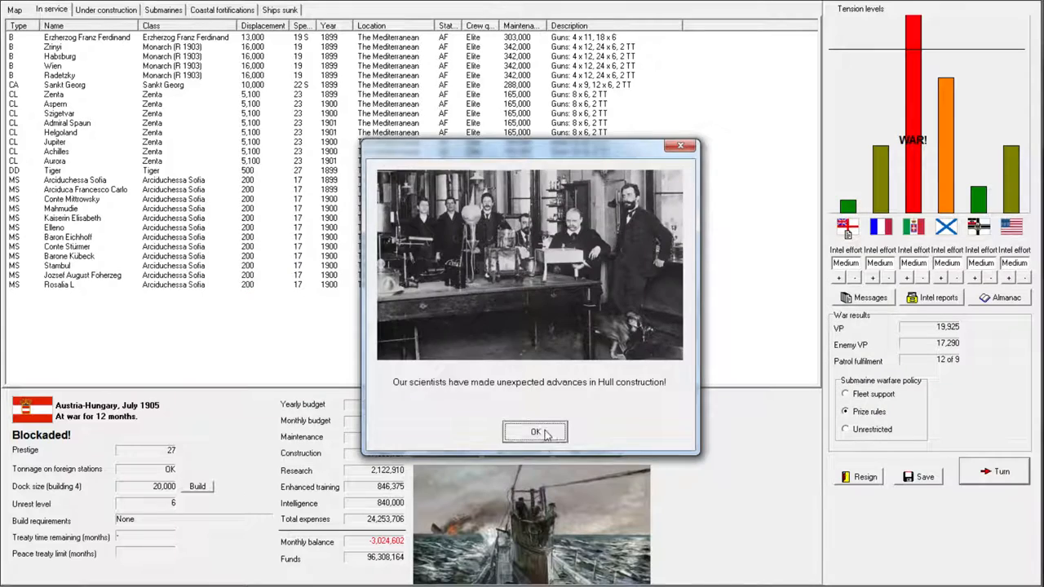
pyautogui.click(535, 432)
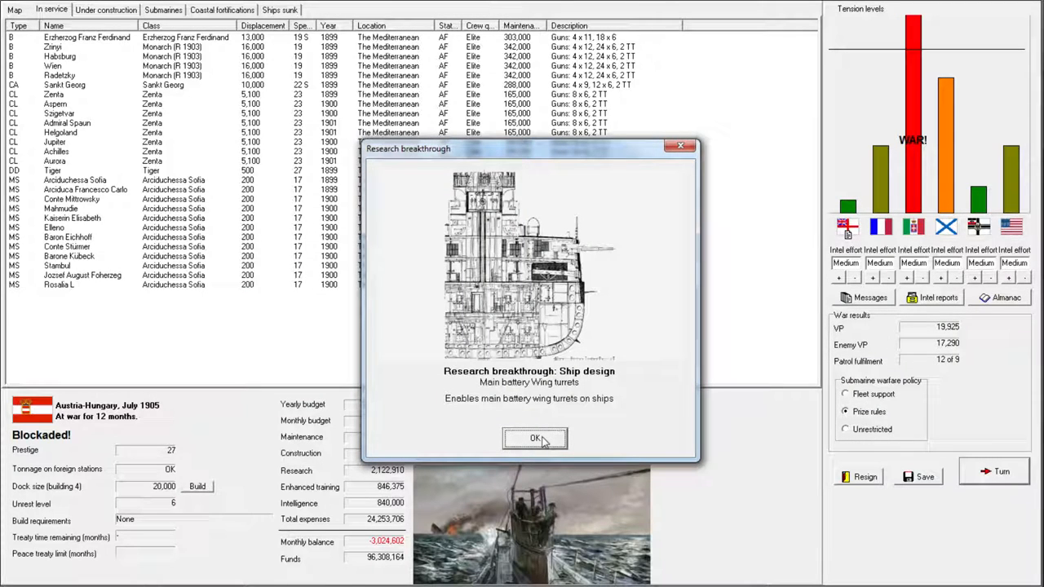
pyautogui.moveTo(610, 413)
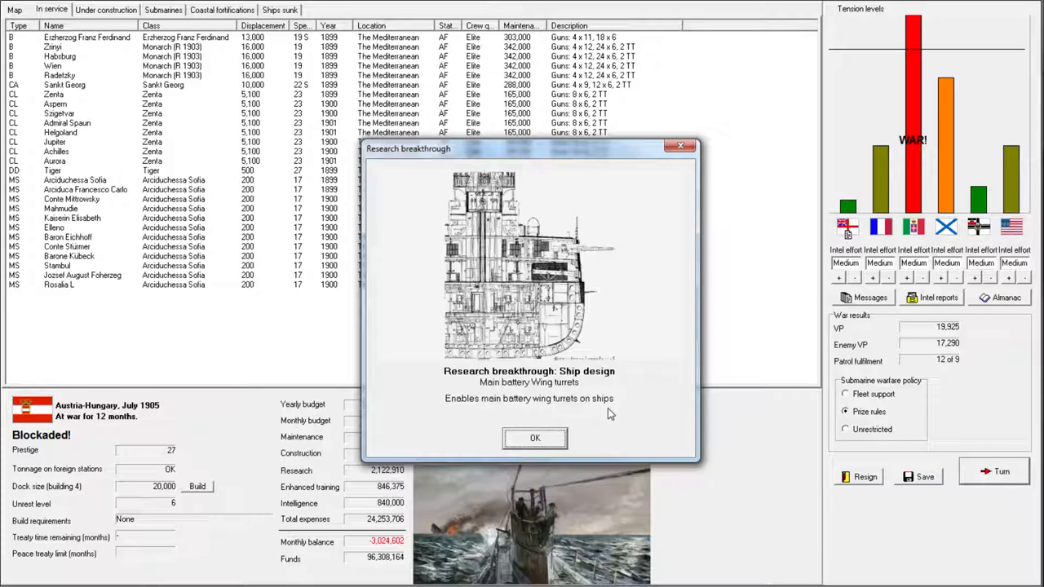
pyautogui.moveTo(563, 437)
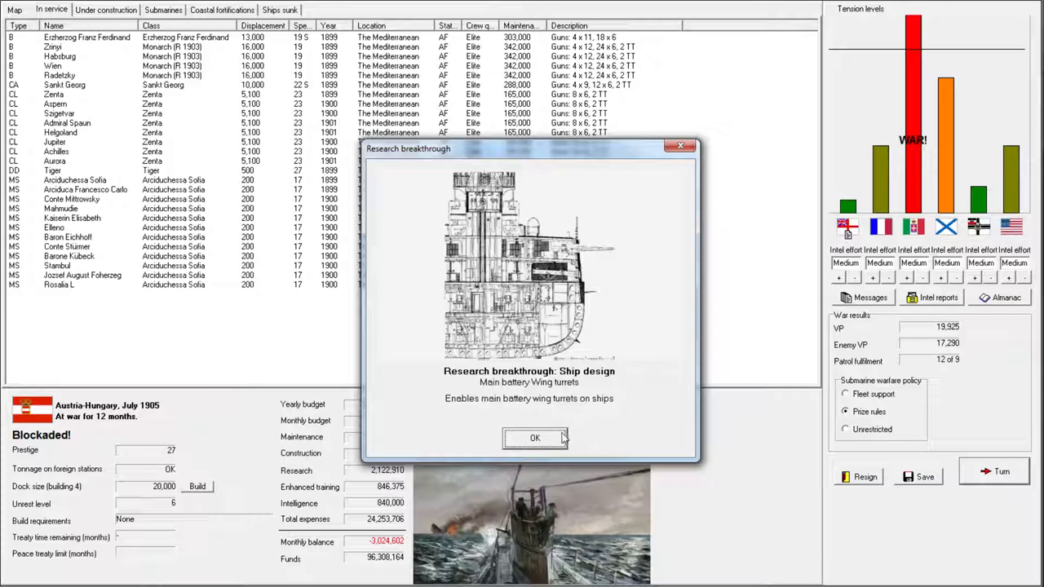
pyautogui.click(534, 438)
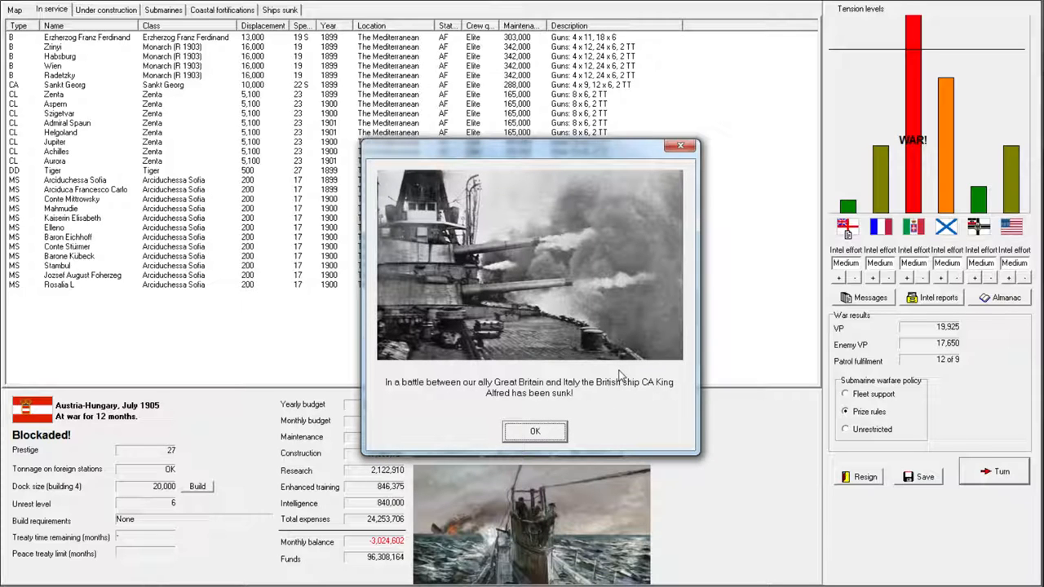
pyautogui.moveTo(616, 405)
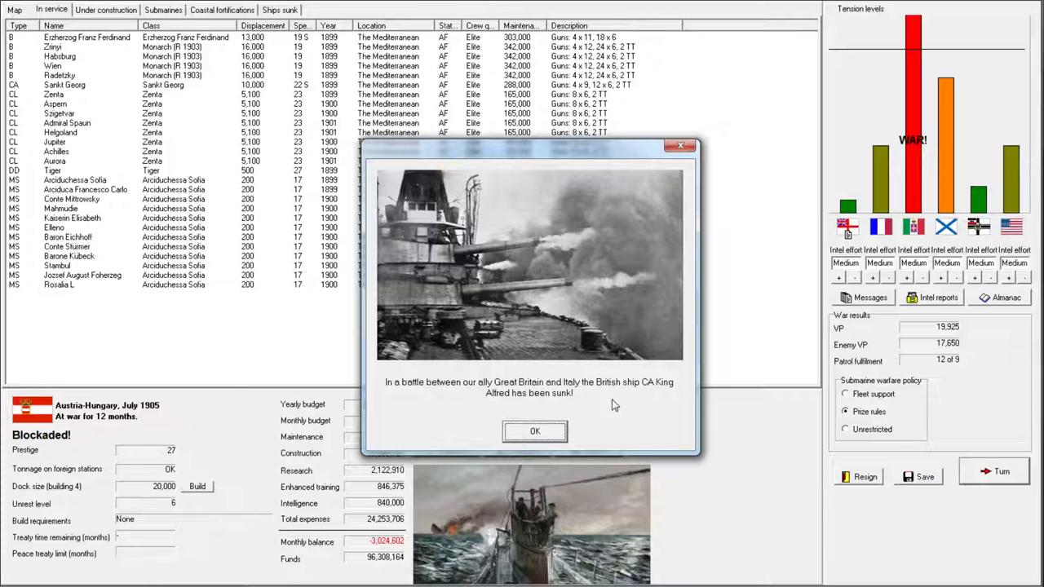
pyautogui.moveTo(887, 373)
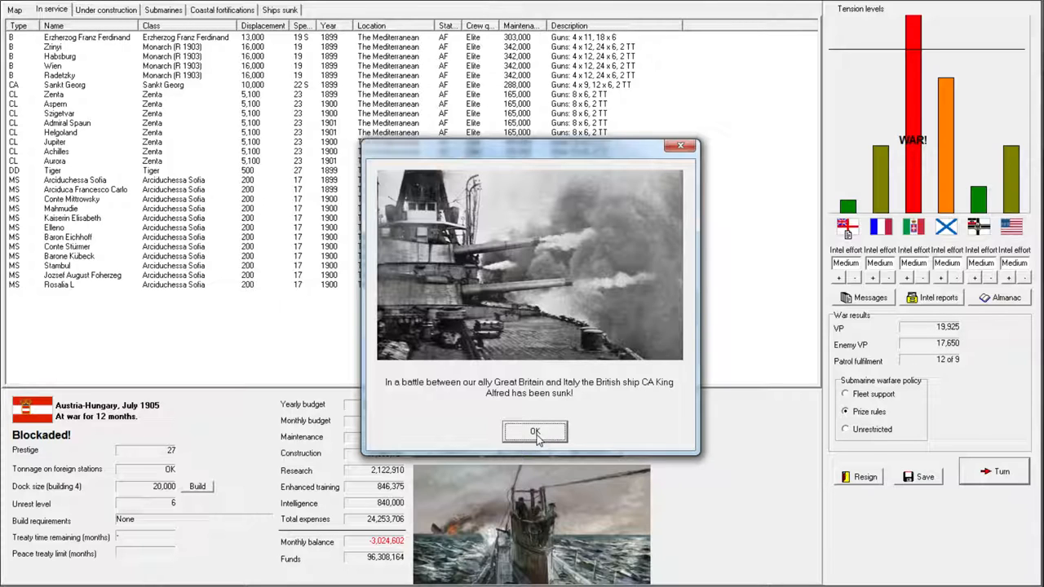
pyautogui.click(534, 432)
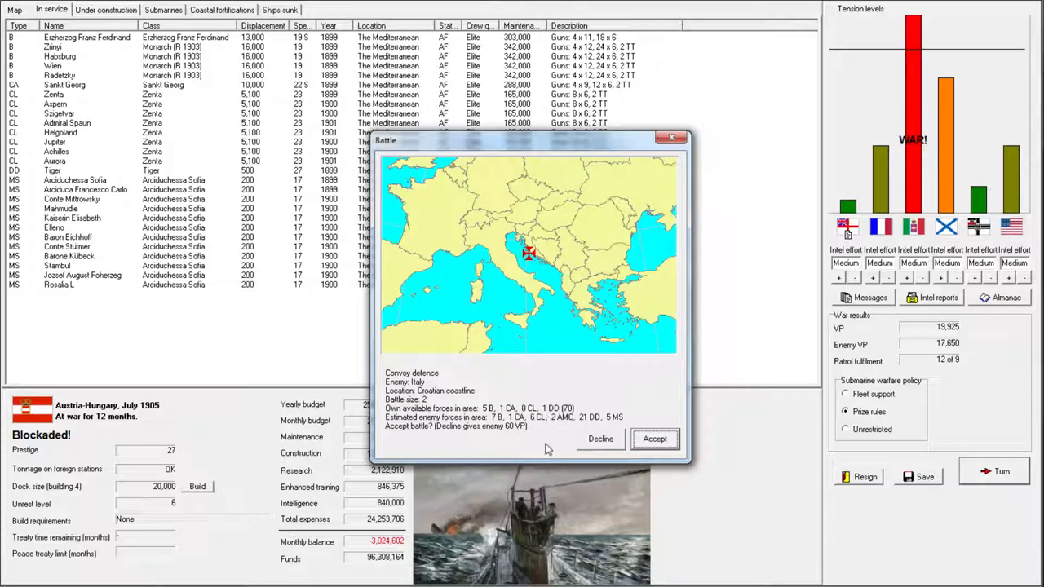
pyautogui.moveTo(527, 429)
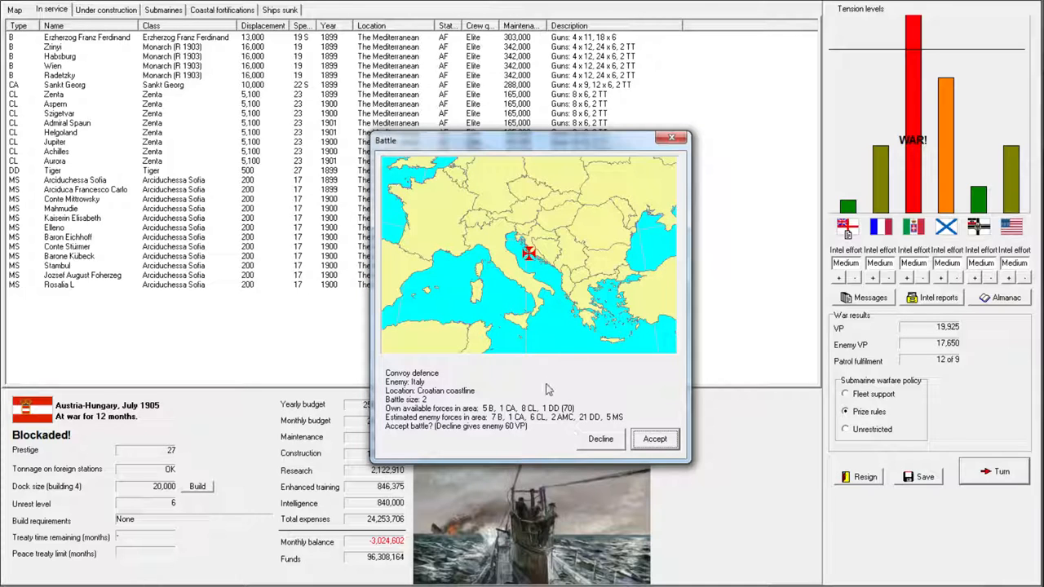
pyautogui.moveTo(503, 398)
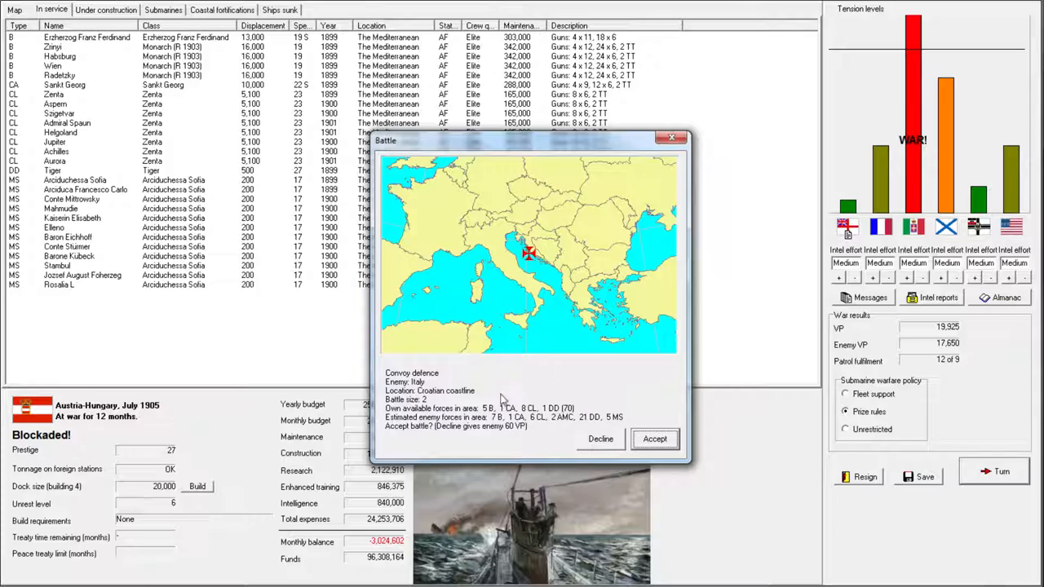
pyautogui.moveTo(508, 420)
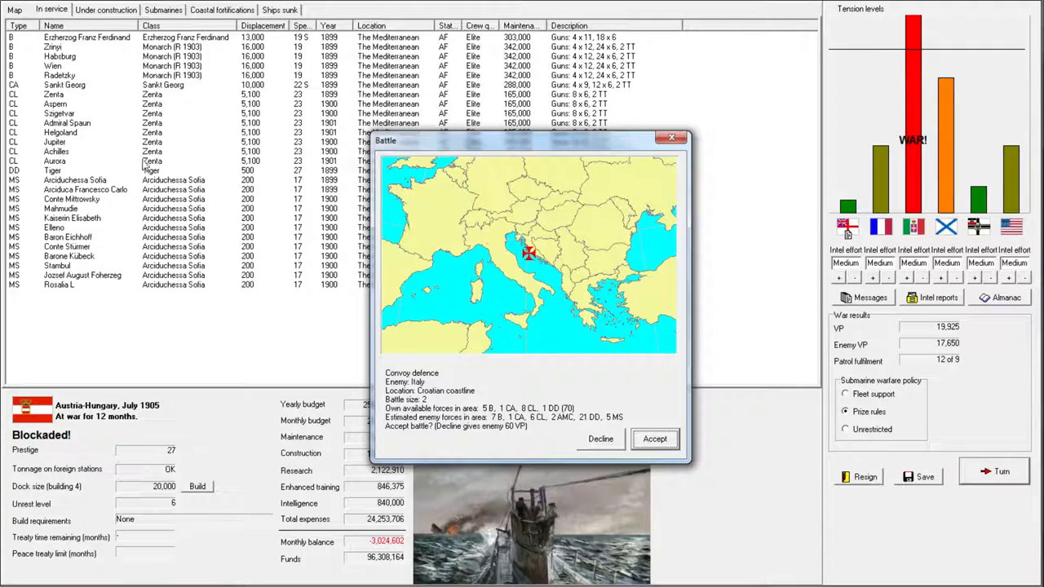
pyautogui.moveTo(147, 167)
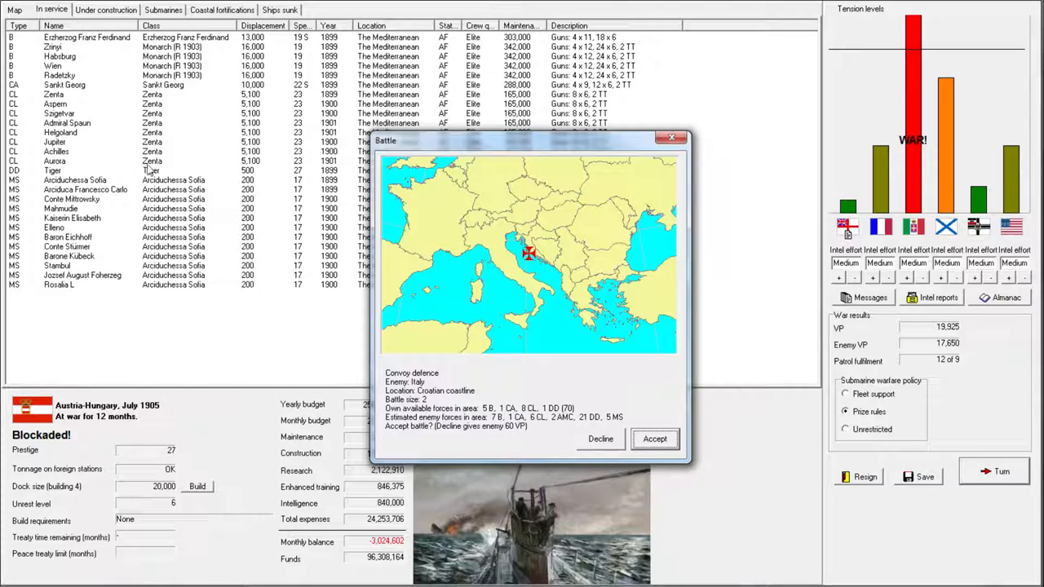
pyautogui.moveTo(260, 179)
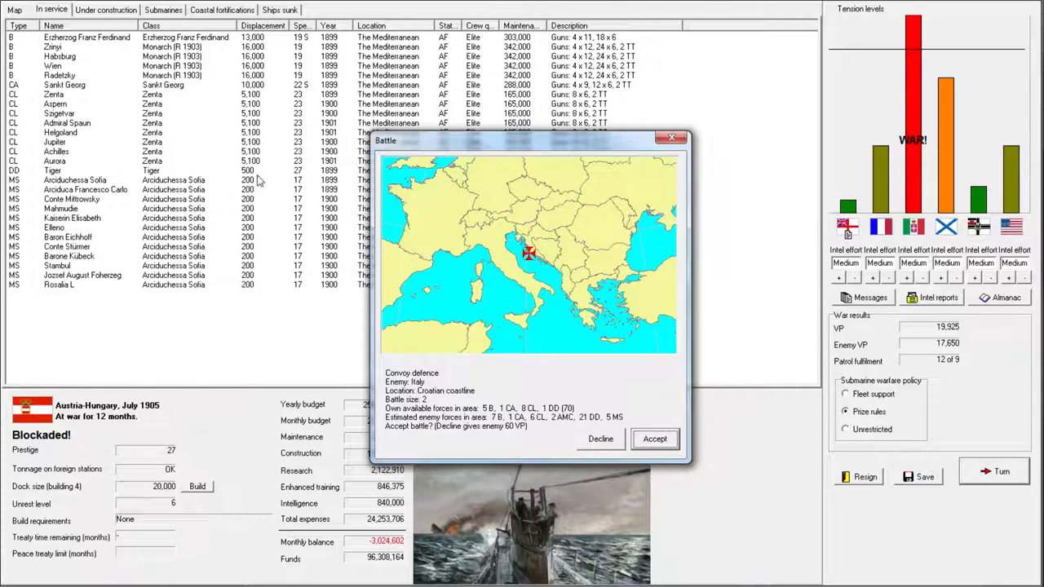
pyautogui.moveTo(234, 108)
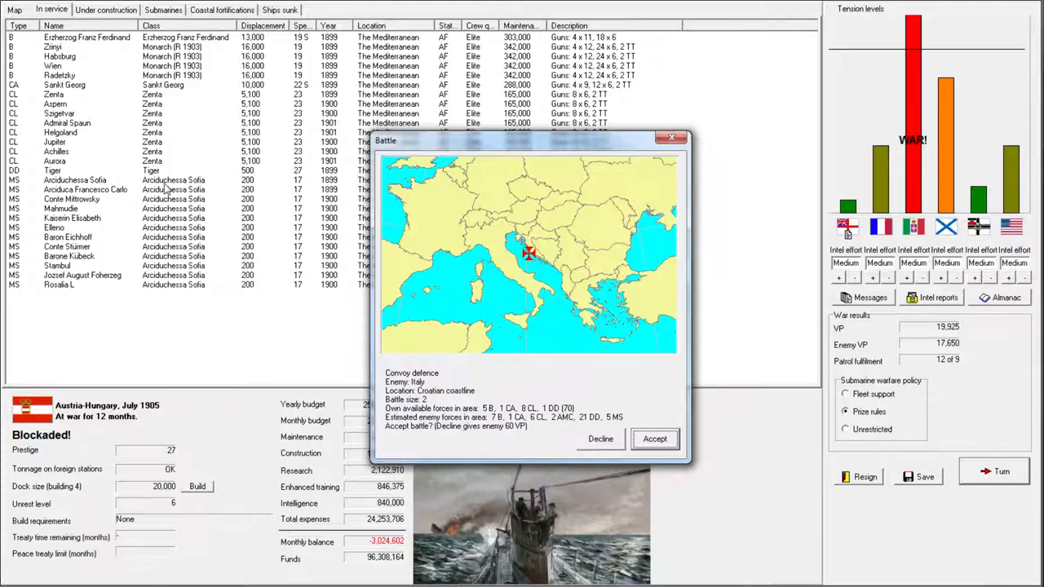
pyautogui.moveTo(186, 169)
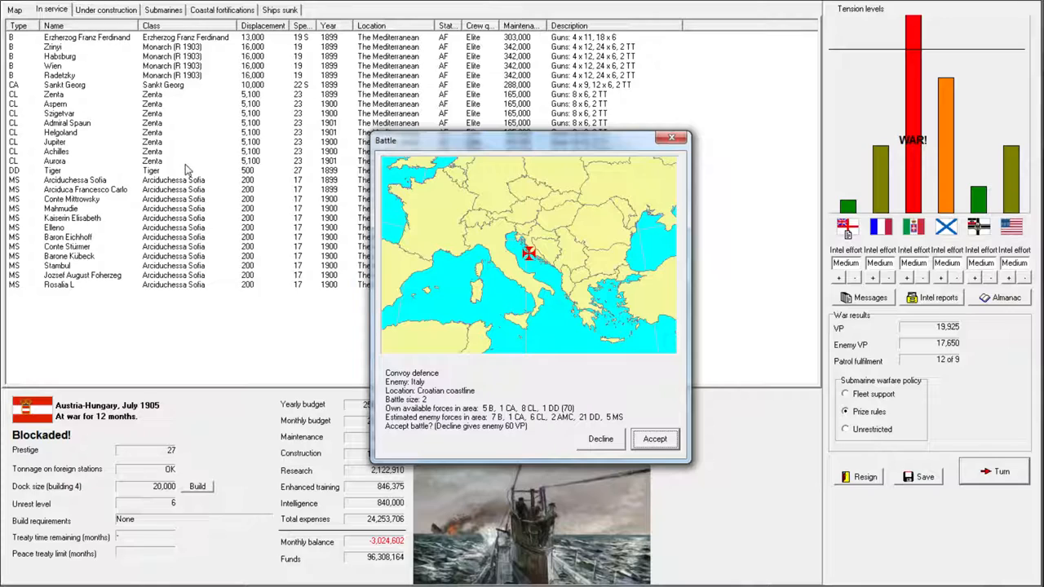
pyautogui.moveTo(193, 172)
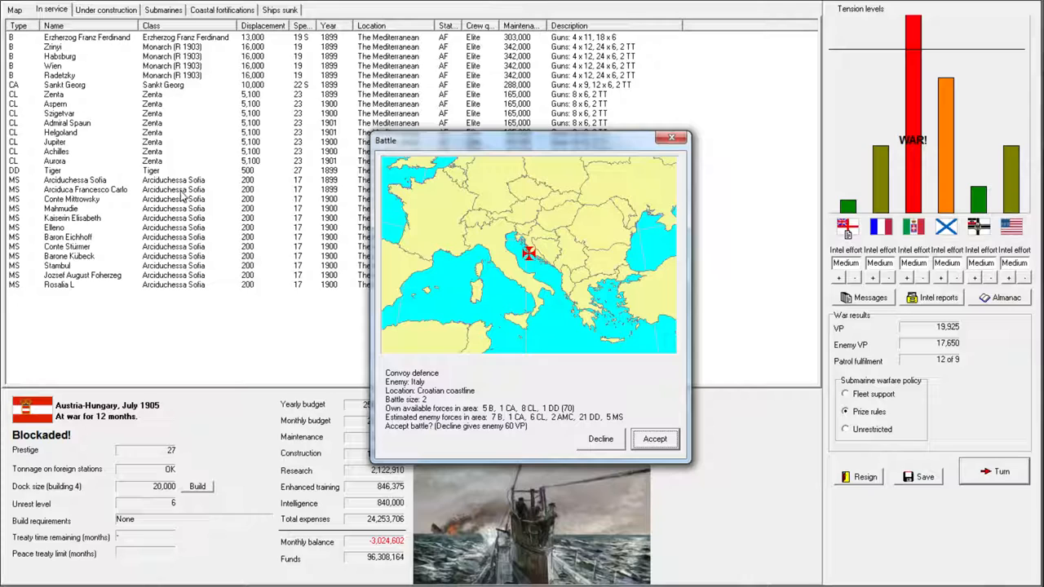
pyautogui.moveTo(659, 202)
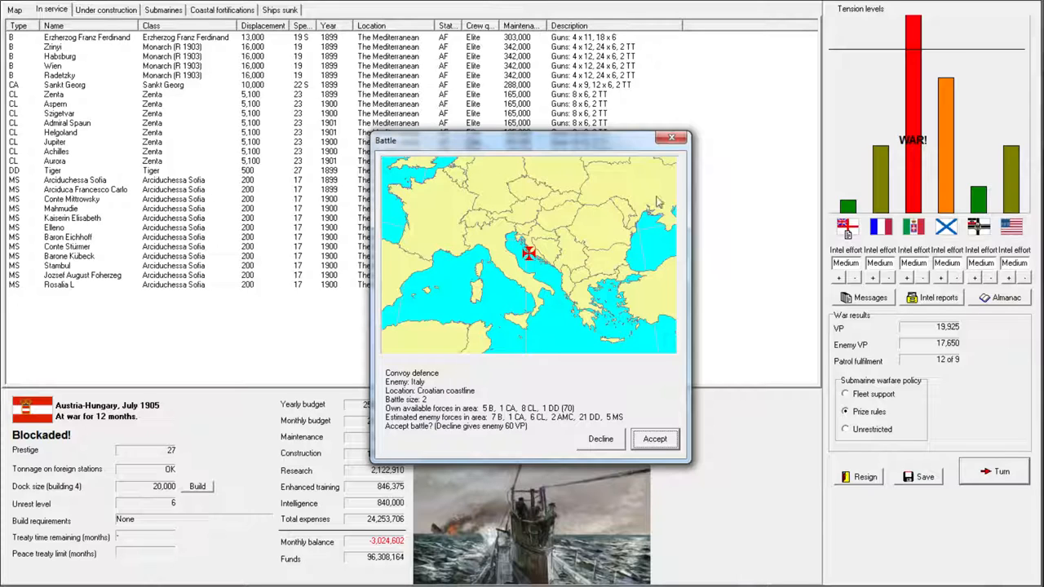
pyautogui.moveTo(829, 284)
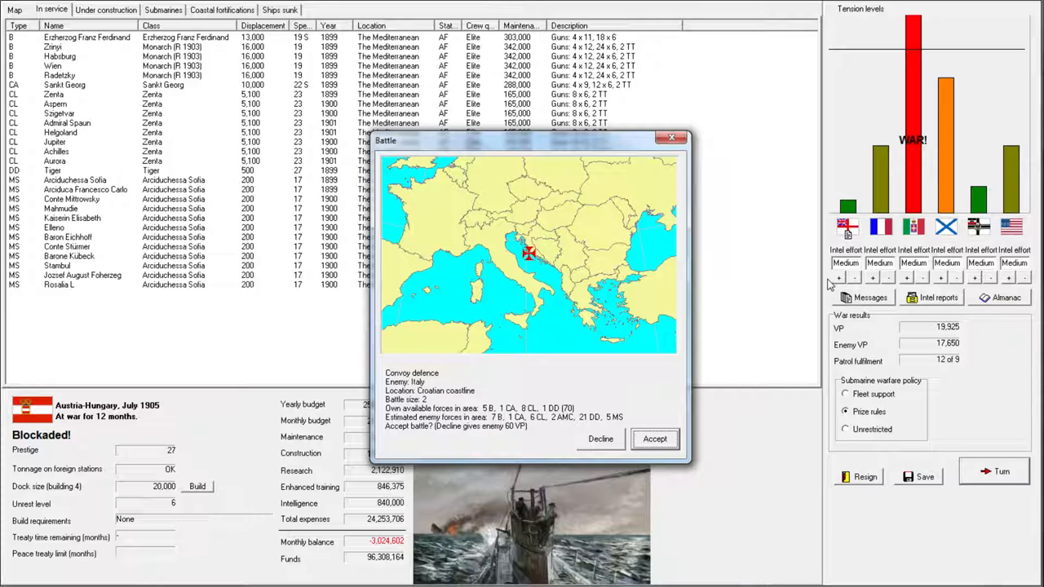